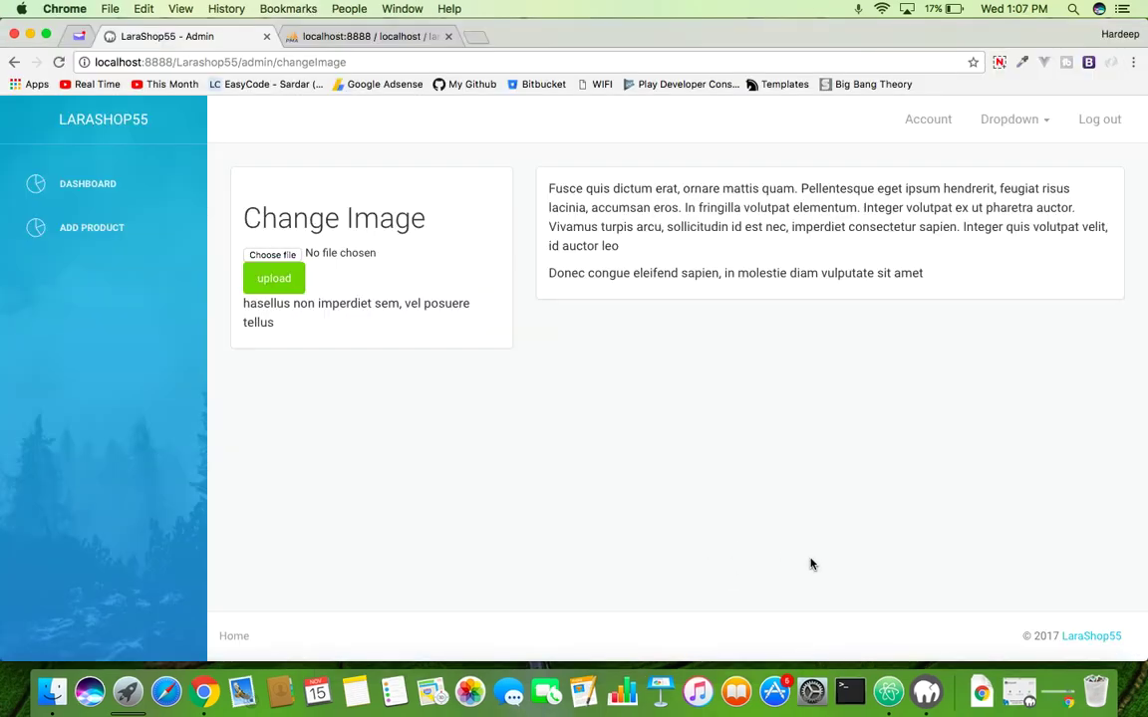
{"action": "mouse_move", "coordinate": [705, 453]}
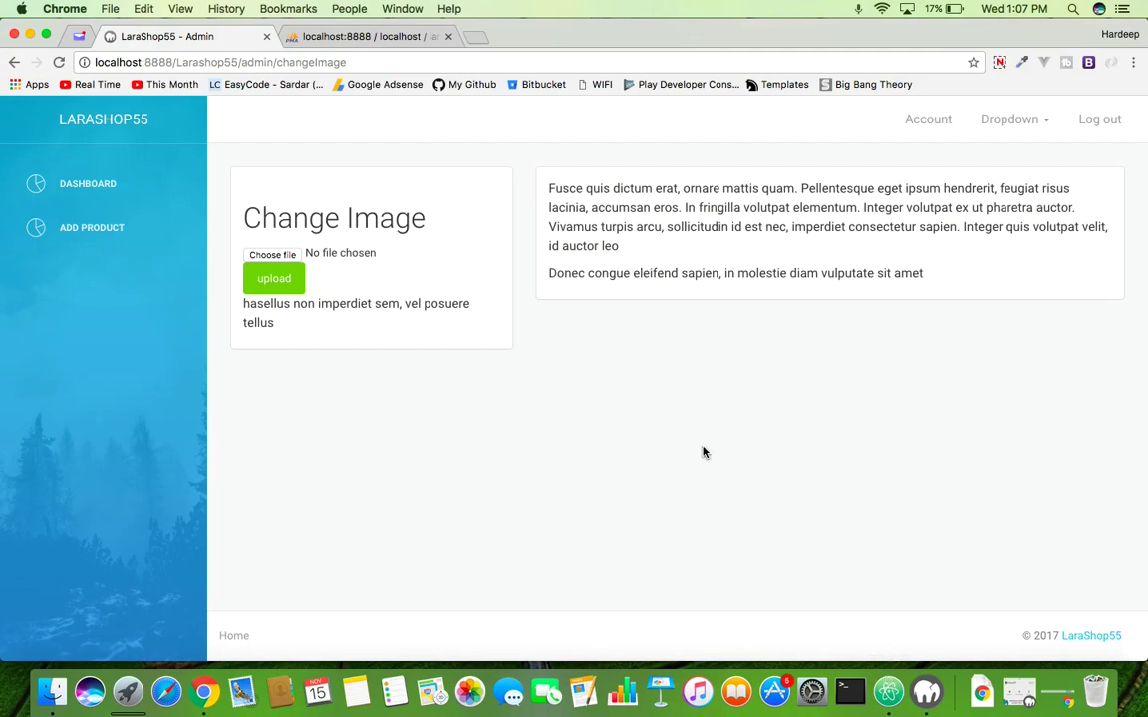
- Check the products table's pro_img values in phpMyAdmin, then return to uploadPP in AdminController
{"action": "left_click", "coordinate": [344, 37]}
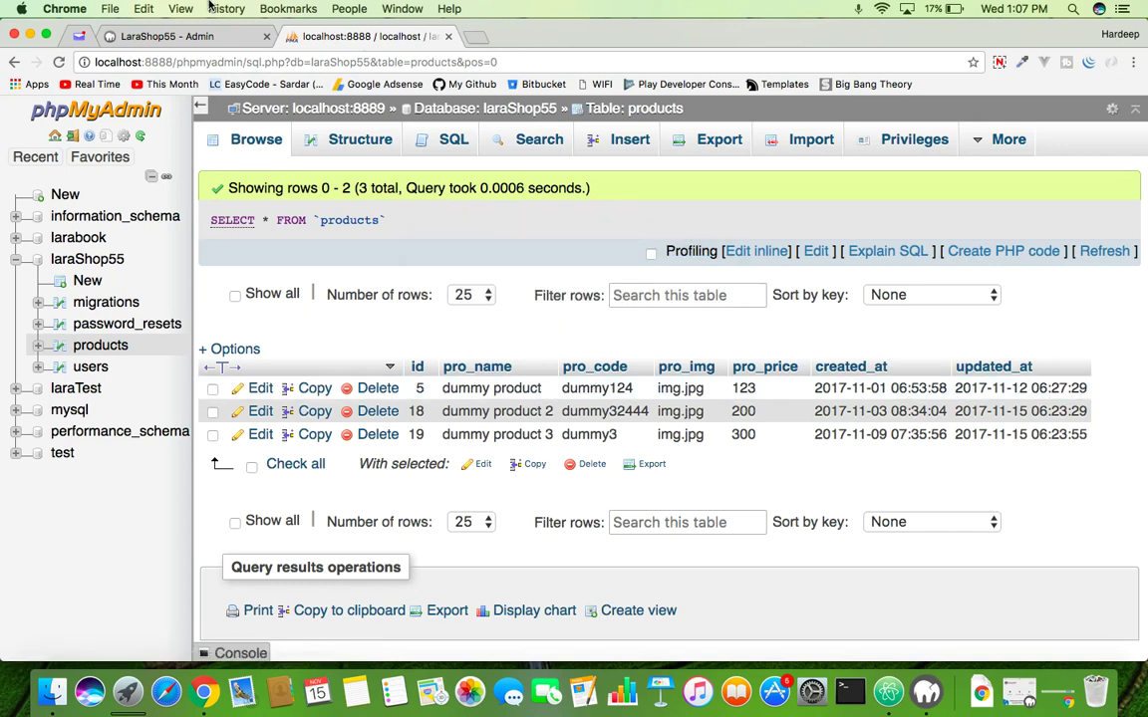
{"action": "left_click", "coordinate": [164, 37]}
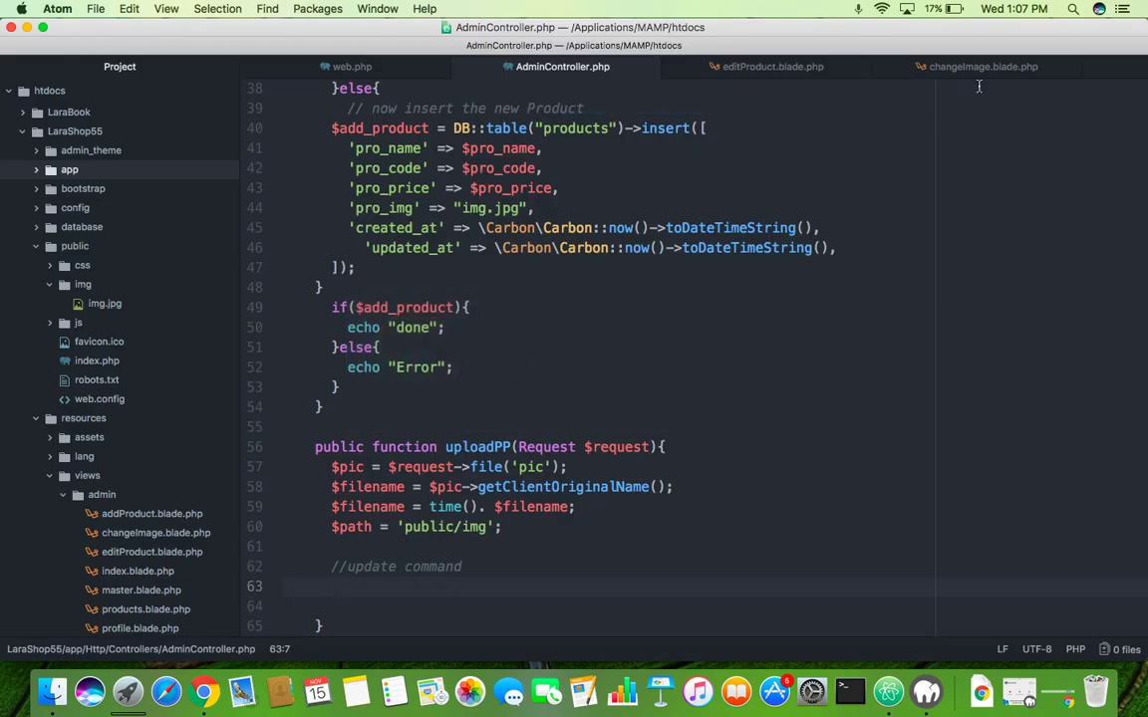
- Review the multipart 'pic' upload form in changeImage.blade.php, then go back to Chrome's Change Image page
{"action": "left_click", "coordinate": [990, 67]}
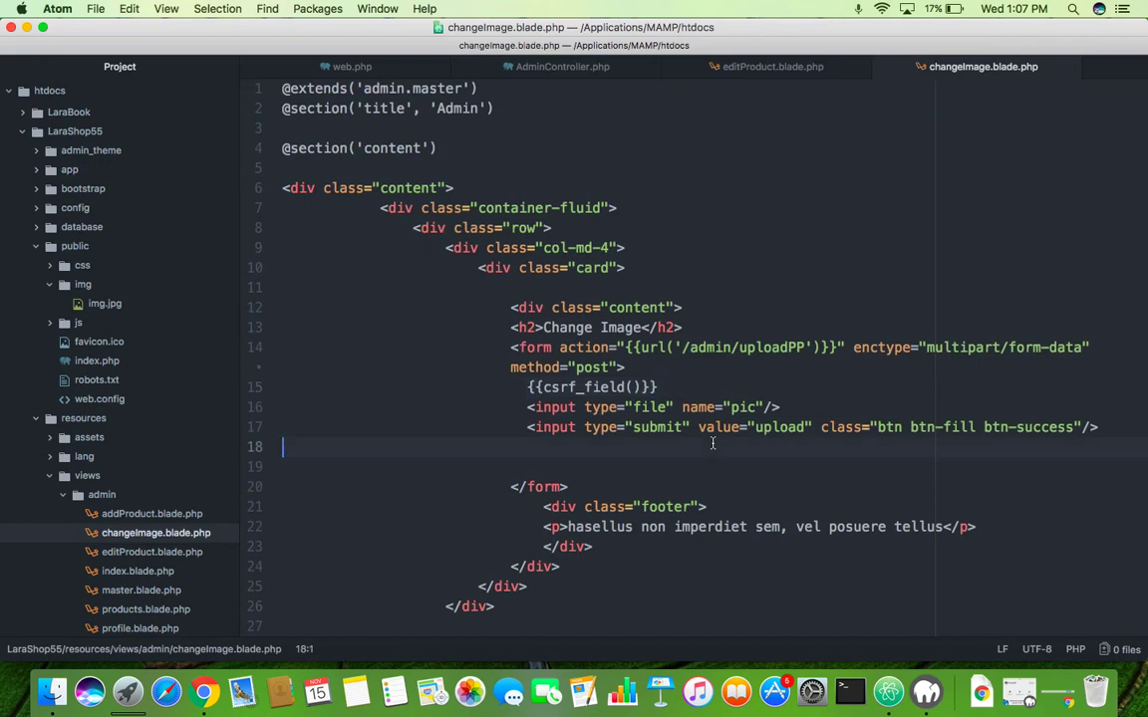
{"action": "mouse_move", "coordinate": [740, 76]}
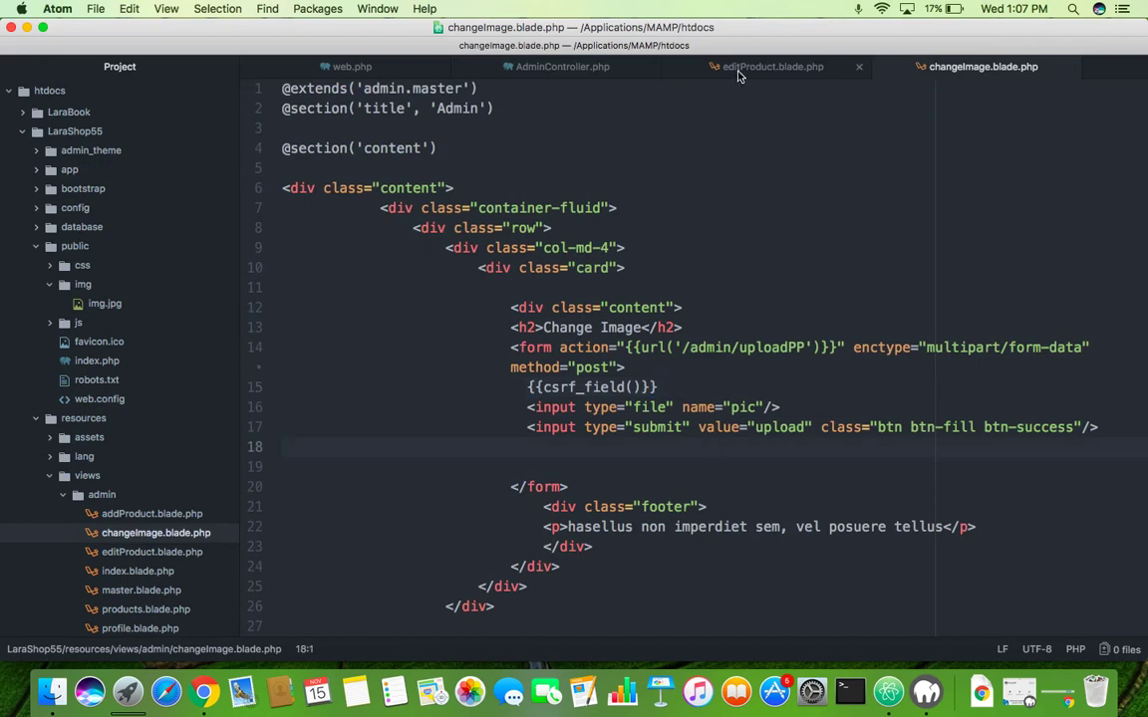
{"action": "left_click", "coordinate": [770, 67]}
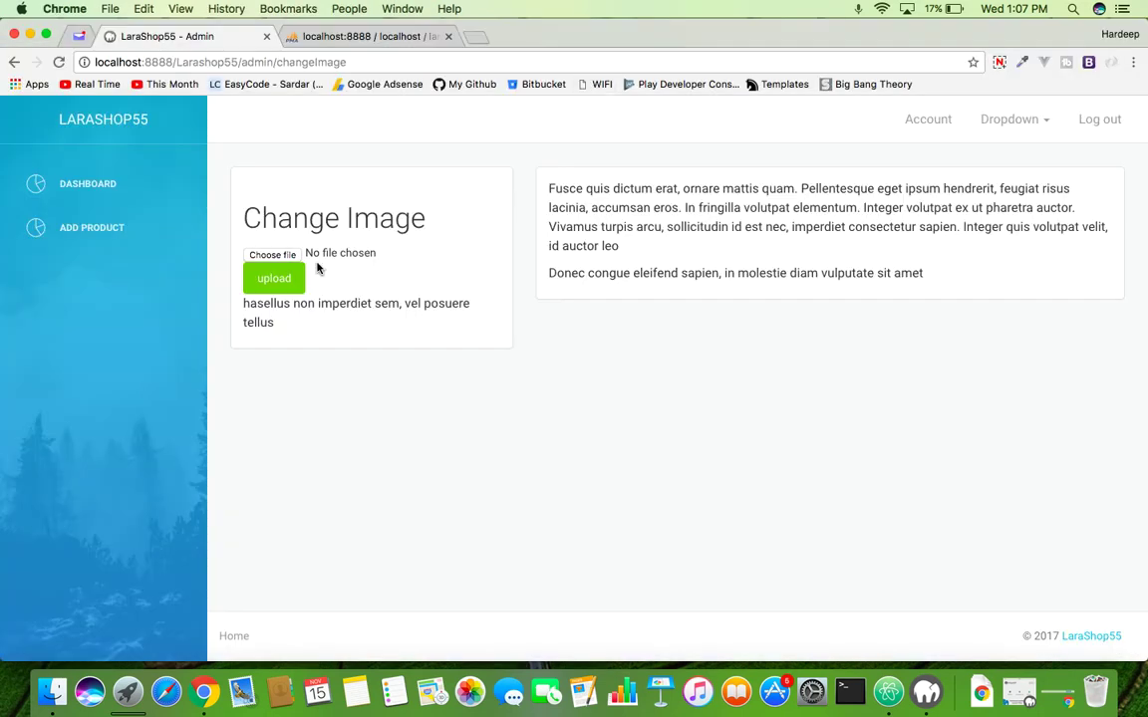
- Open the dummy product's Edit page from Add Product in Chrome
{"action": "left_click", "coordinate": [91, 227]}
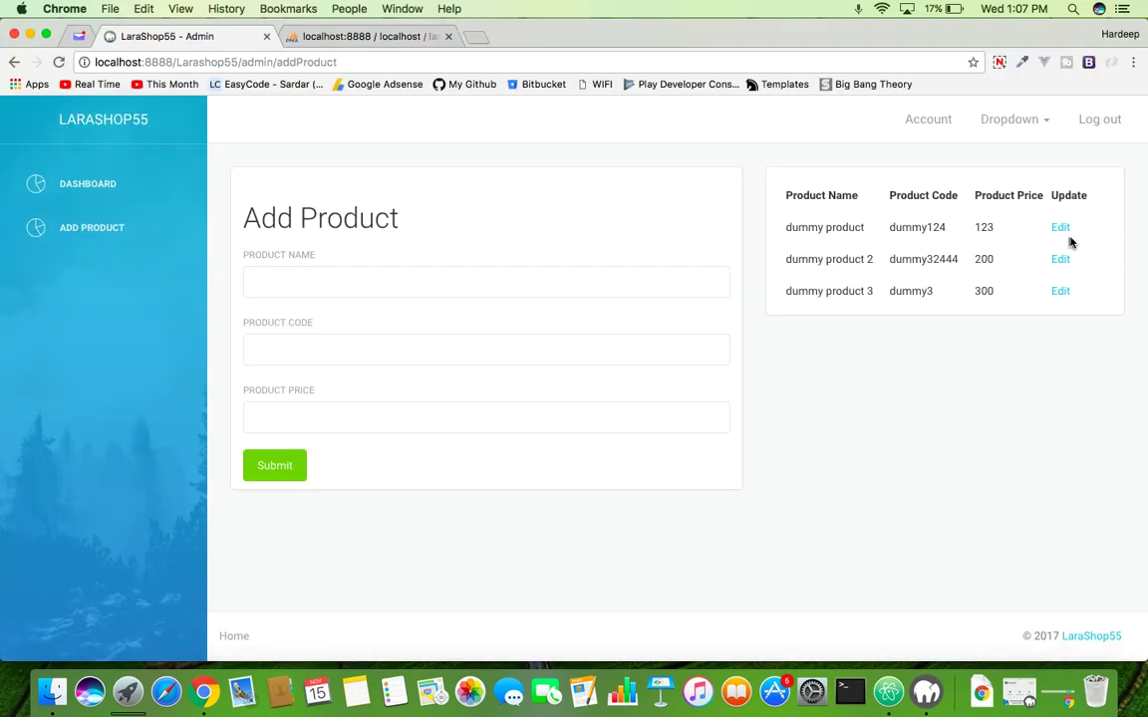
{"action": "left_click", "coordinate": [1059, 227]}
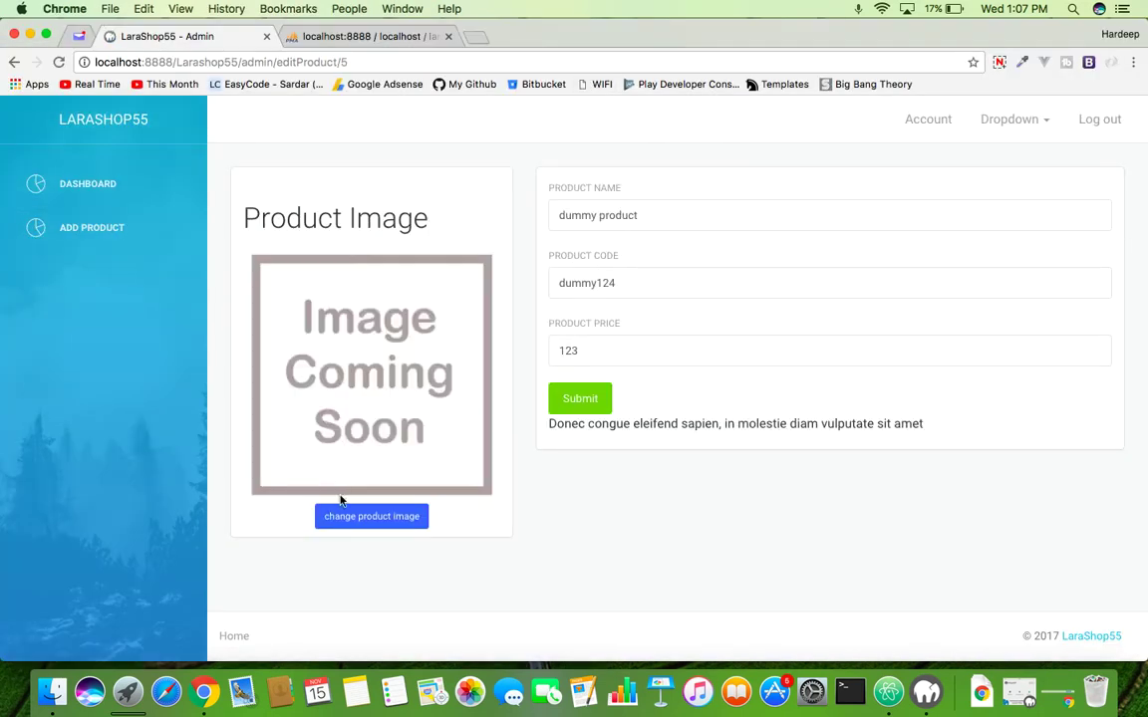
{"action": "mouse_move", "coordinate": [349, 526]}
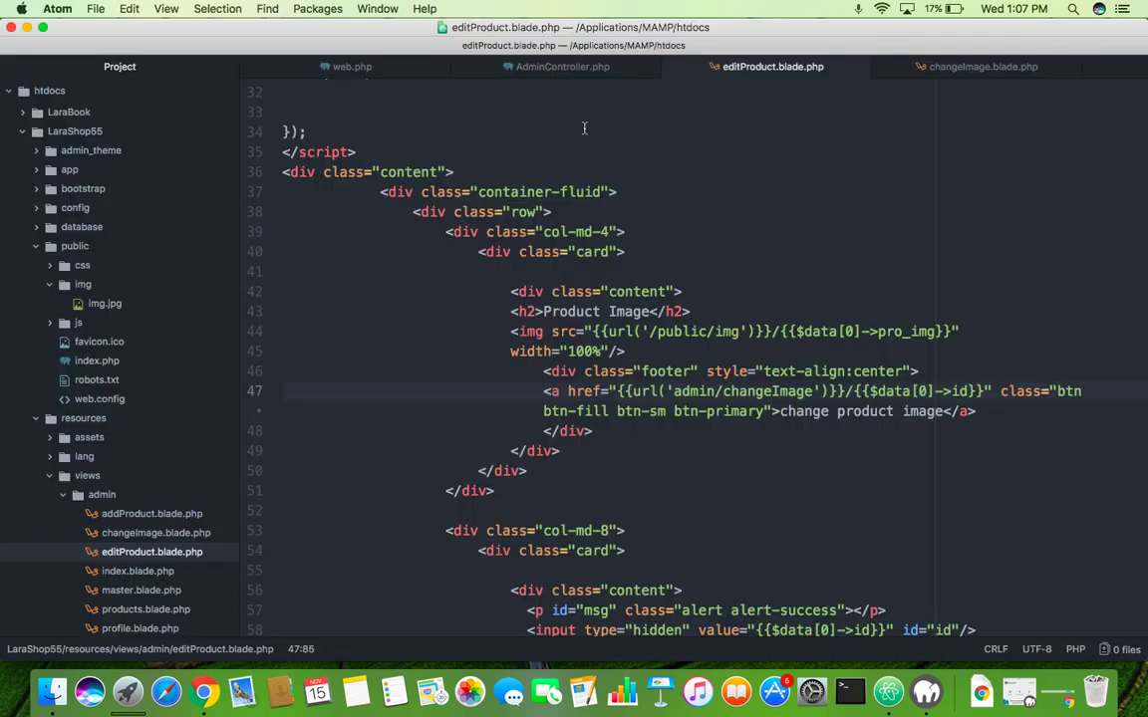
{"action": "left_click", "coordinate": [557, 67]}
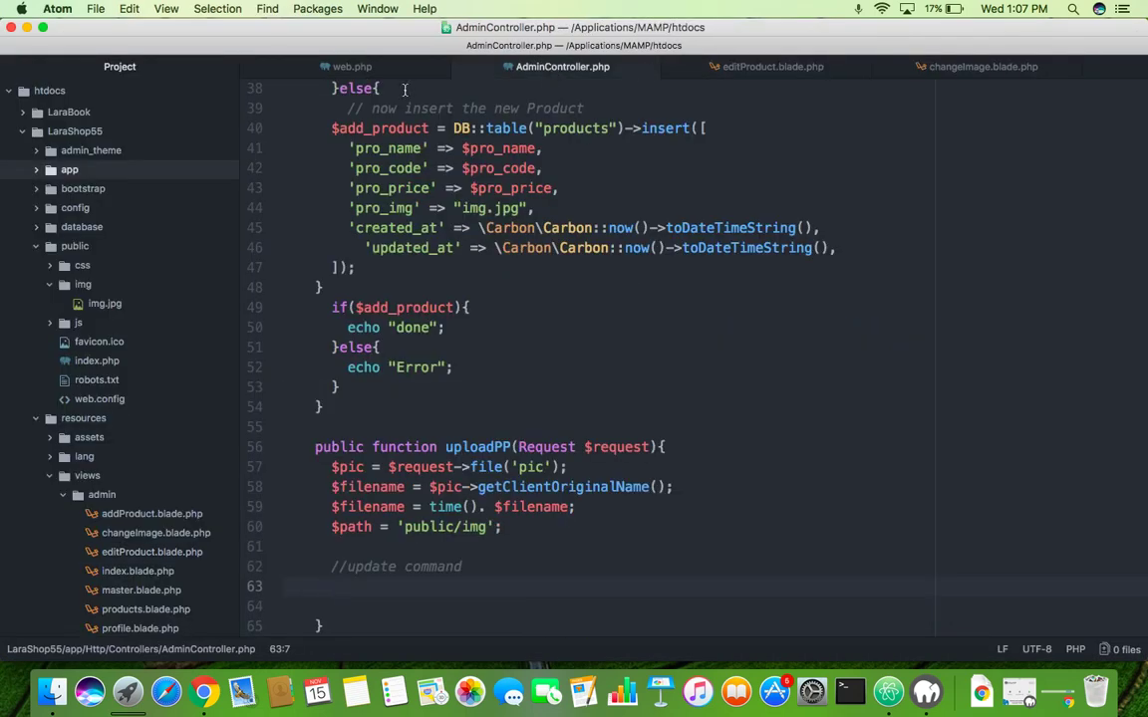
- Append /{id} to the changeImage route in web.php and open this product's Change Image page
{"action": "left_click", "coordinate": [354, 66]}
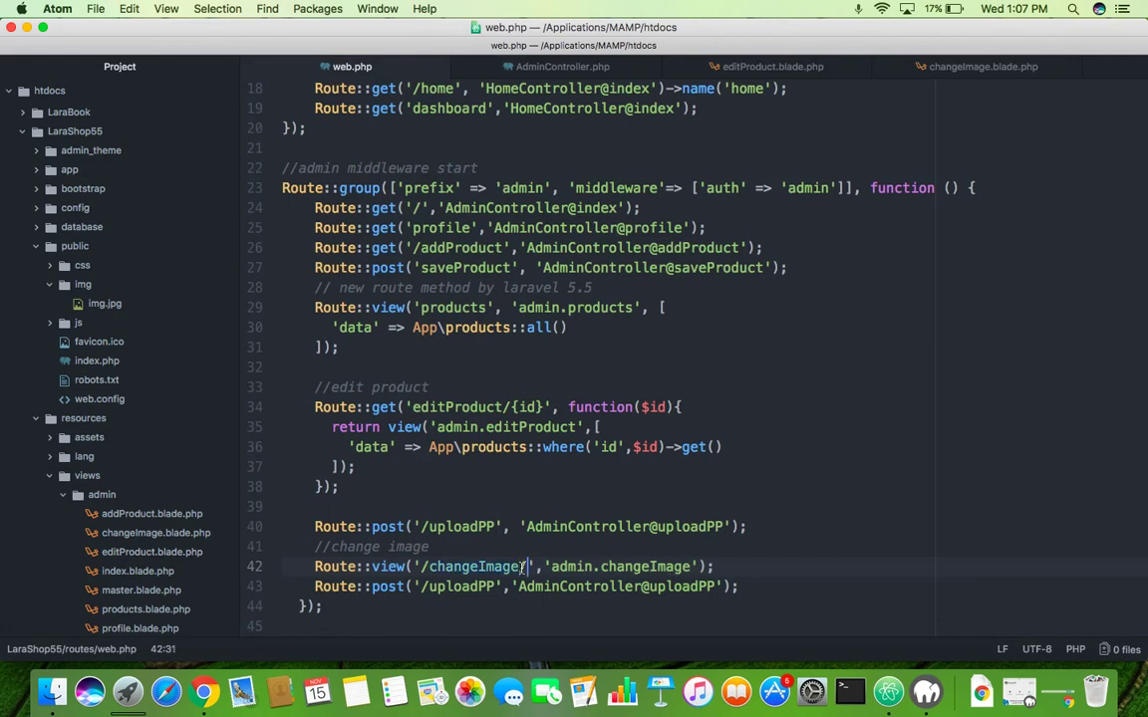
{"action": "type", "text": "/{id}"}
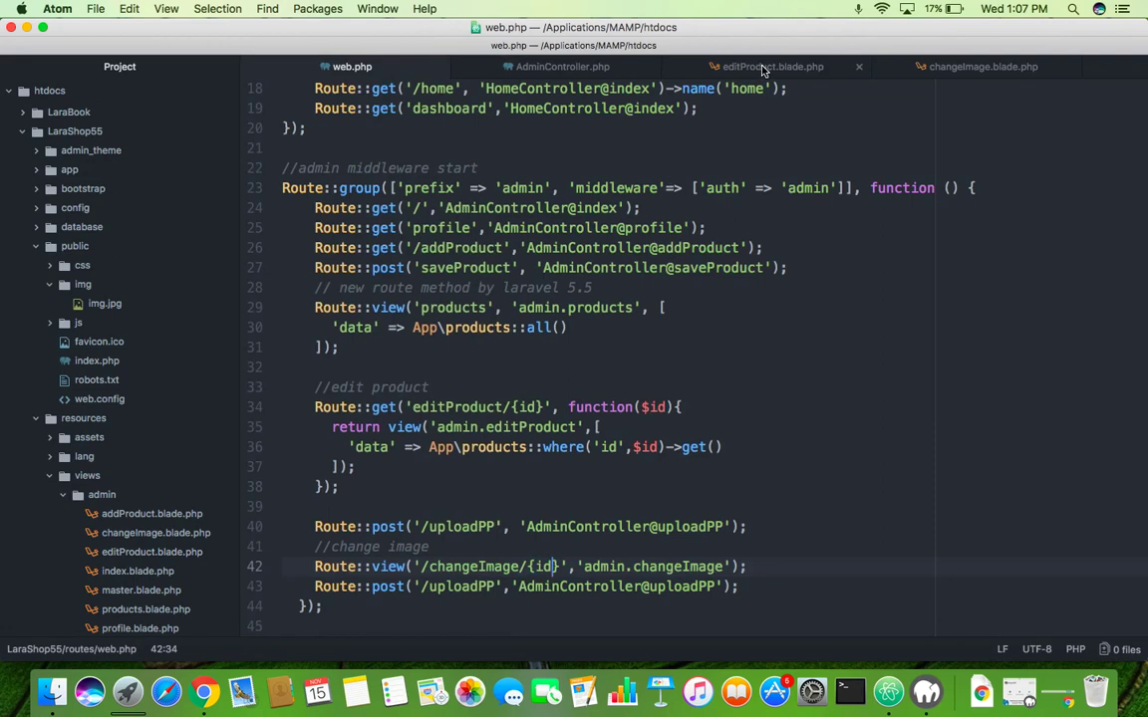
{"action": "left_click", "coordinate": [985, 67]}
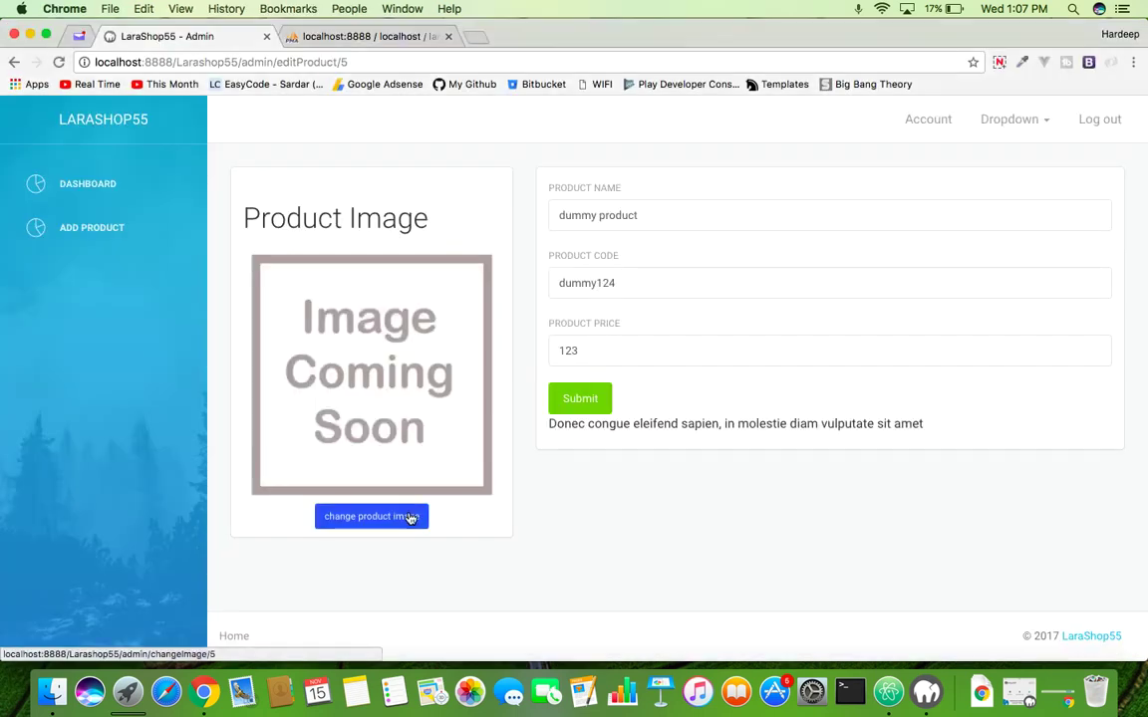
{"action": "left_click", "coordinate": [371, 516]}
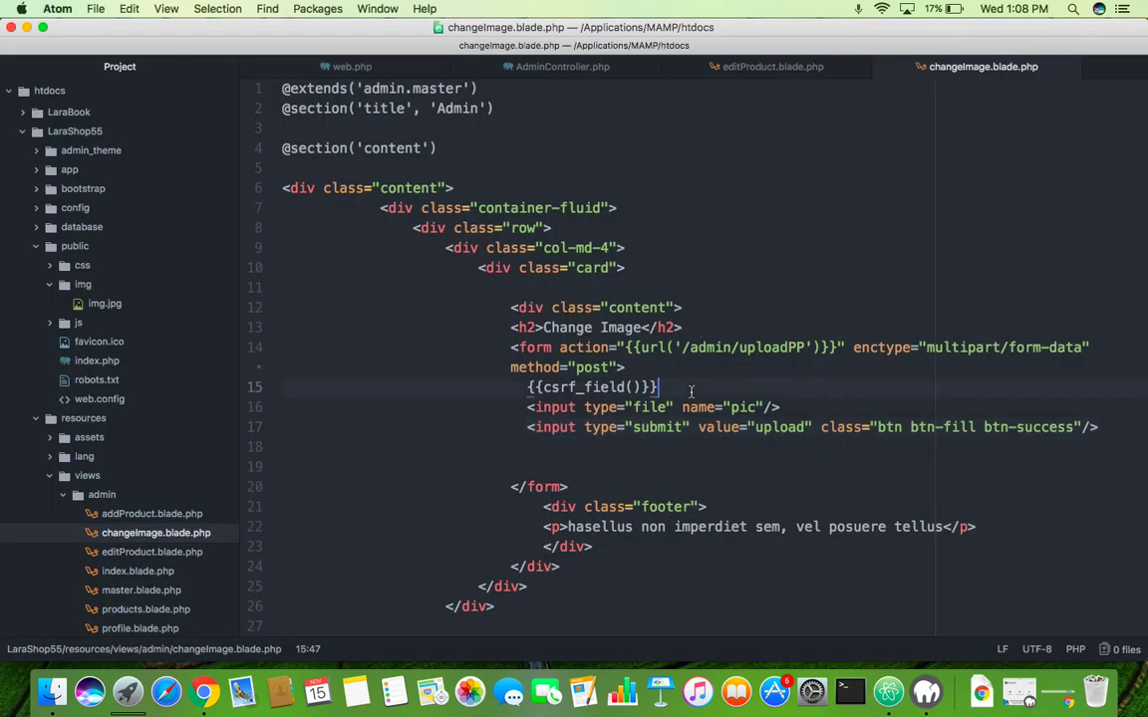
- Add a hidden input name="id" valued {{request()->route('id')}}, plus a <br> after the file field
{"action": "type", "text": "<input type=:"}
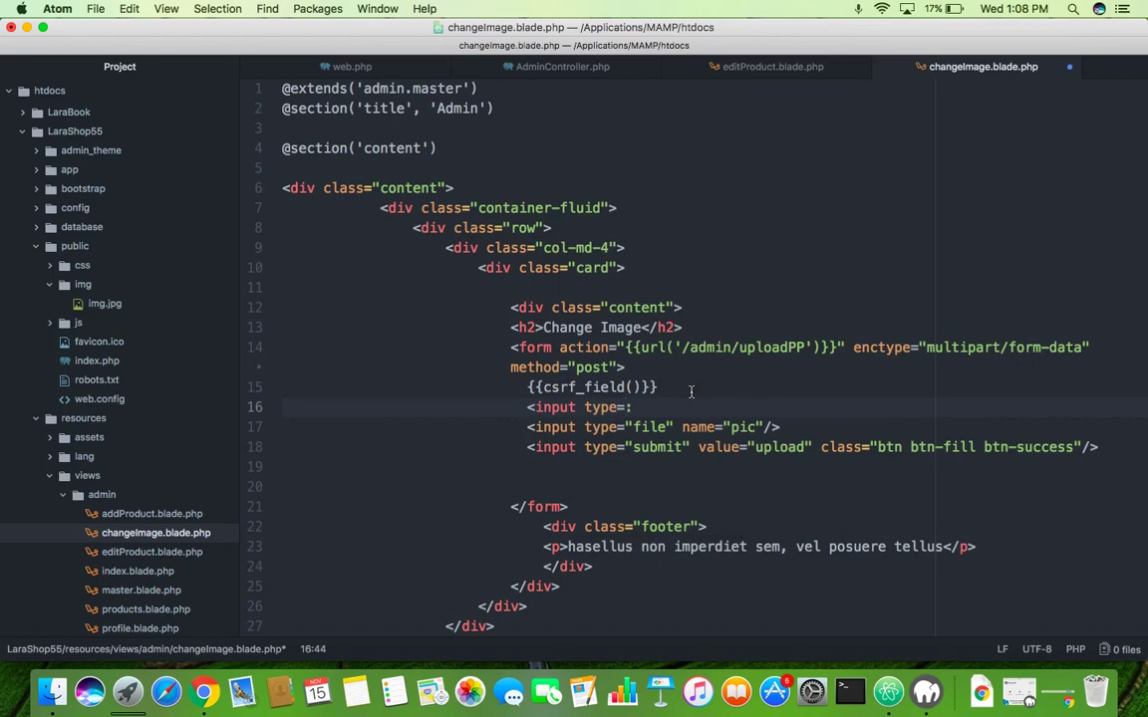
{"action": "type", "text": "text\""}
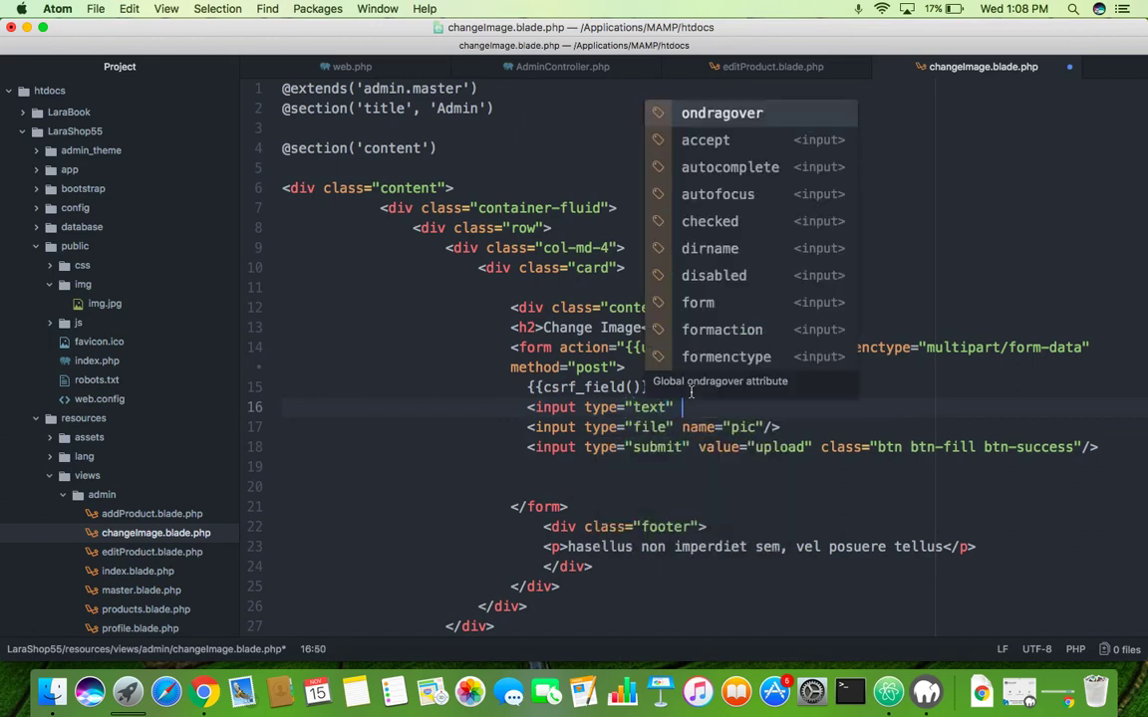
{"action": "type", "text": "value="}
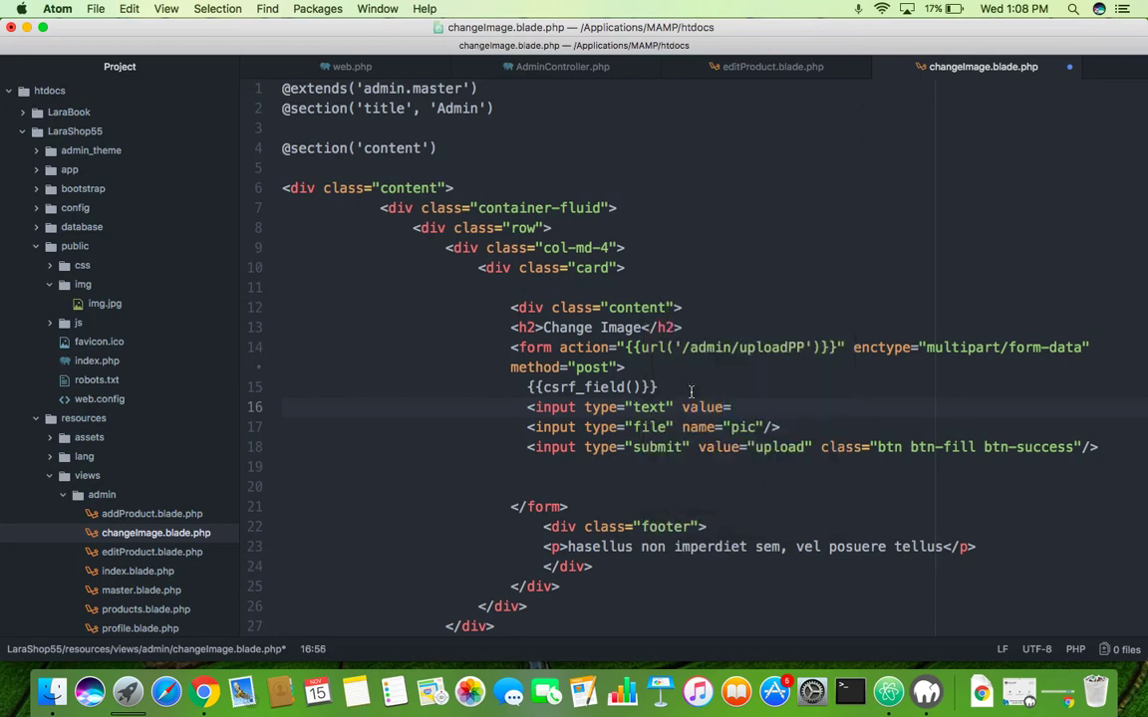
{"action": "type", "text": "{{}}\""}
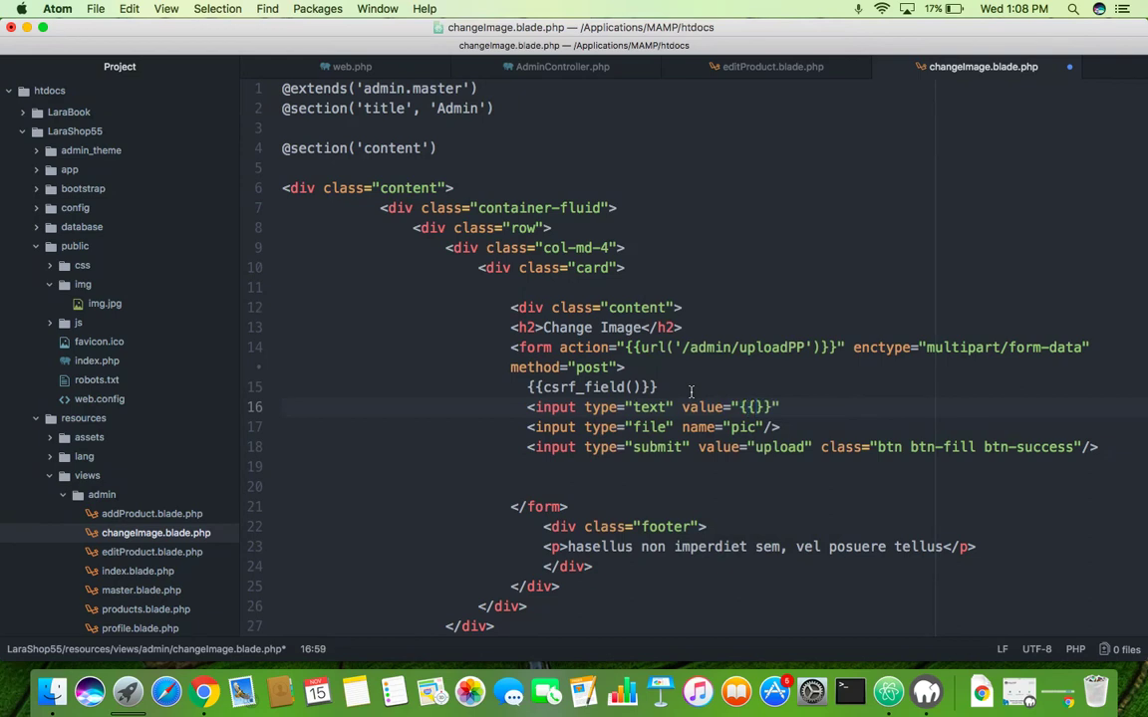
{"action": "type", "text": "request-"}
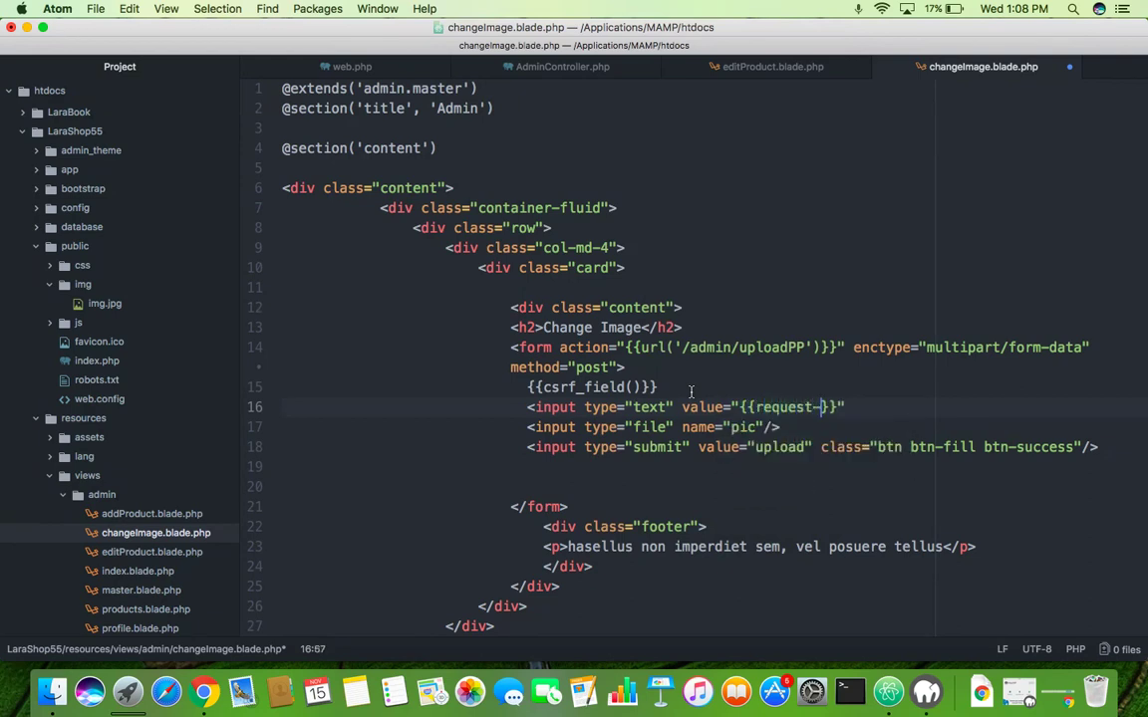
{"action": "key", "text": "Backspace"}
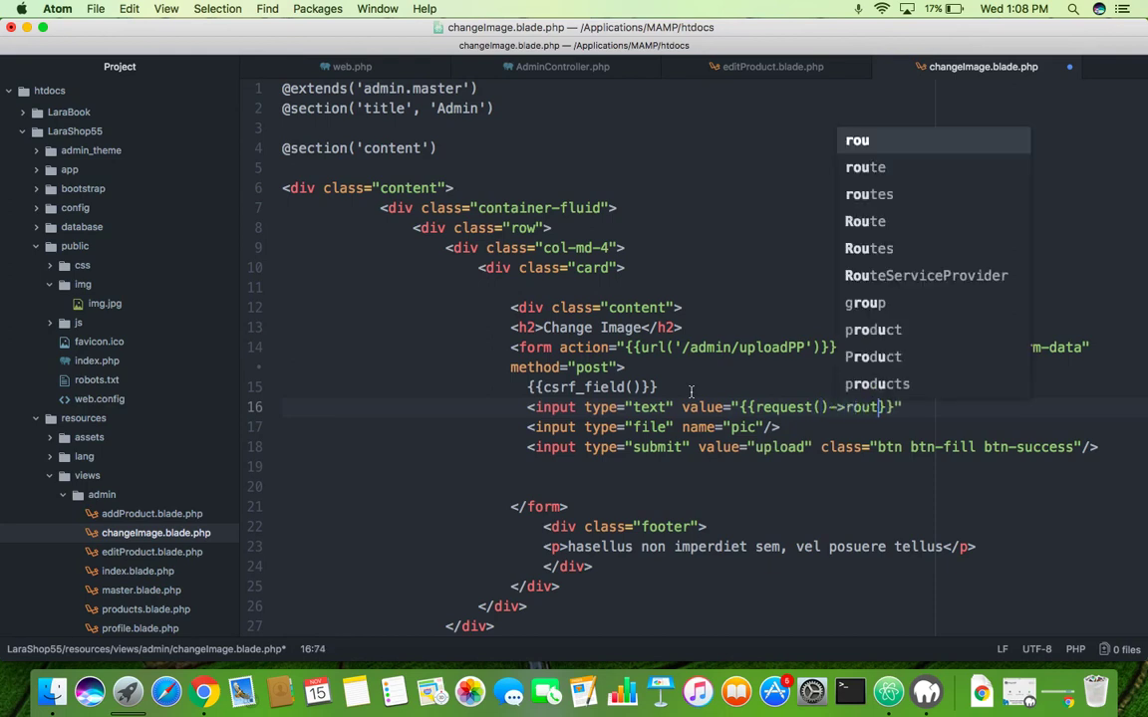
{"action": "type", "text": "e('"}
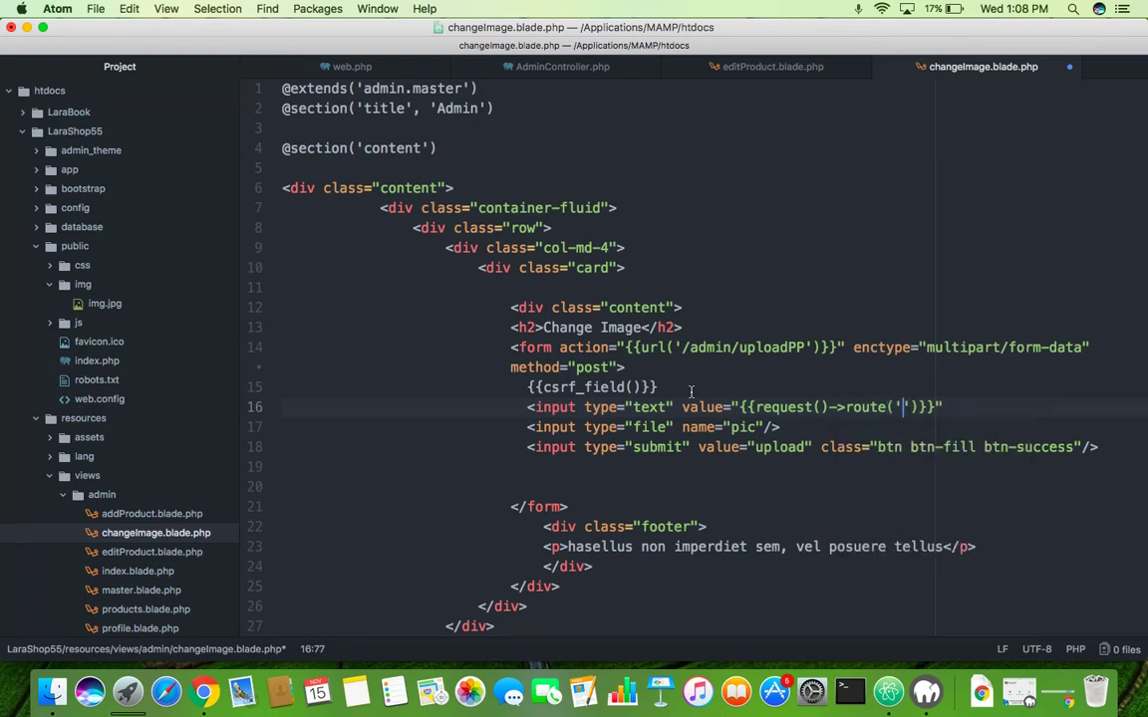
{"action": "type", "text": "id"}
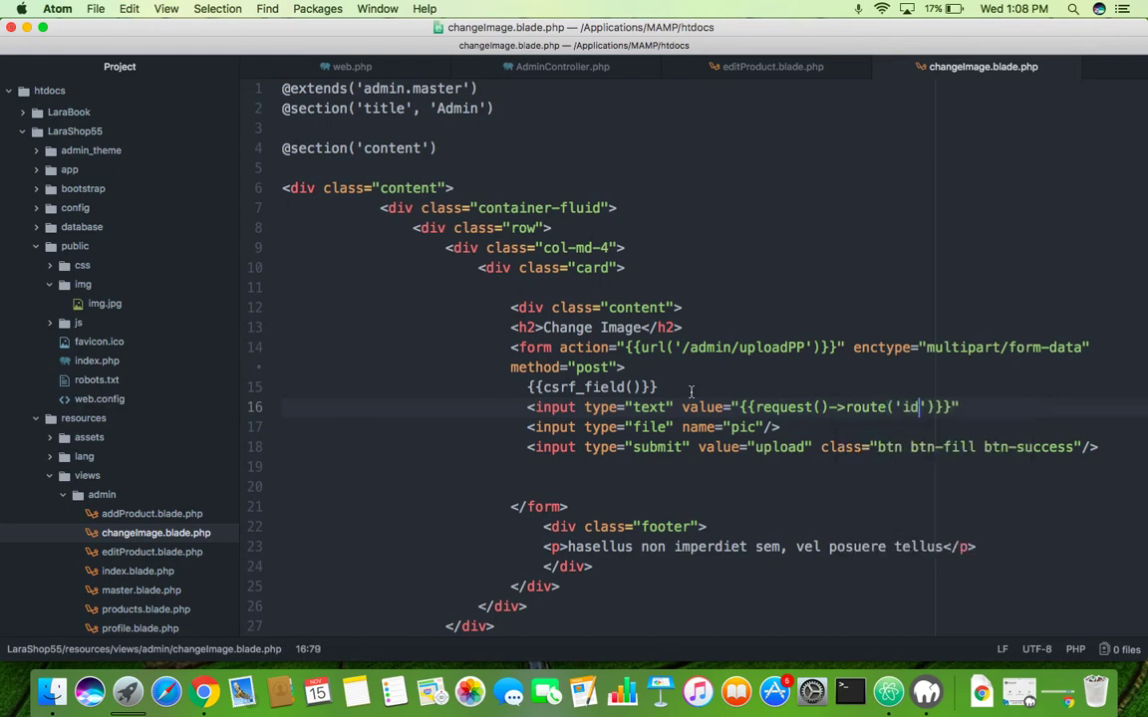
{"action": "type", "text": "\" \""}
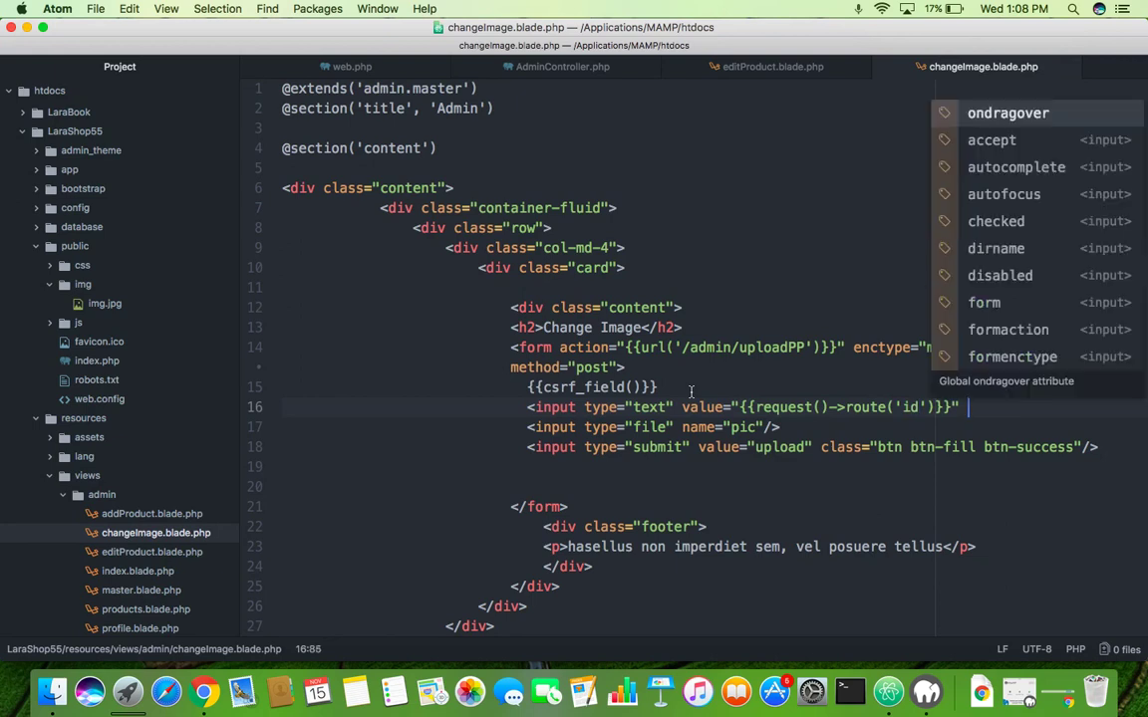
{"action": "type", "text": "name=\"\""}
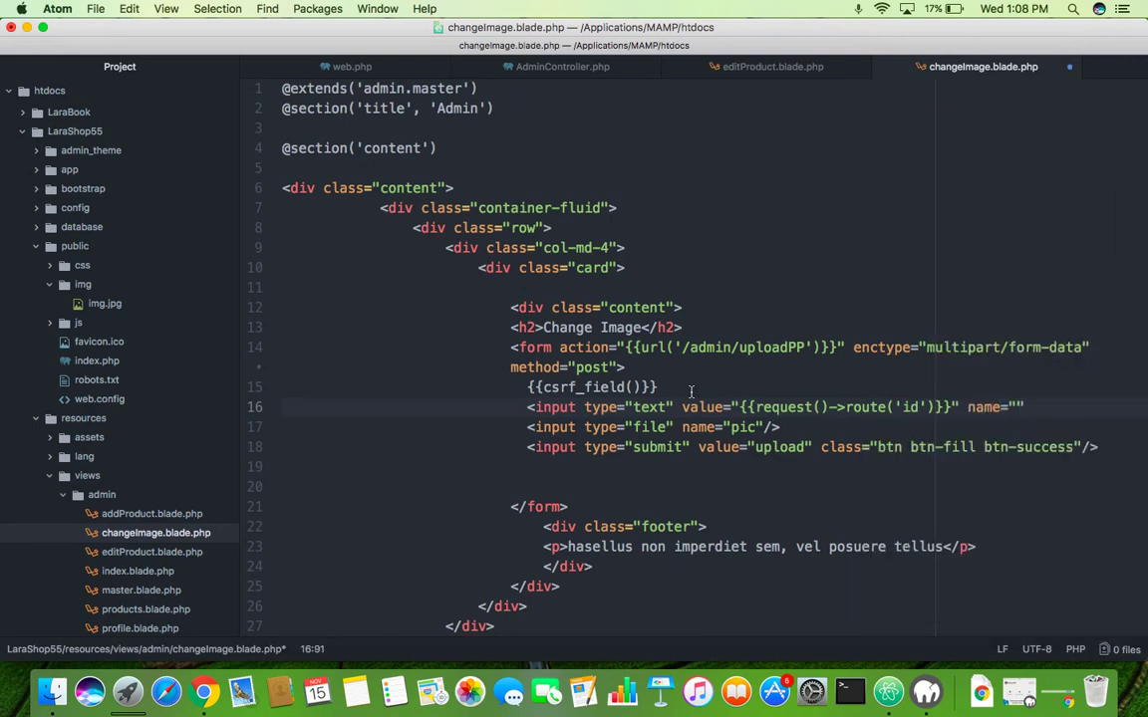
{"action": "type", "text": "id\"/>"}
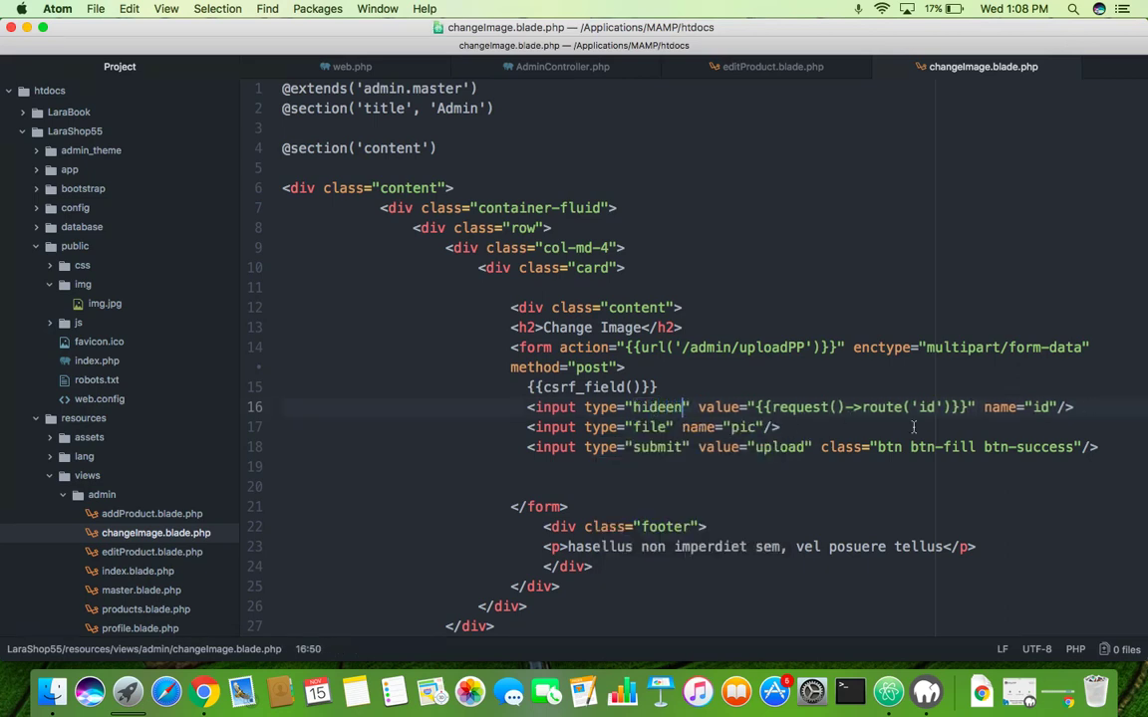
{"action": "type", "text": "<br>"}
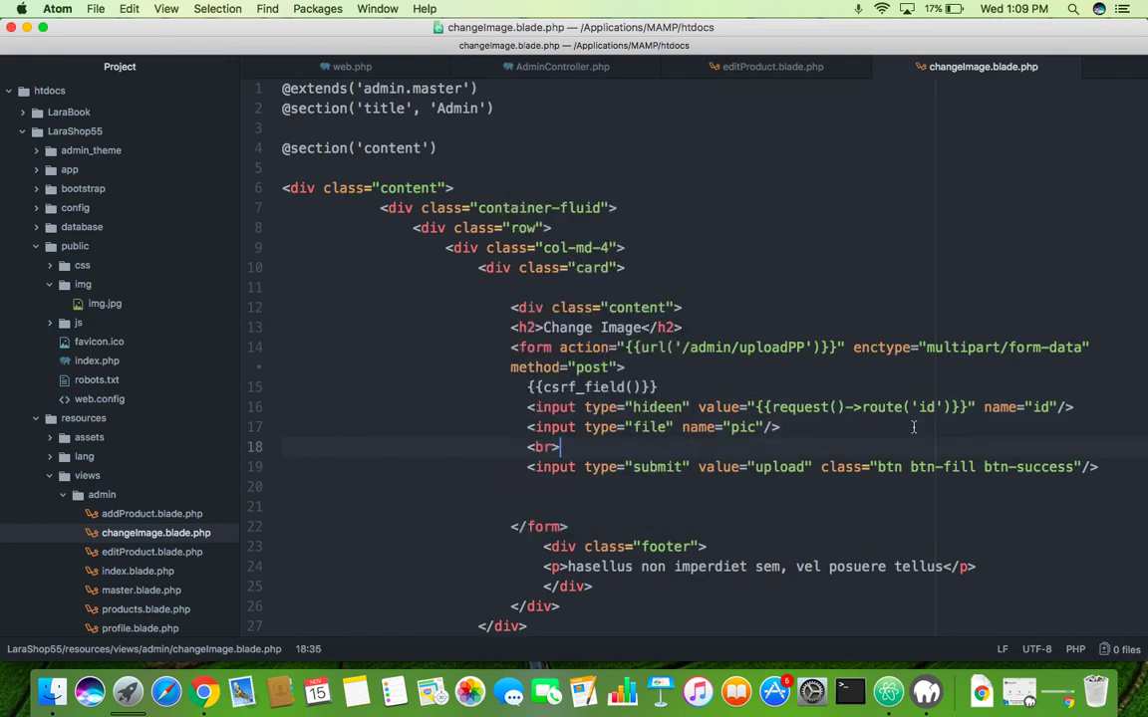
- In uploadPP, store the request's id in $id
{"action": "left_click", "coordinate": [559, 66]}
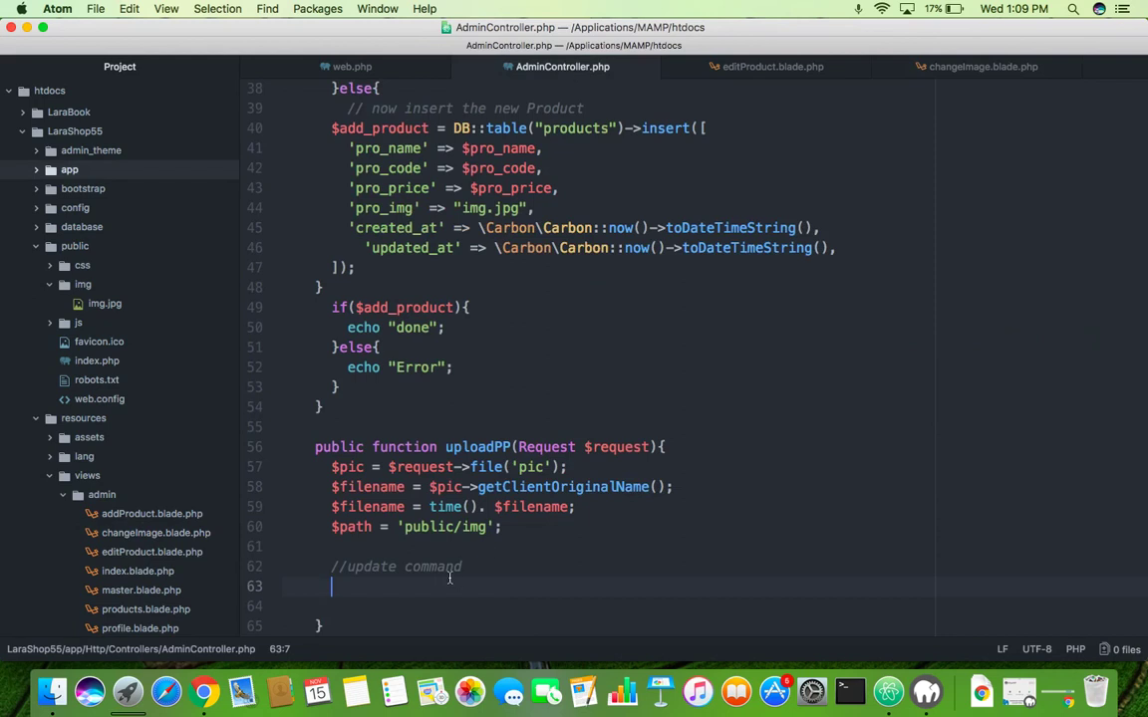
{"action": "type", "text": "$update ="}
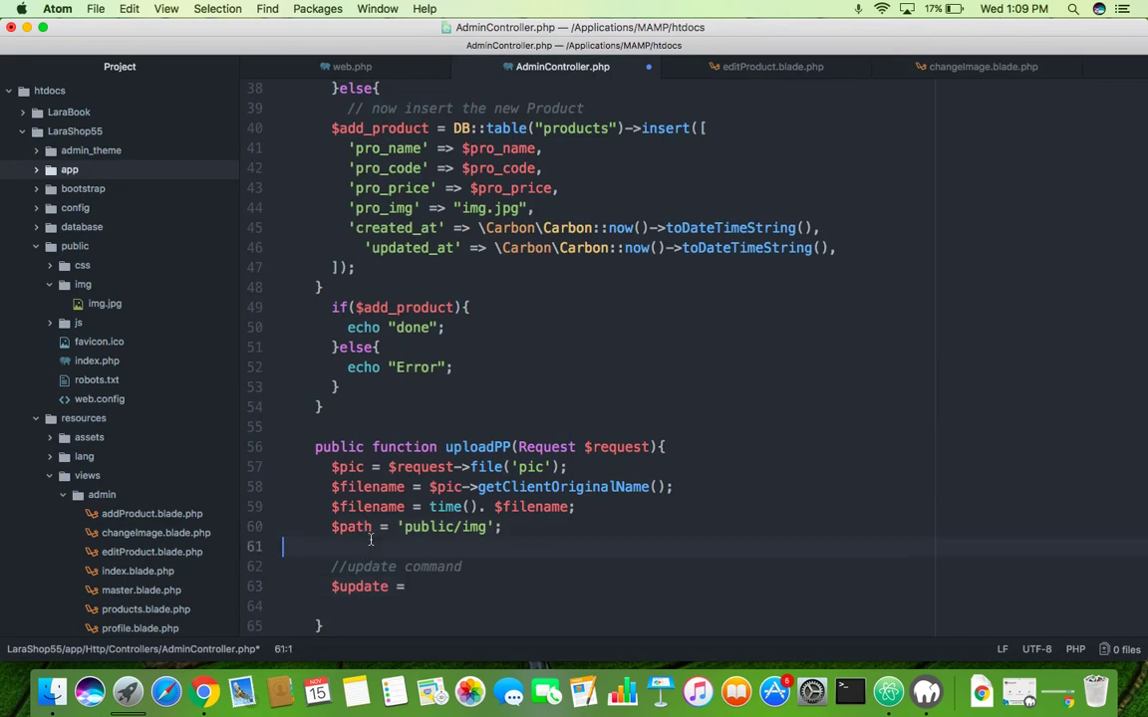
{"action": "type", "text": "$id ="}
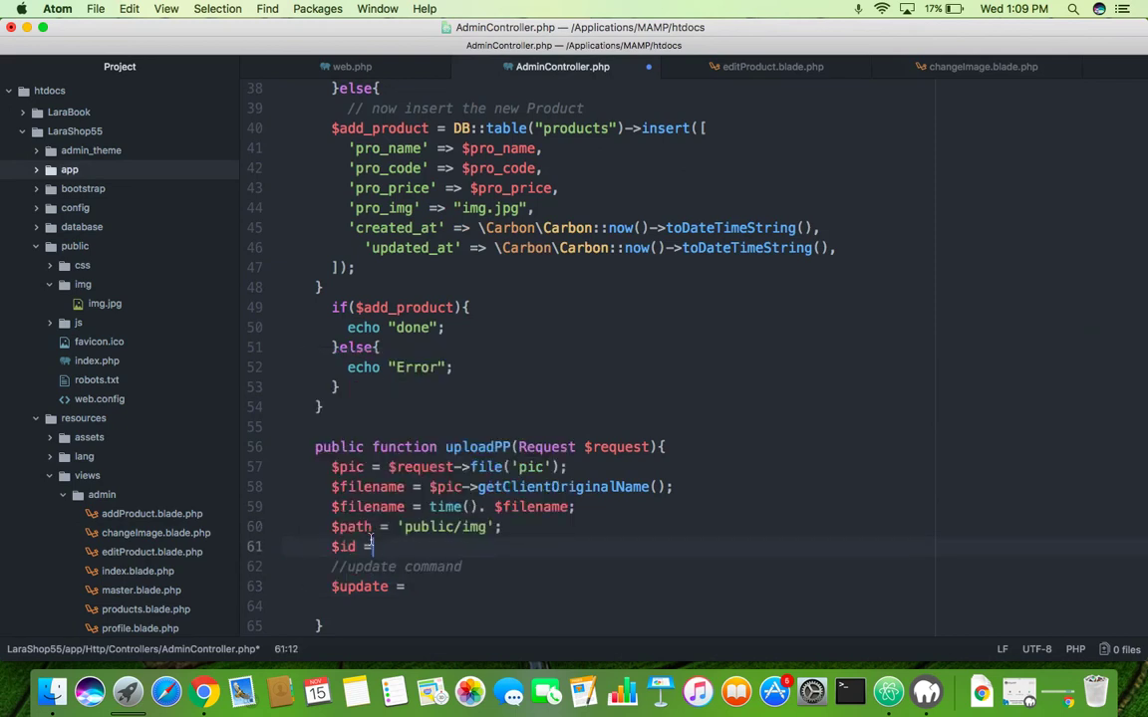
{"action": "type", "text": "$reques"}
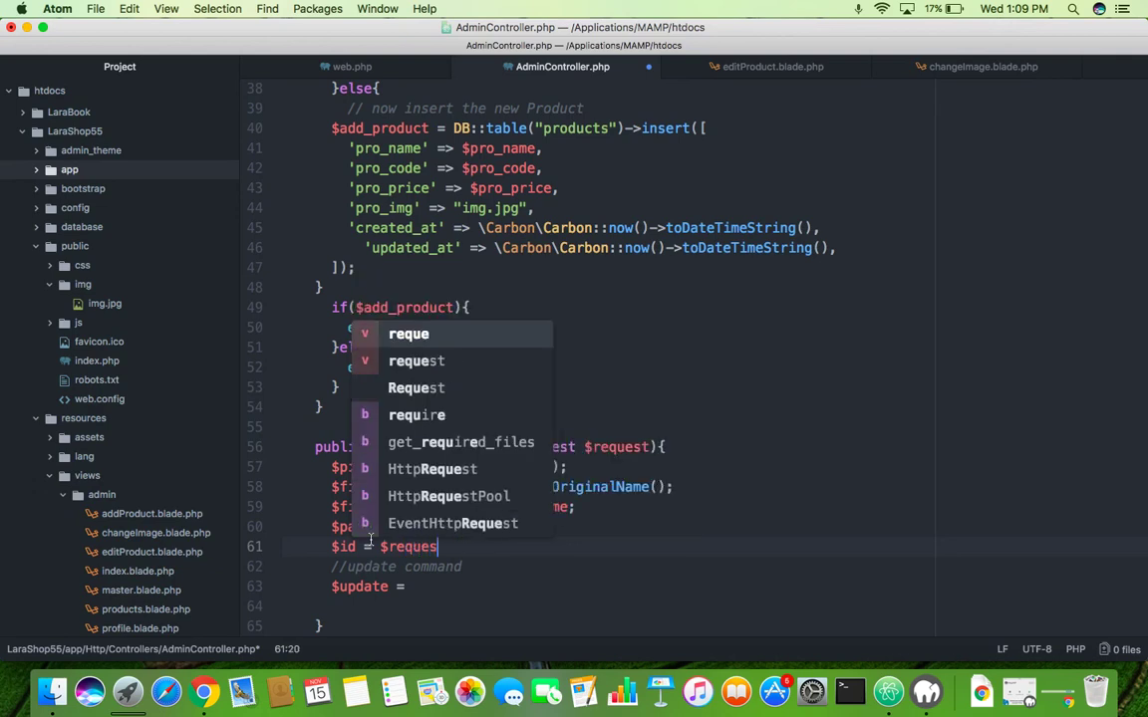
{"action": "type", "text": "t->"}
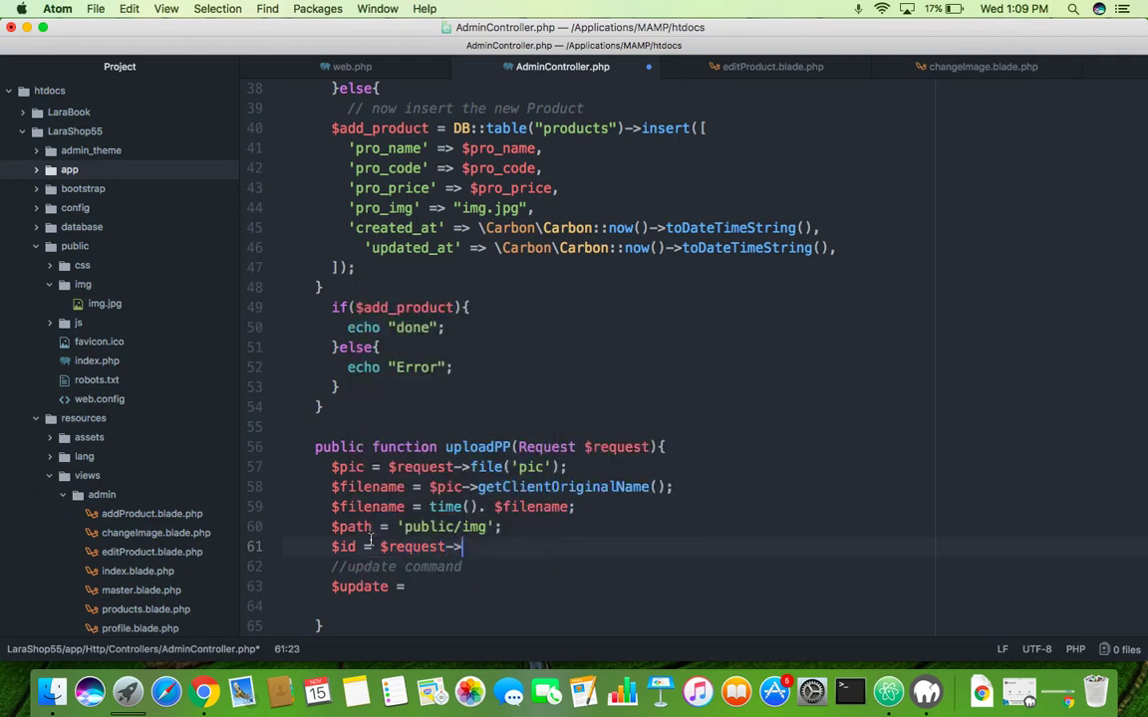
{"action": "type", "text": "id;"}
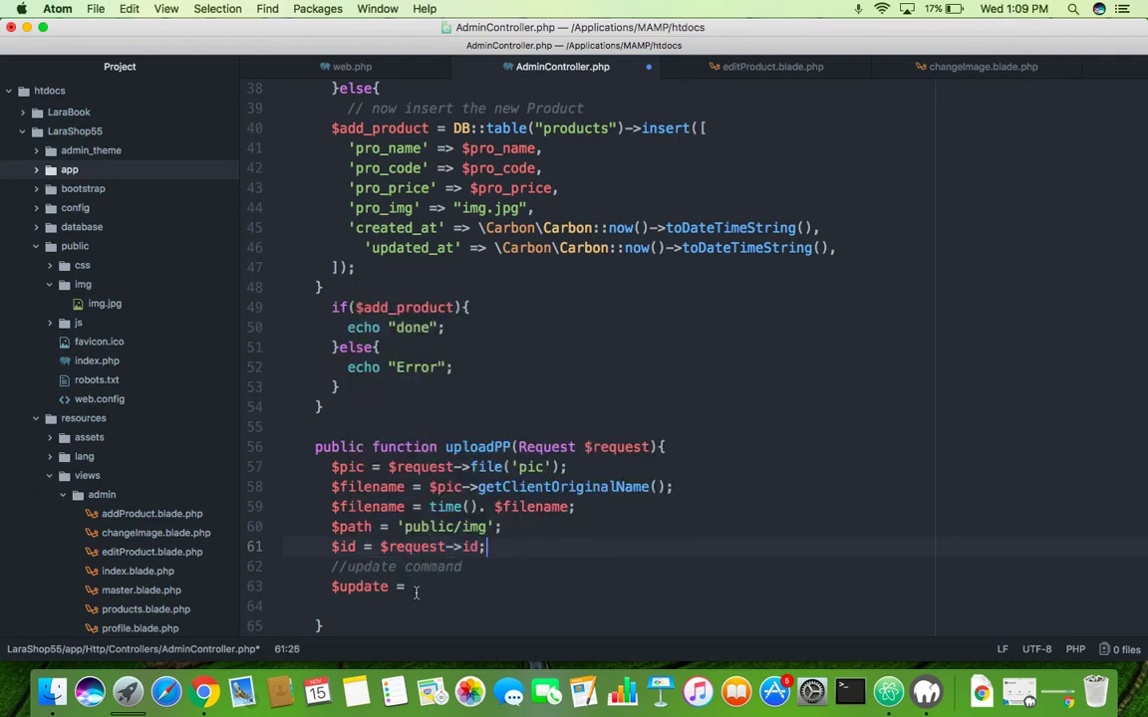
- Write $update = DB::table('products')->where('id',$id)->update('pro_img',$filename)
{"action": "type", "text": "D"}
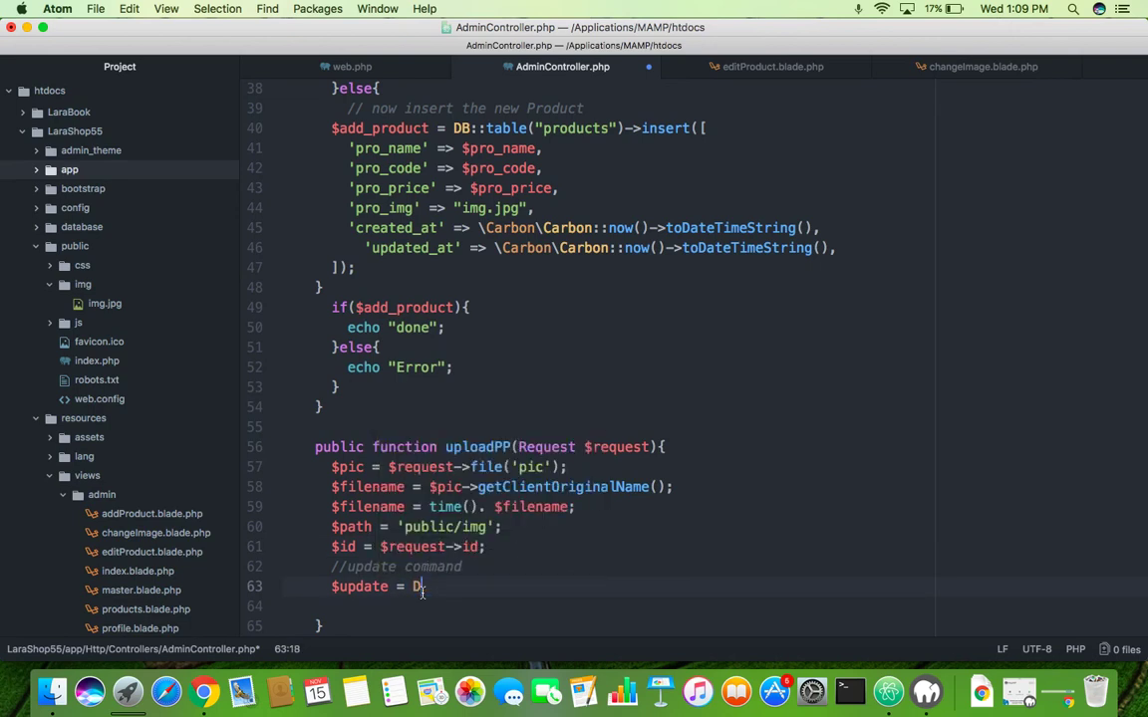
{"action": "type", "text": "B::tabke"}
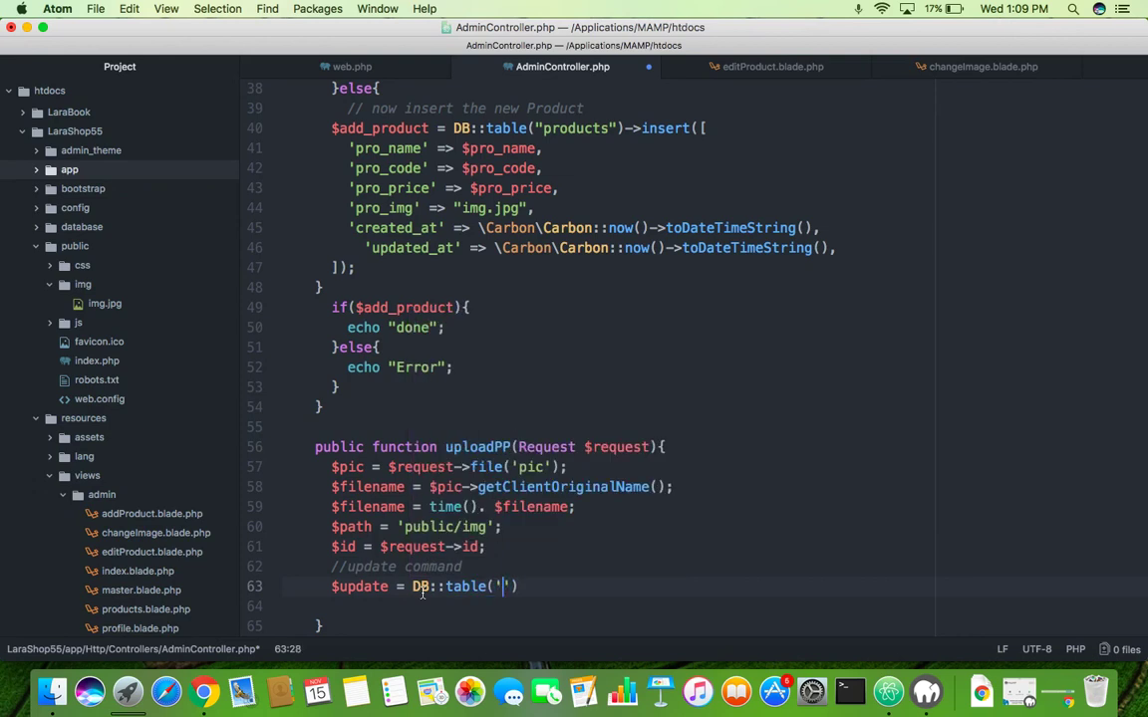
{"action": "type", "text": "prod"}
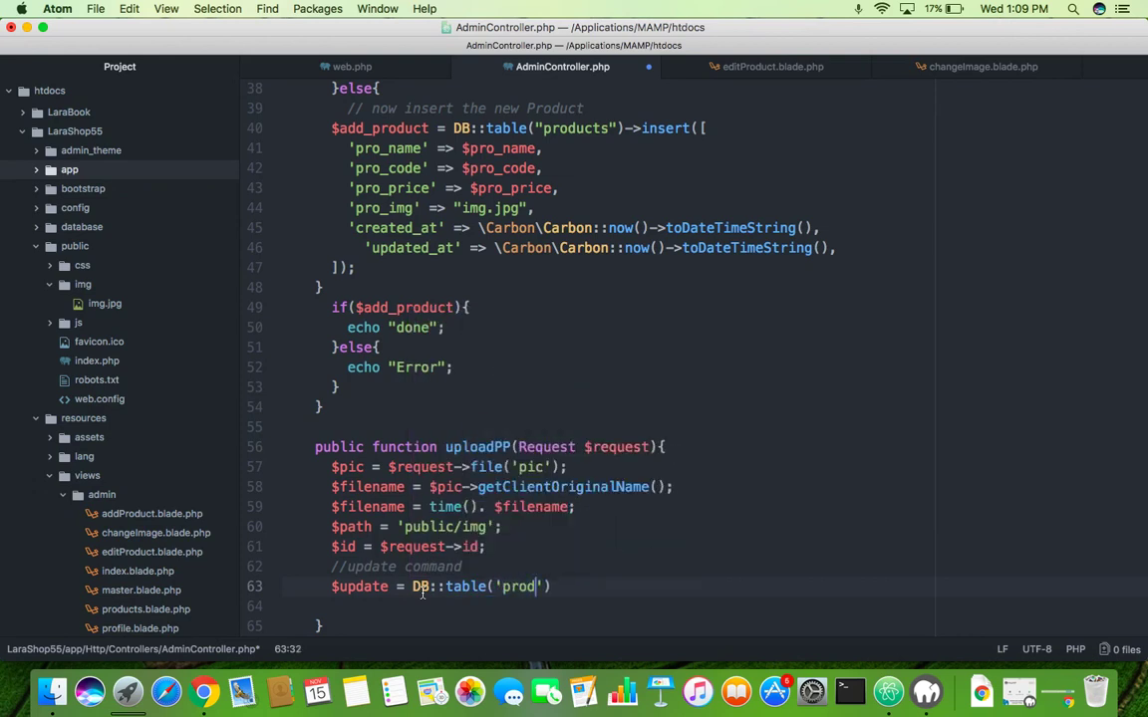
{"action": "type", "text": "ucts"}
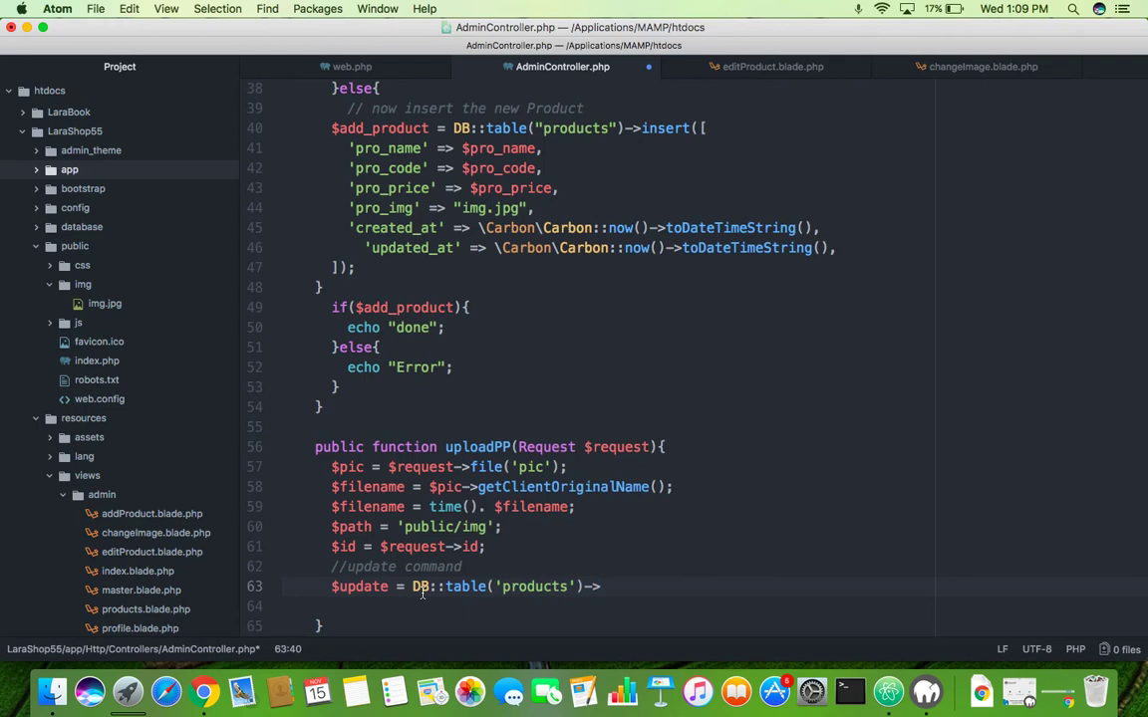
{"action": "type", "text": "where()"}
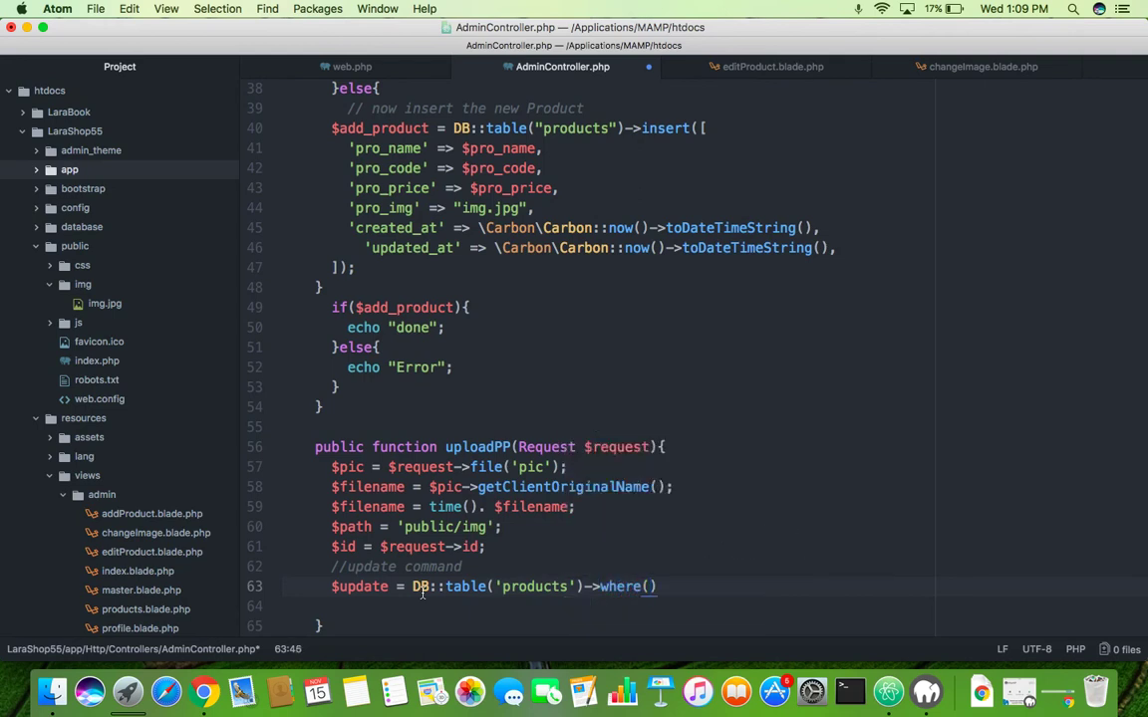
{"action": "type", "text": "'id'"}
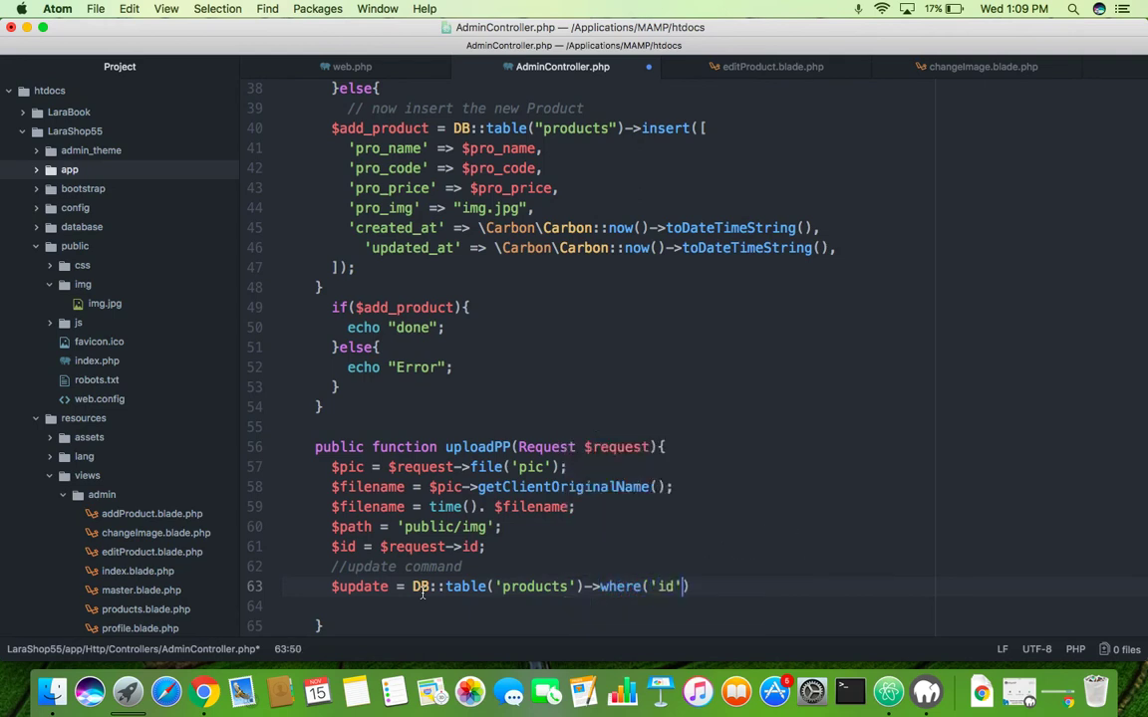
{"action": "type", "text": ",$id)"}
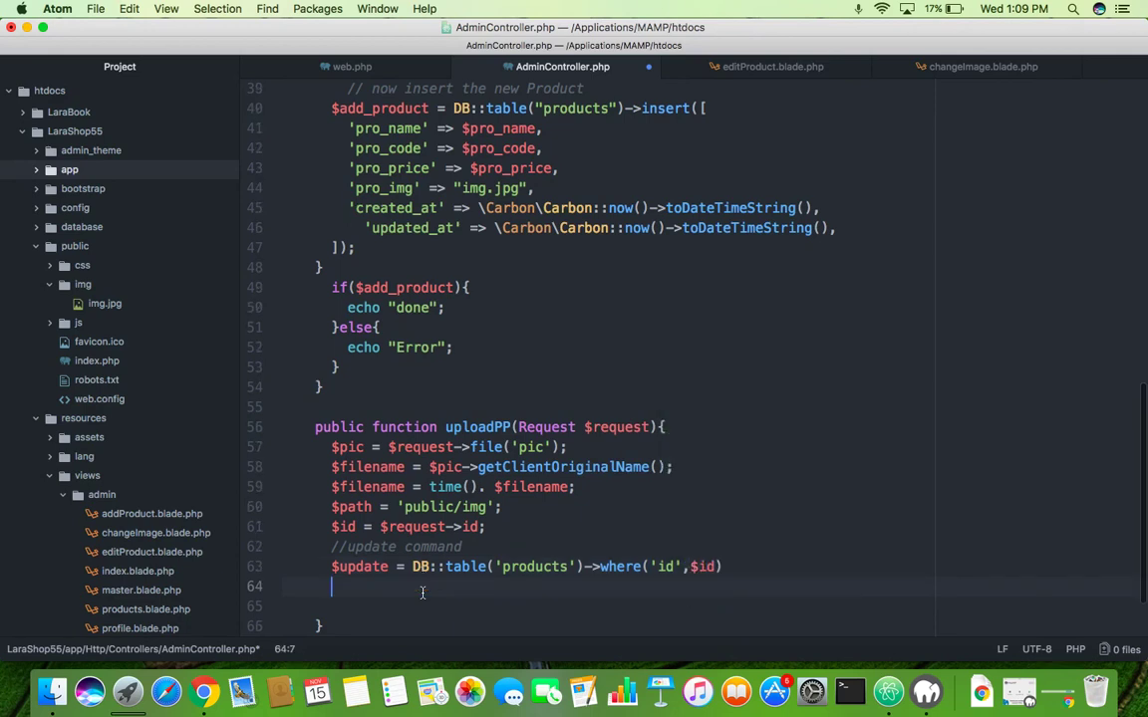
{"action": "type", "text": "->u"}
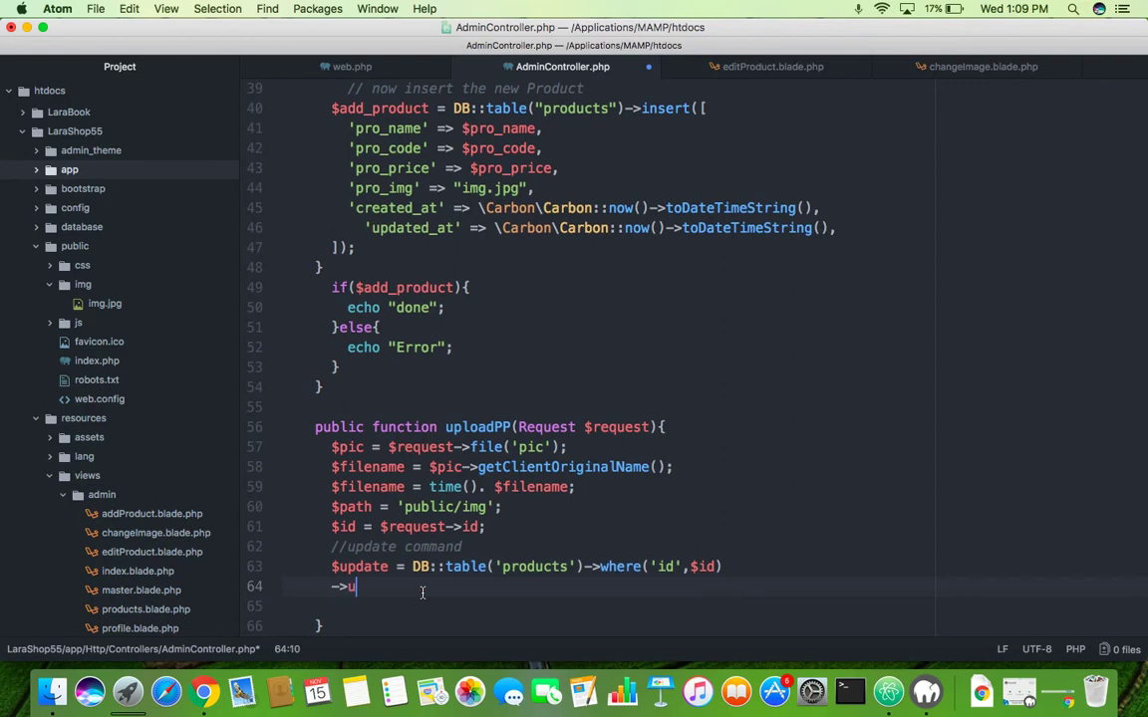
{"action": "type", "text": "oda"}
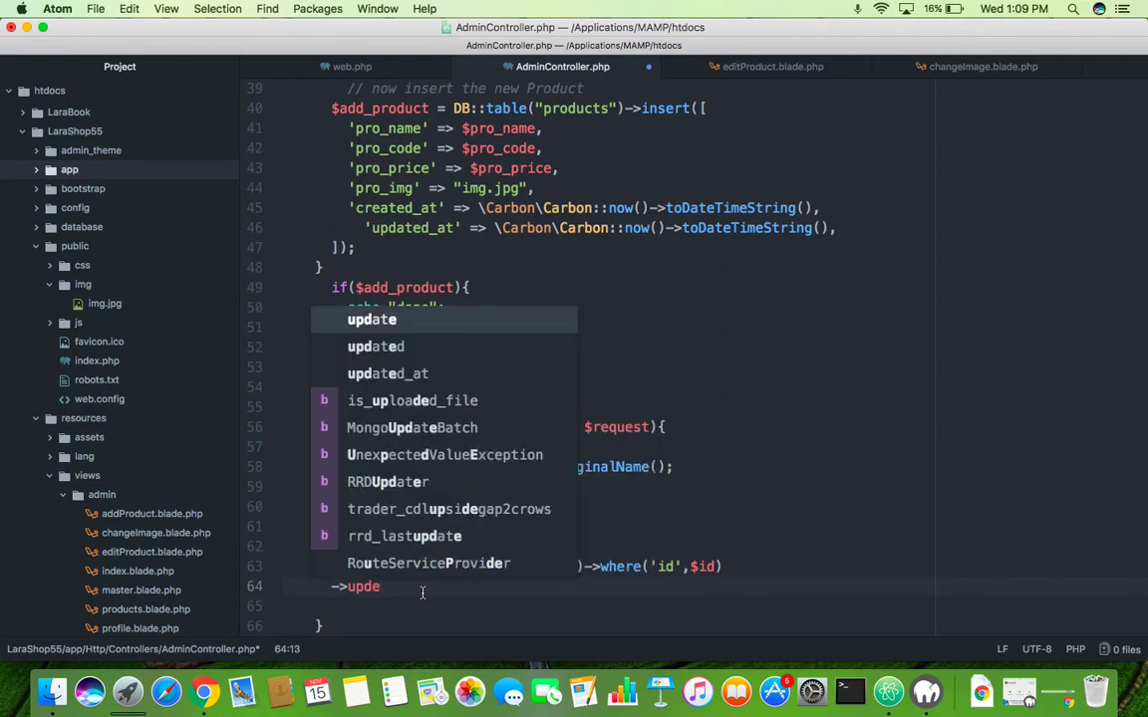
{"action": "type", "text": "te('')"}
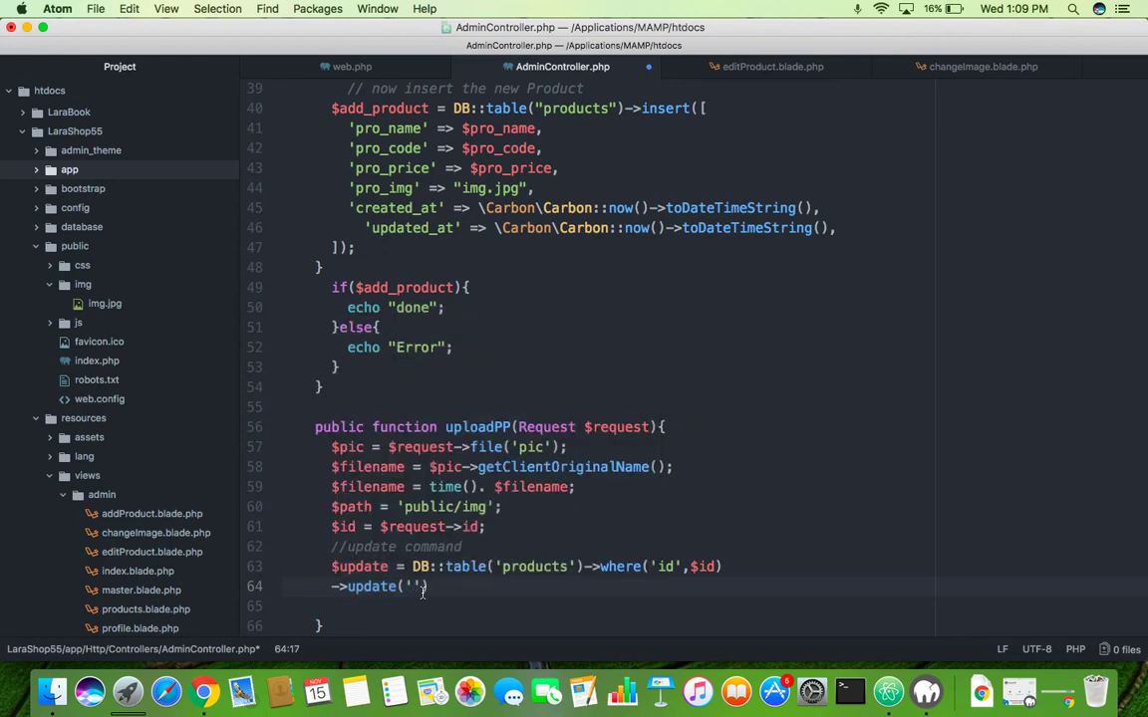
{"action": "type", "text": "pro_img"}
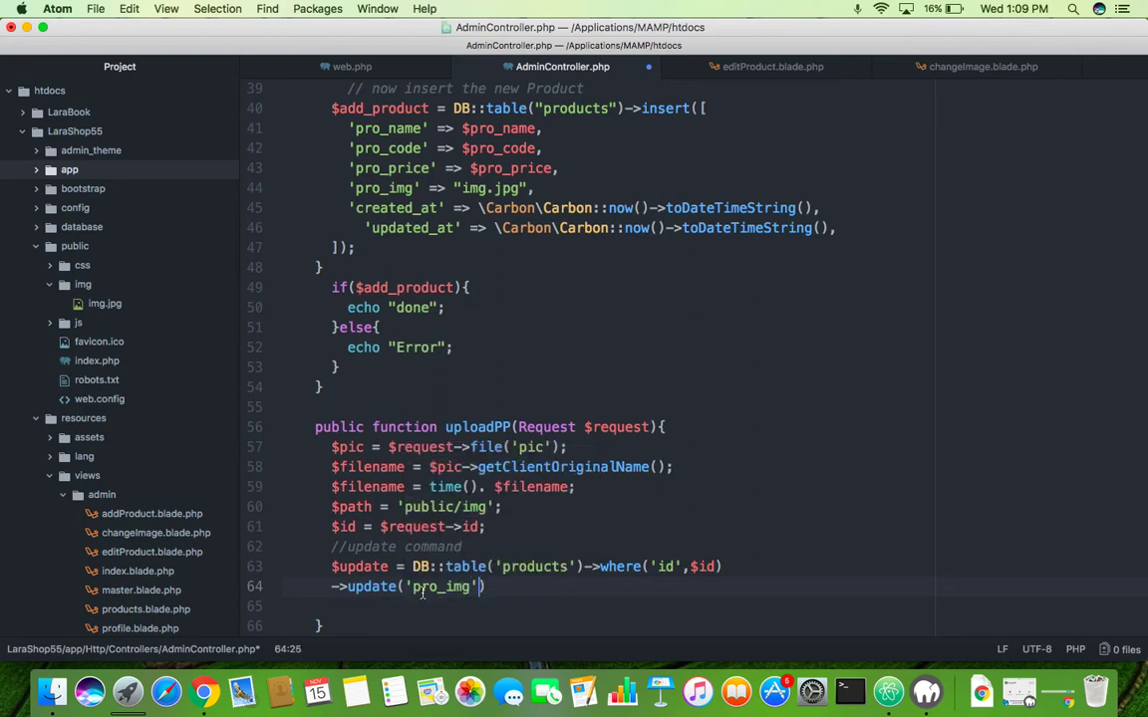
{"action": "type", "text": ","}
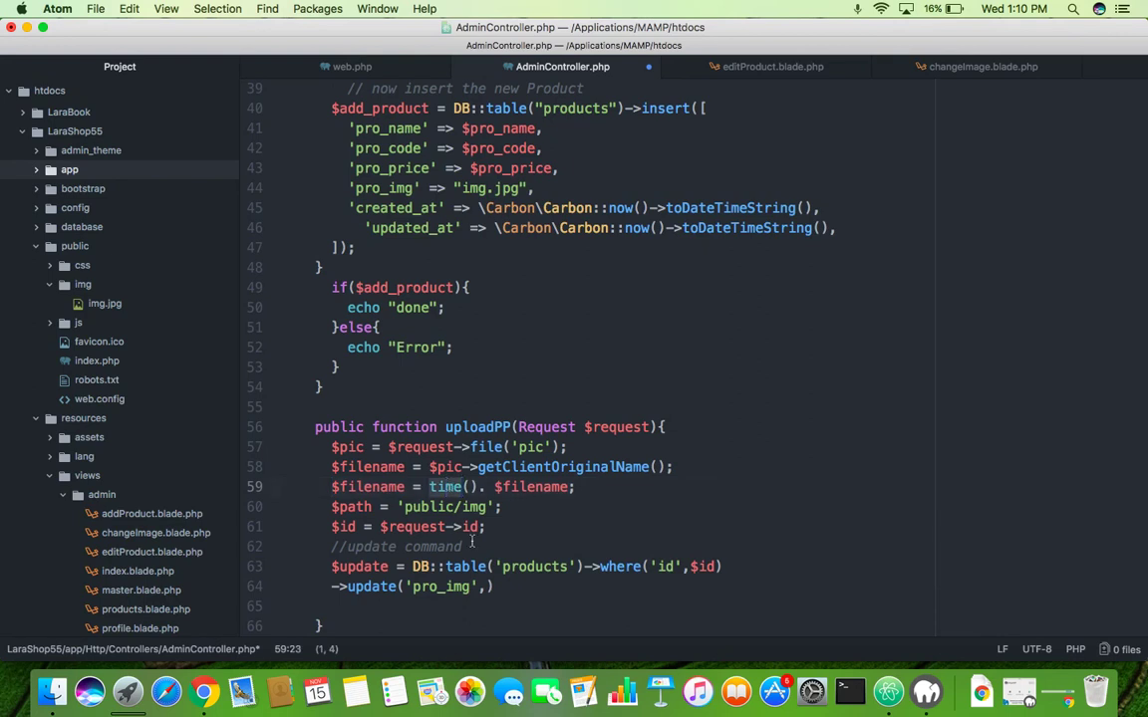
{"action": "type", "text": "$f"}
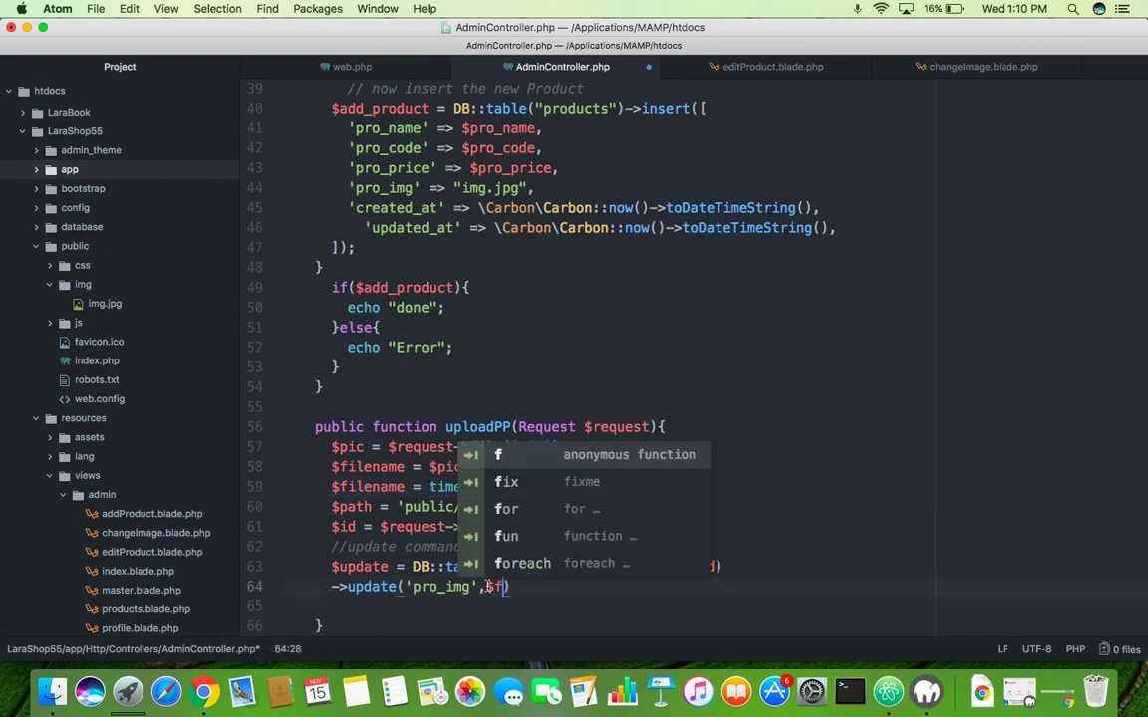
{"action": "type", "text": "ilename"}
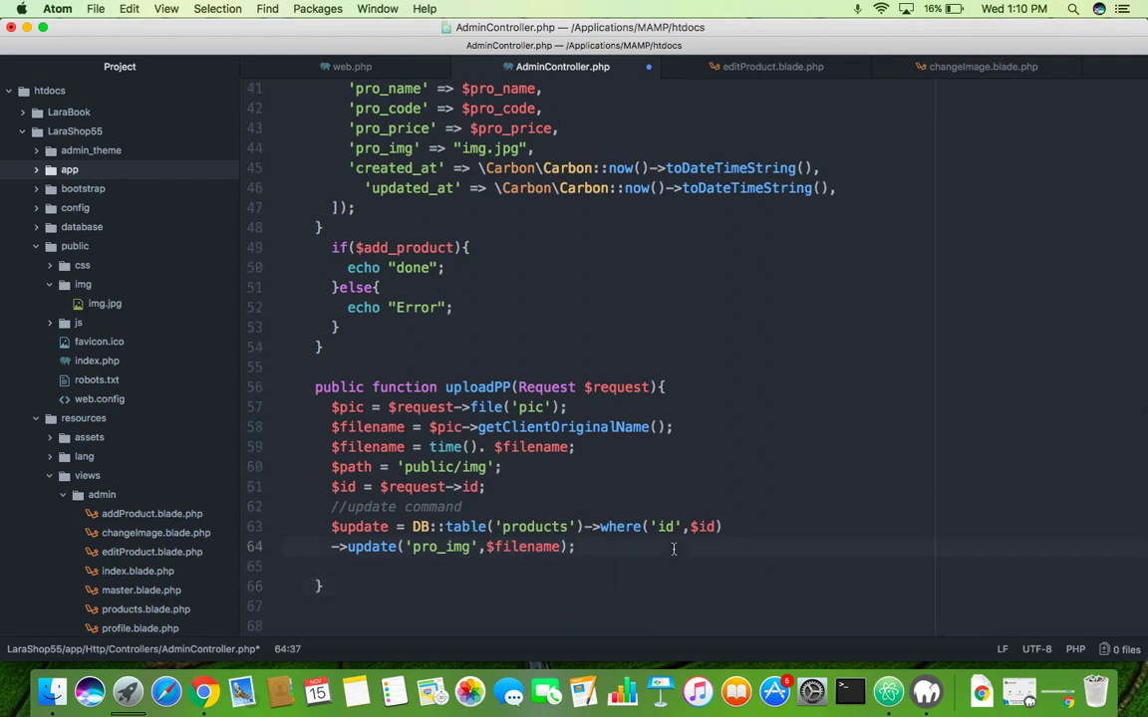
- Start an if($update) block with comments about redirecting to this id's page
{"action": "type", "text": "if()"}
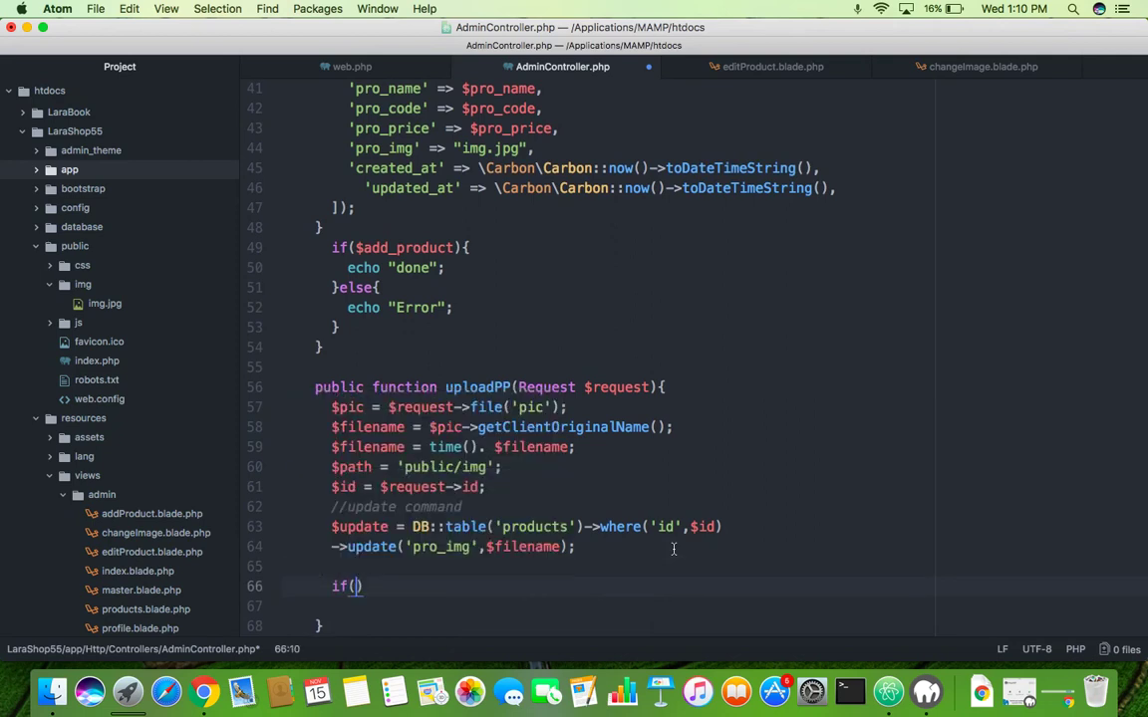
{"action": "type", "text": "$update"}
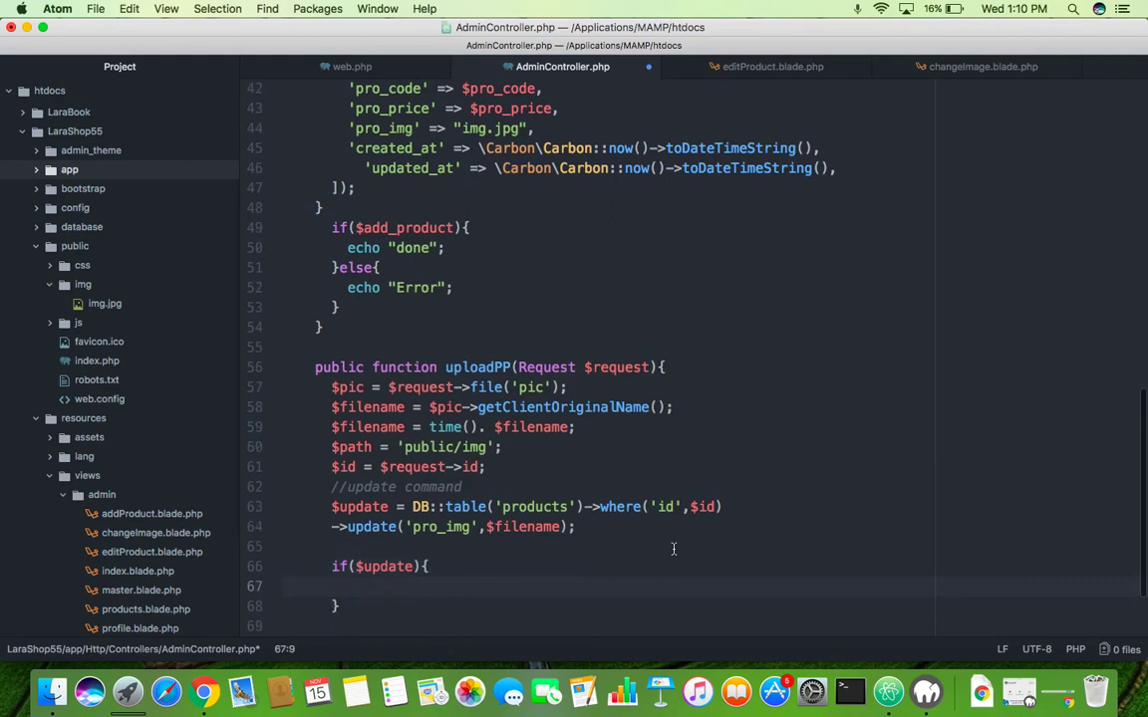
{"action": "type", "text": "// if everything is go"}
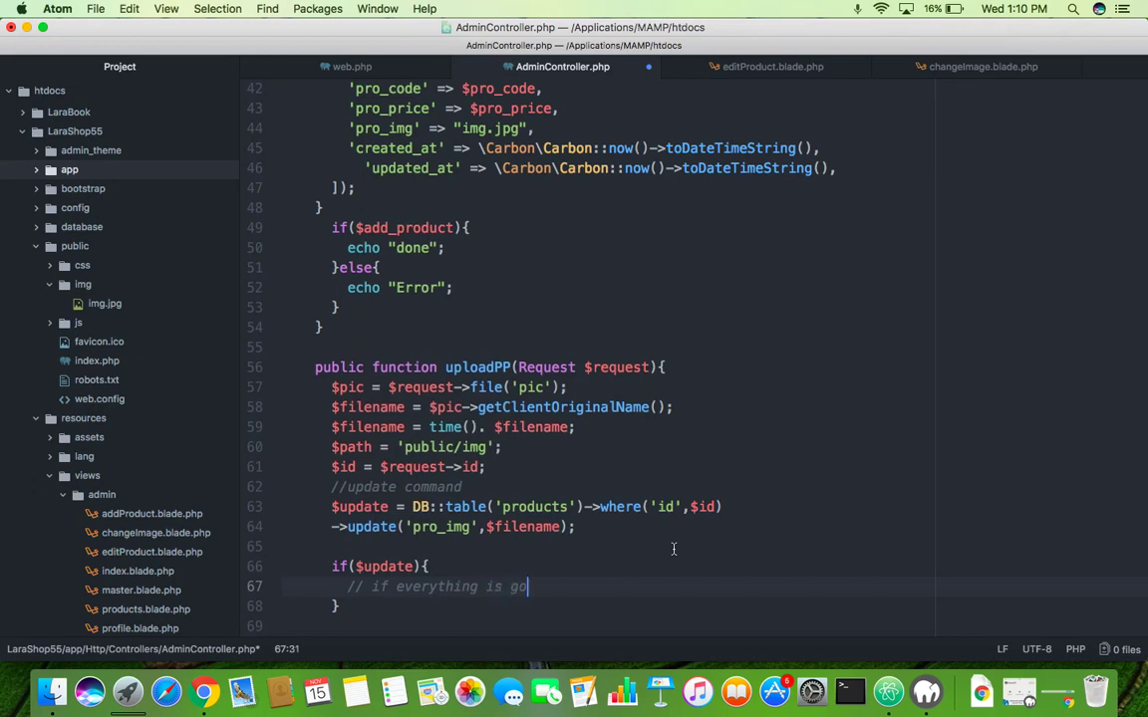
{"action": "type", "text": "ing right"}
{"action": "type", "text": "// rediect to edit product of y"}
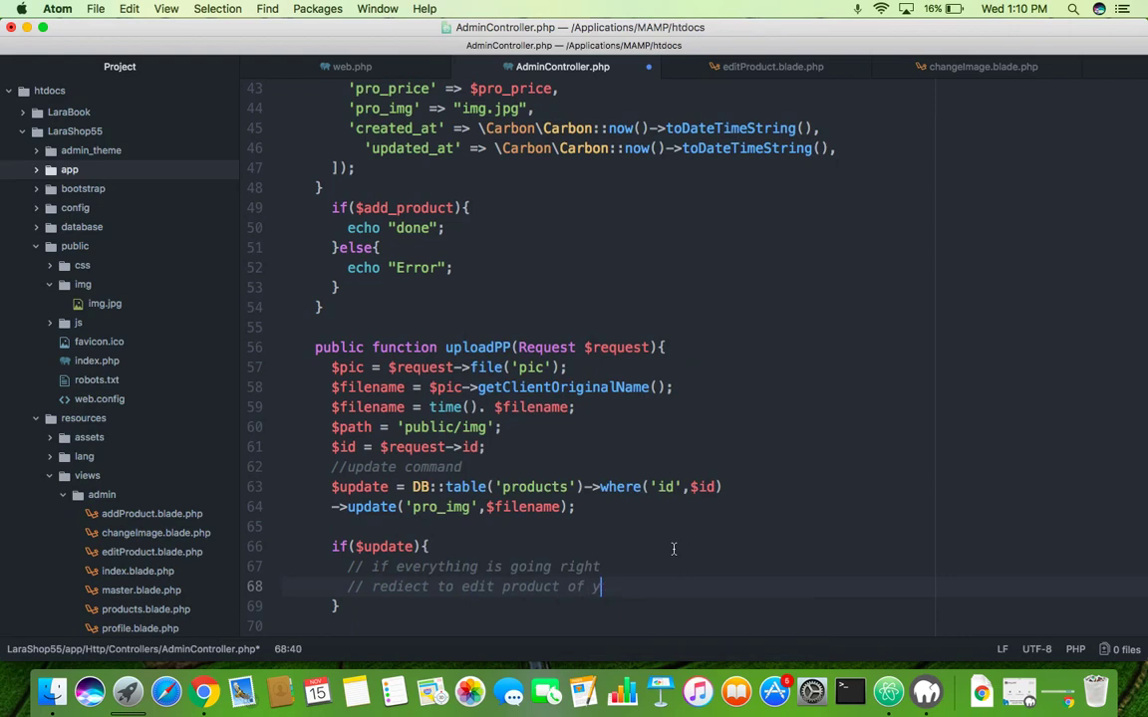
{"action": "type", "text": "this id"}
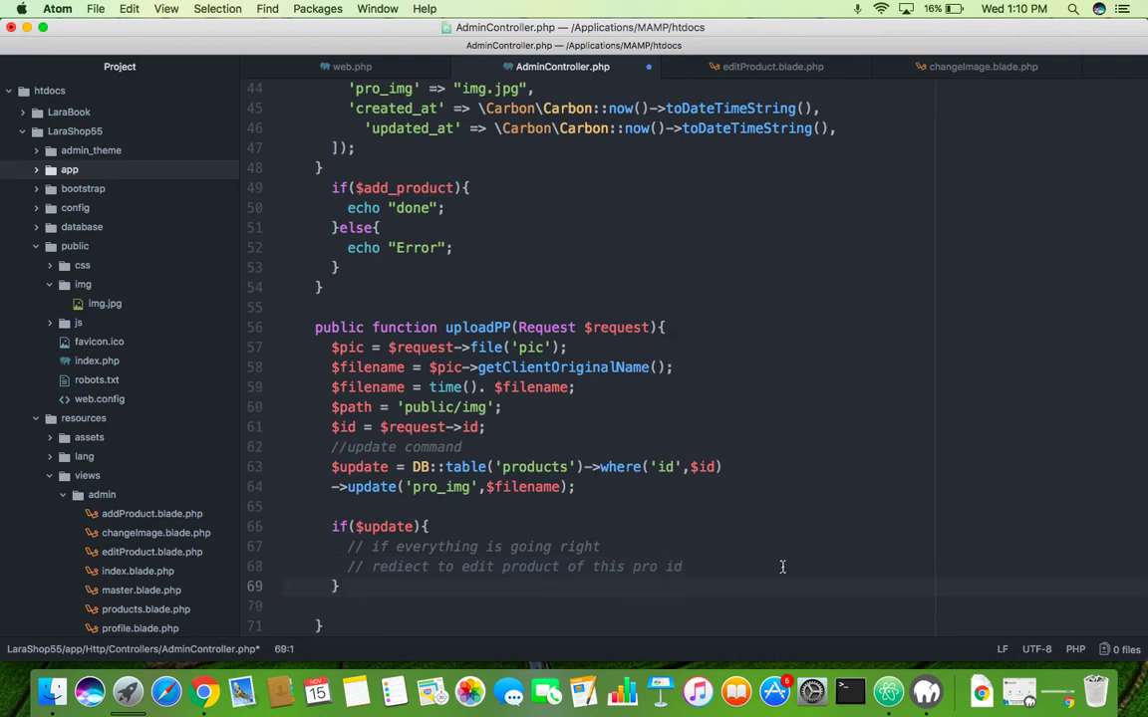
- Add an else branch with a show-errors comment that echoes "Error"
{"action": "left_click", "coordinate": [343, 586]}
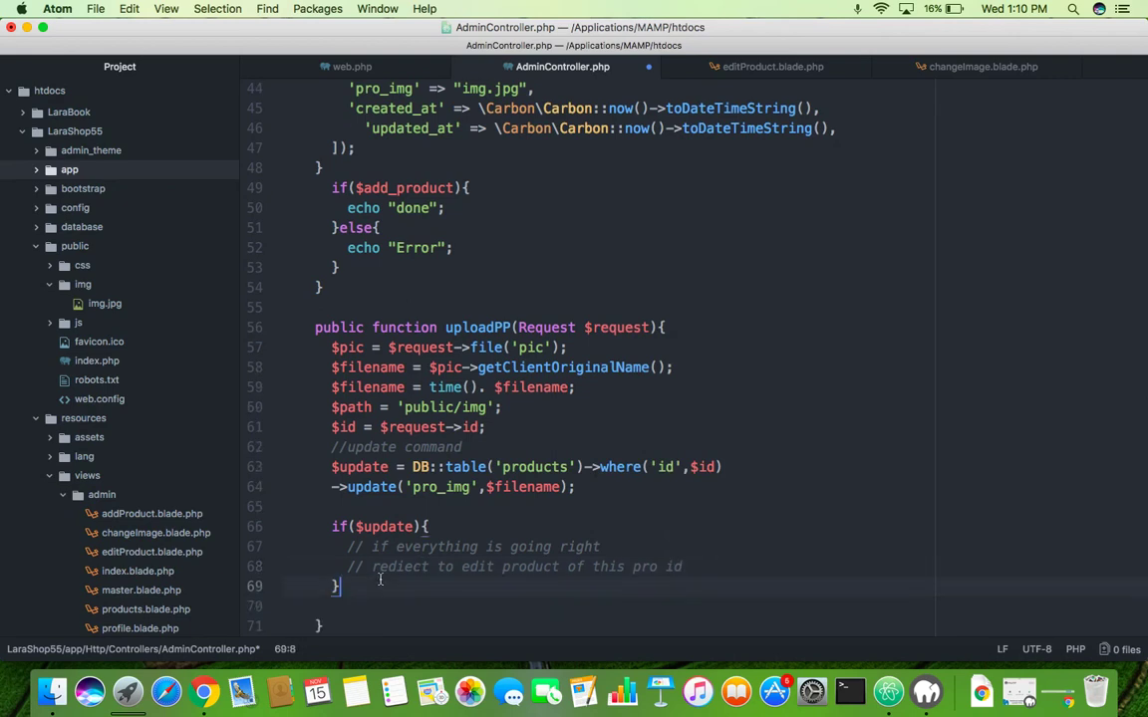
{"action": "type", "text": "else{"}
{"action": "left_click", "coordinate": [715, 606]}
{"action": "type", "text": "//show errors"}
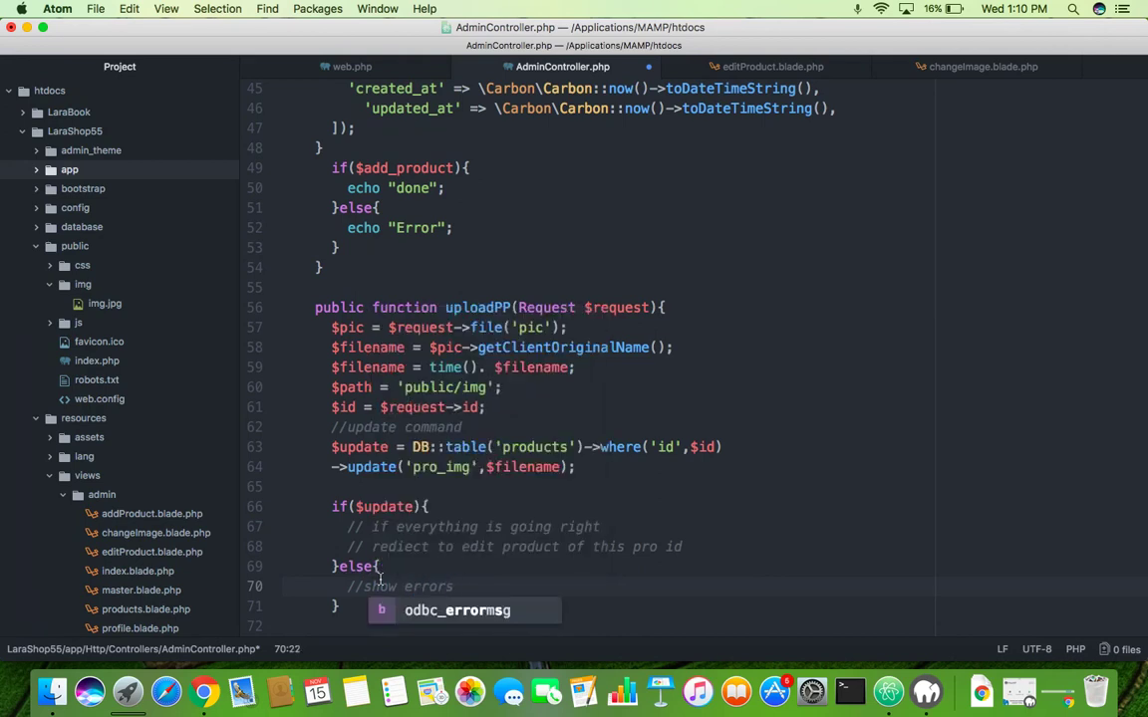
{"action": "key", "text": "Tab"}
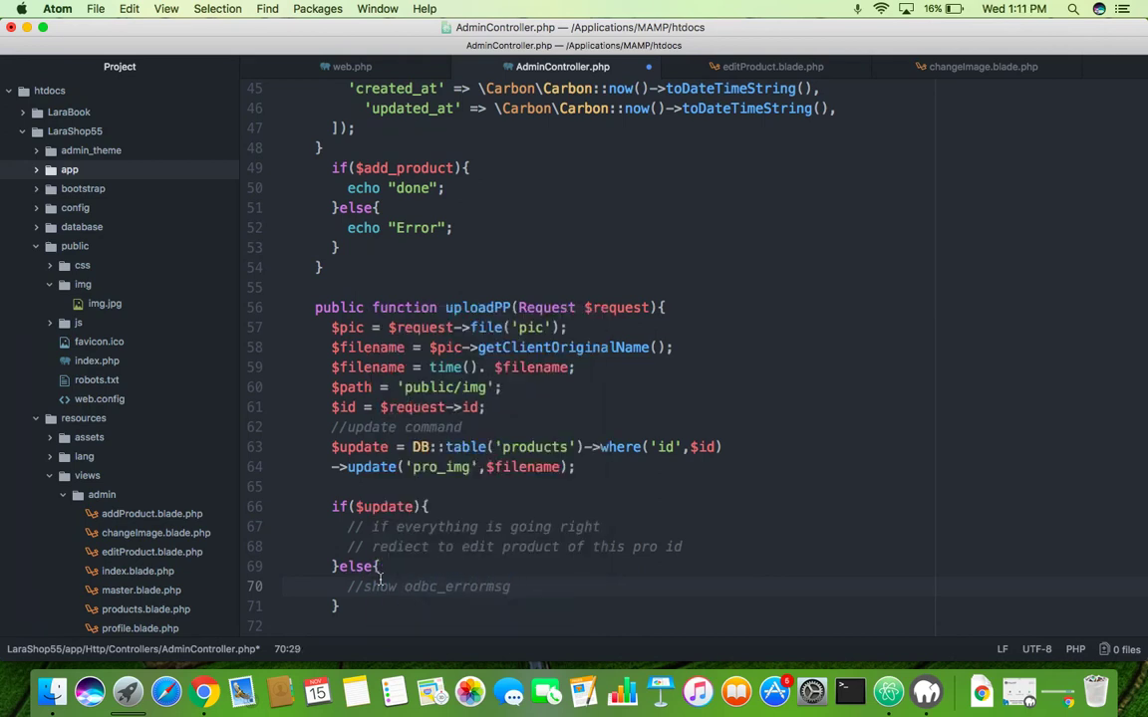
{"action": "type", "text": "2"}
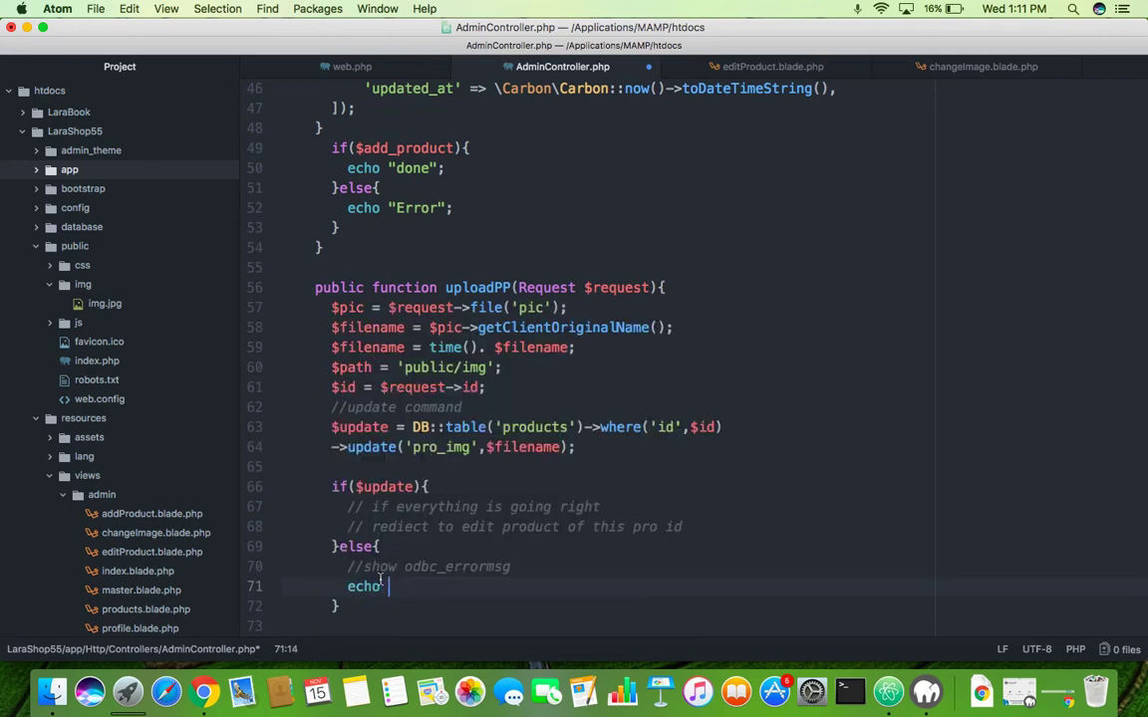
{"action": "type", "text": "\"Error\""}
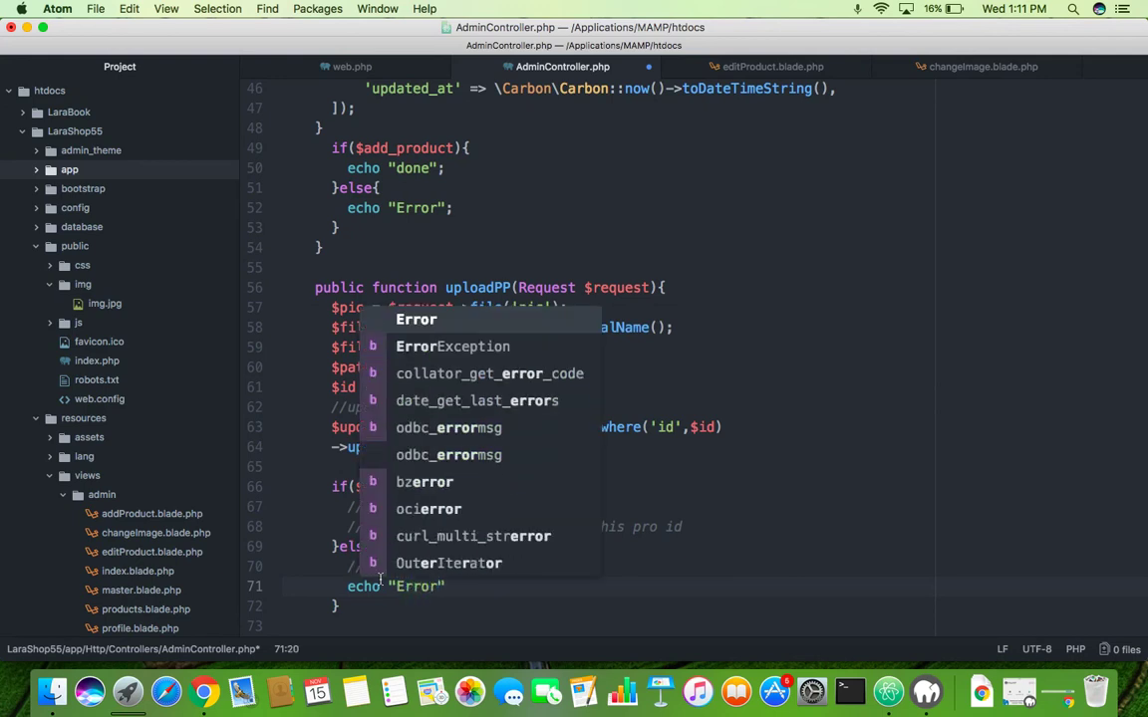
{"action": "key", "text": "Escape"}
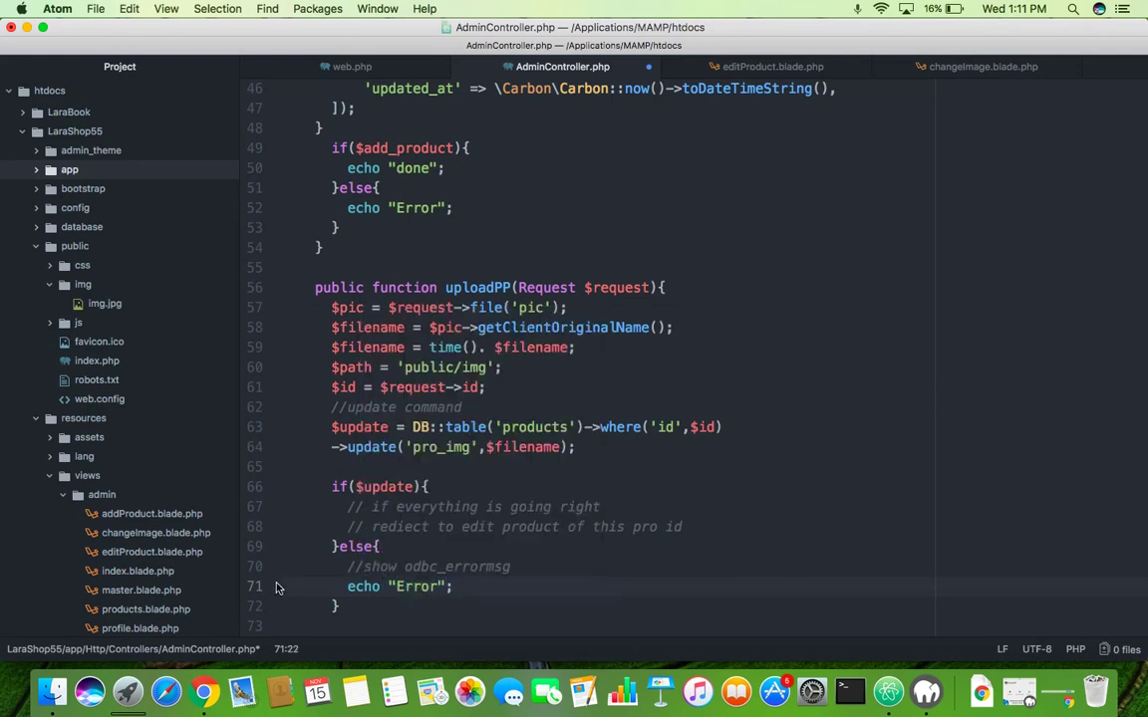
{"action": "left_click", "coordinate": [684, 527]}
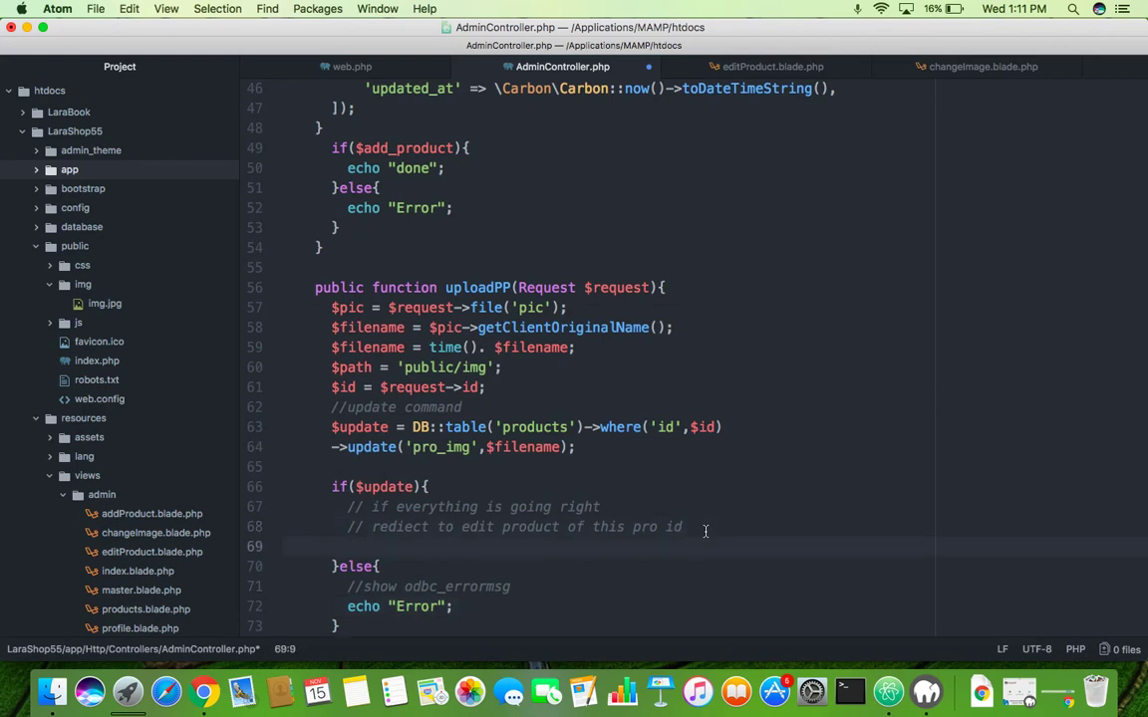
- Return view('admin.editProduct') with a 'data' entry on success, removing the App\ prefix
{"action": "type", "text": "rer"}
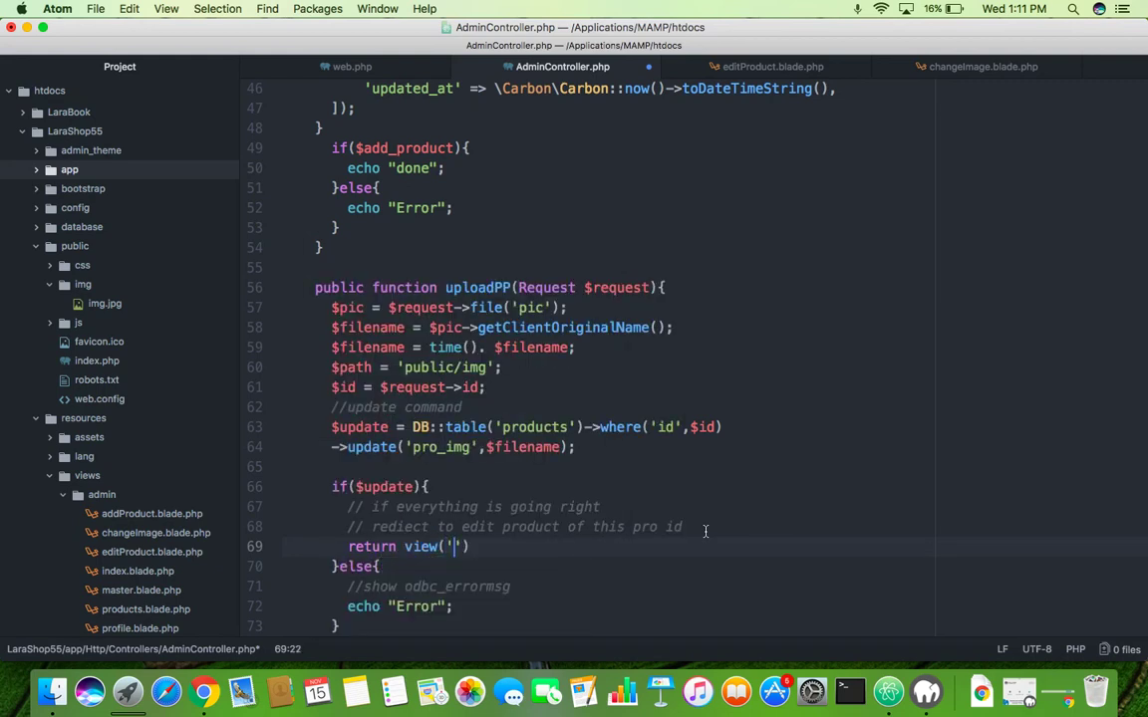
{"action": "type", "text": "admin."}
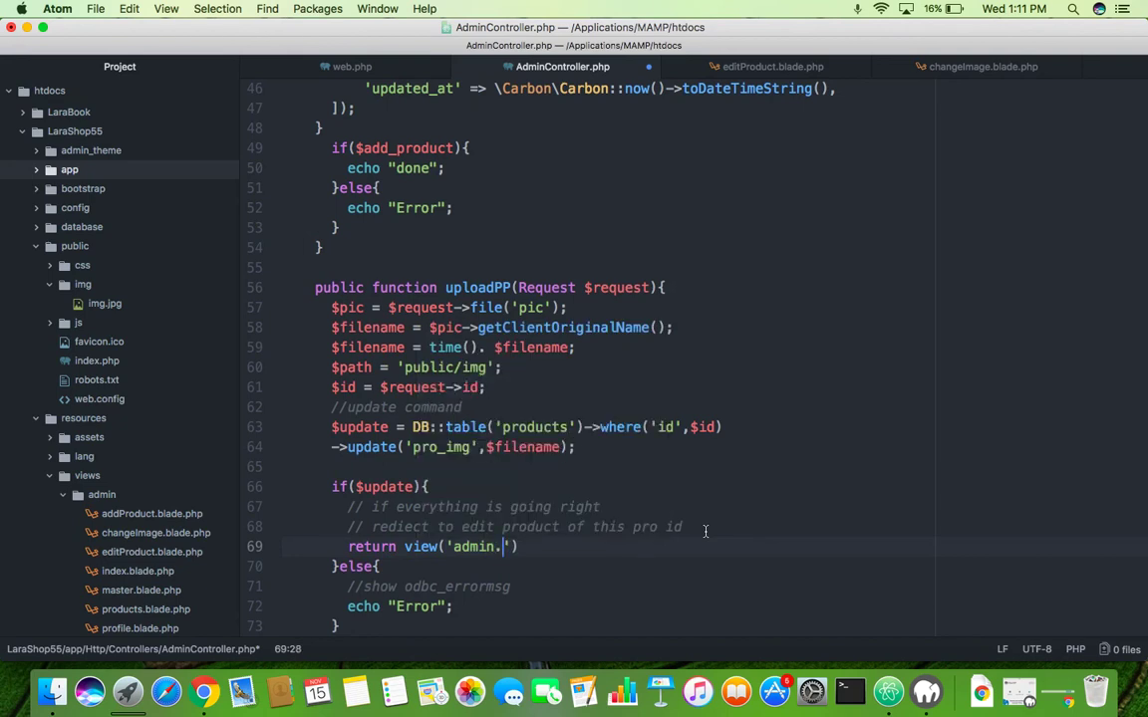
{"action": "type", "text": "editP"}
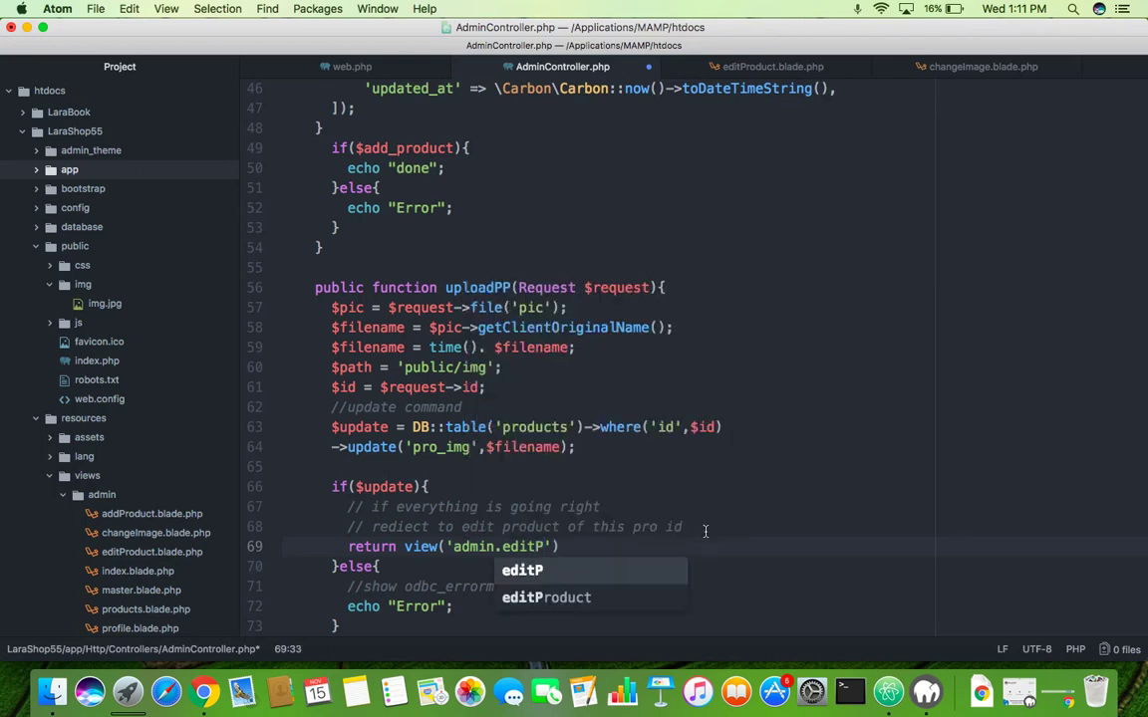
{"action": "left_click", "coordinate": [546, 598]}
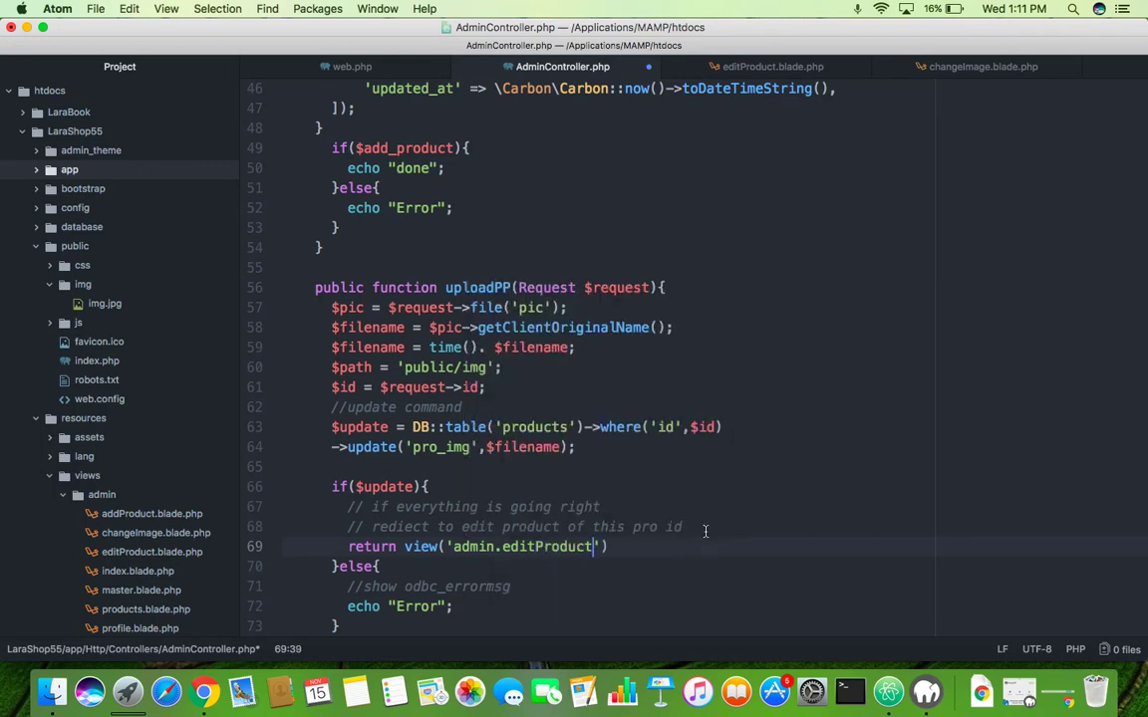
{"action": "type", "text": "',["}
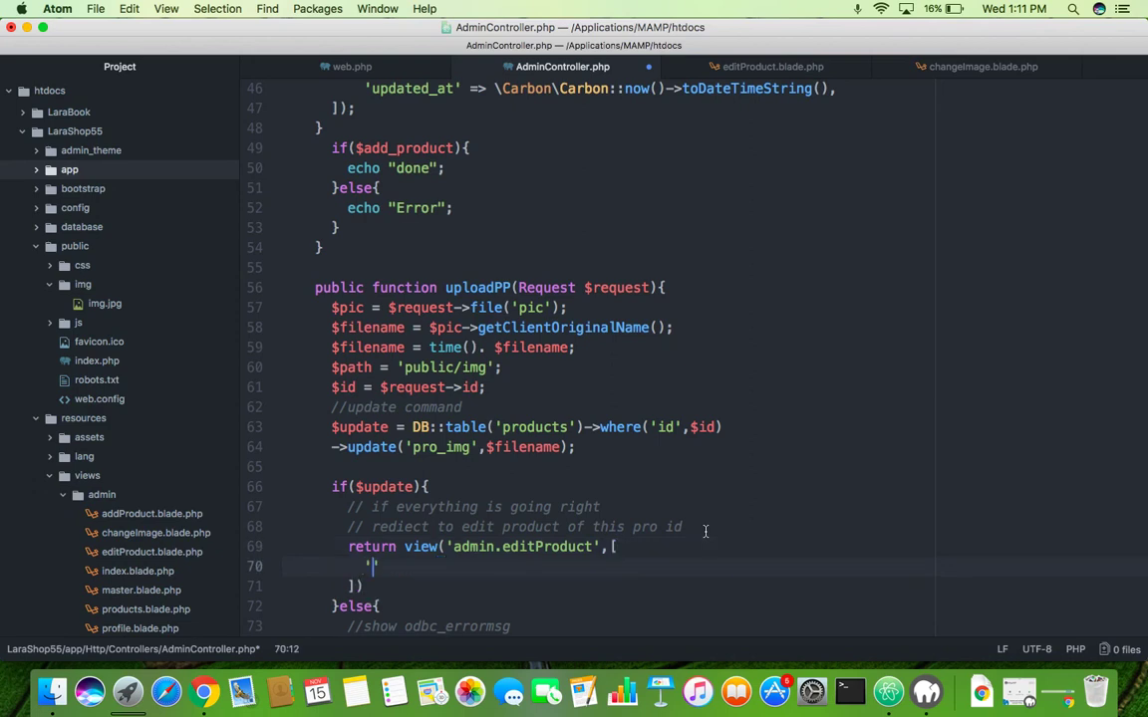
{"action": "type", "text": "data' => A"}
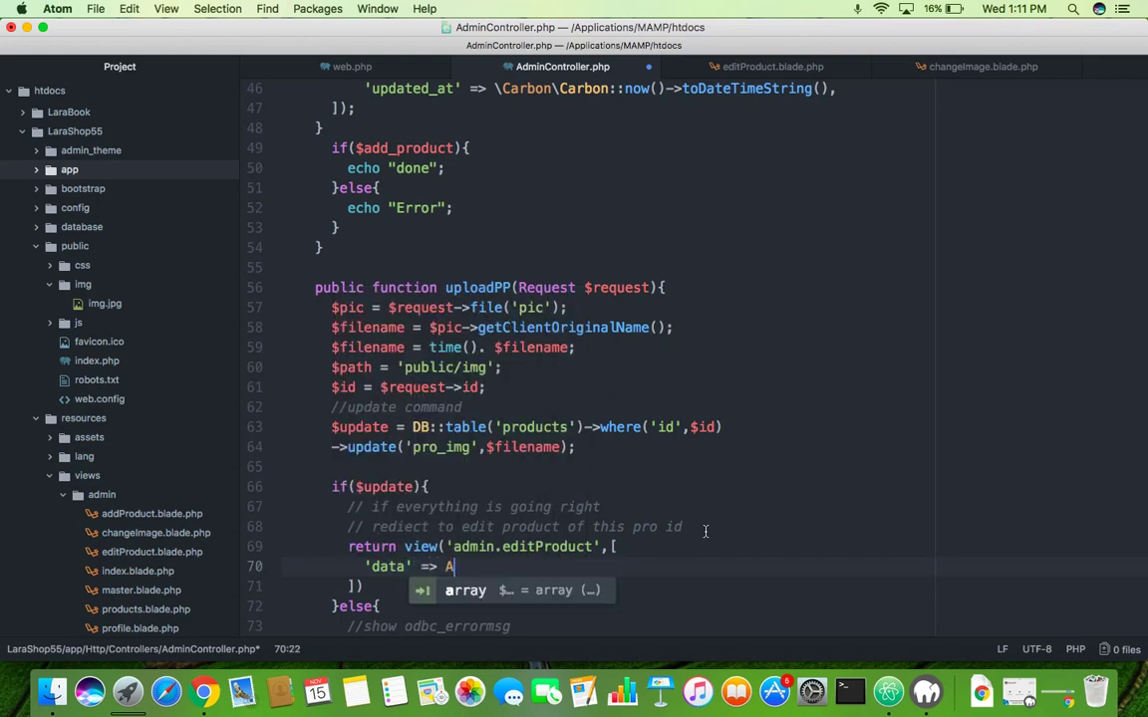
{"action": "type", "text": "pp\\"}
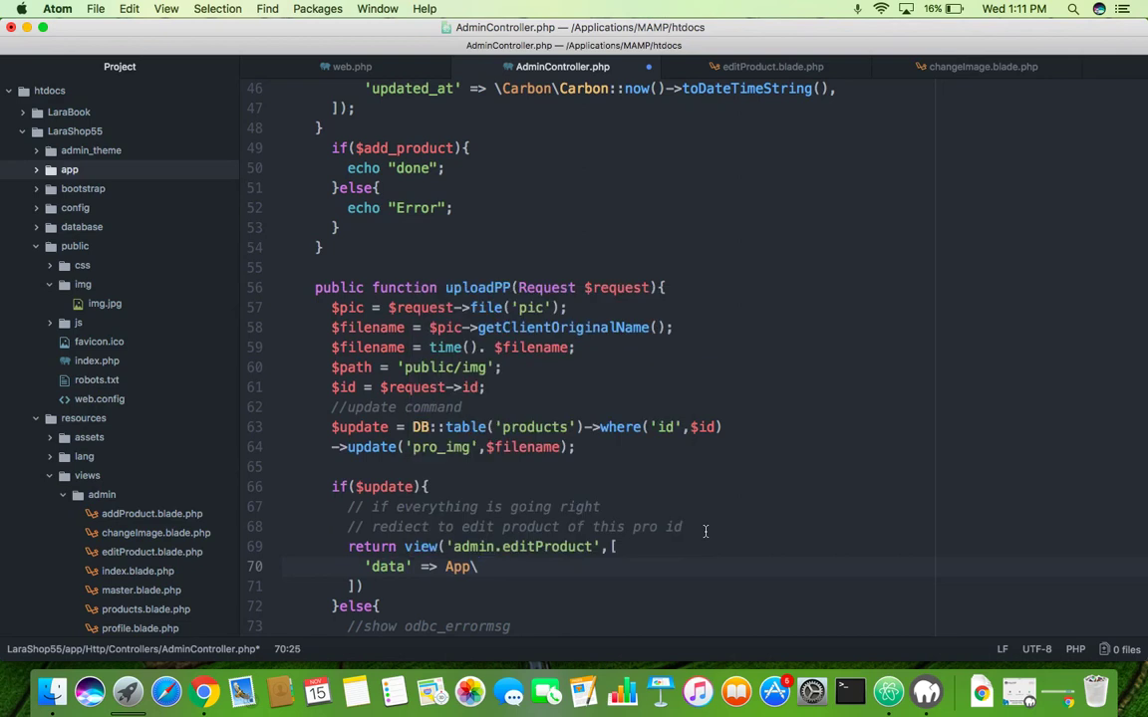
{"action": "key", "text": "backspace"}
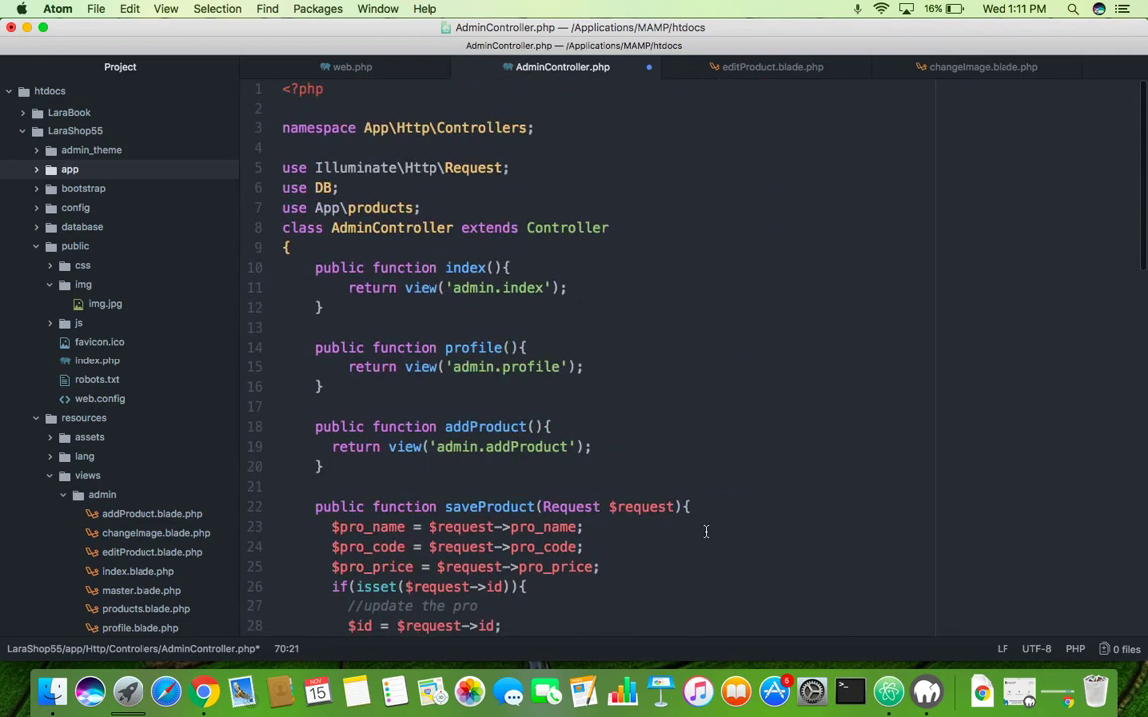
- Set 'data' to products::where('id',$id)->get() after checking the imported products model
{"action": "left_click", "coordinate": [292, 213]}
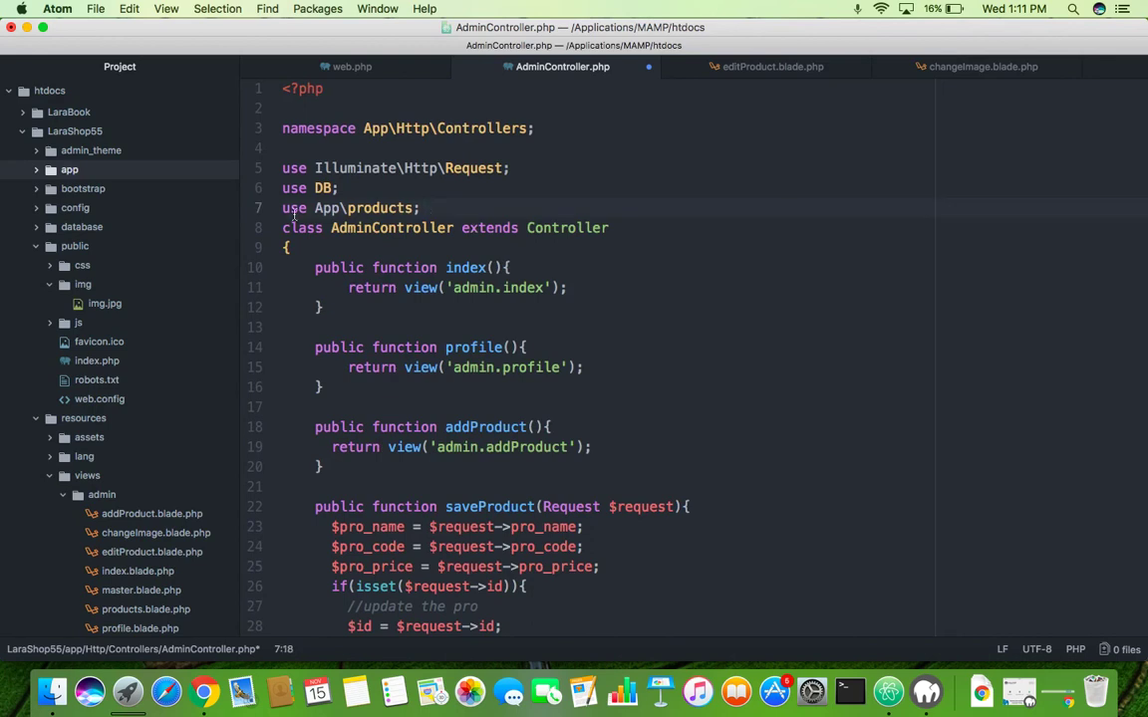
{"action": "scroll", "scroll_direction": "down", "scroll_amount": 3}
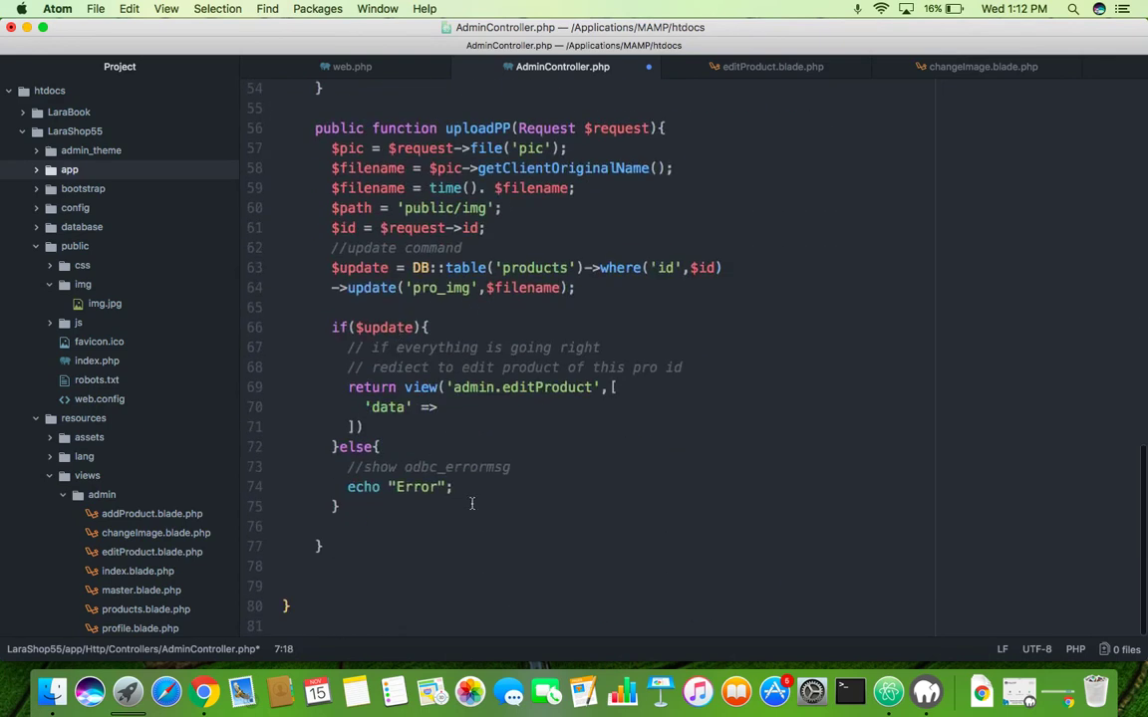
{"action": "type", "text": "p"}
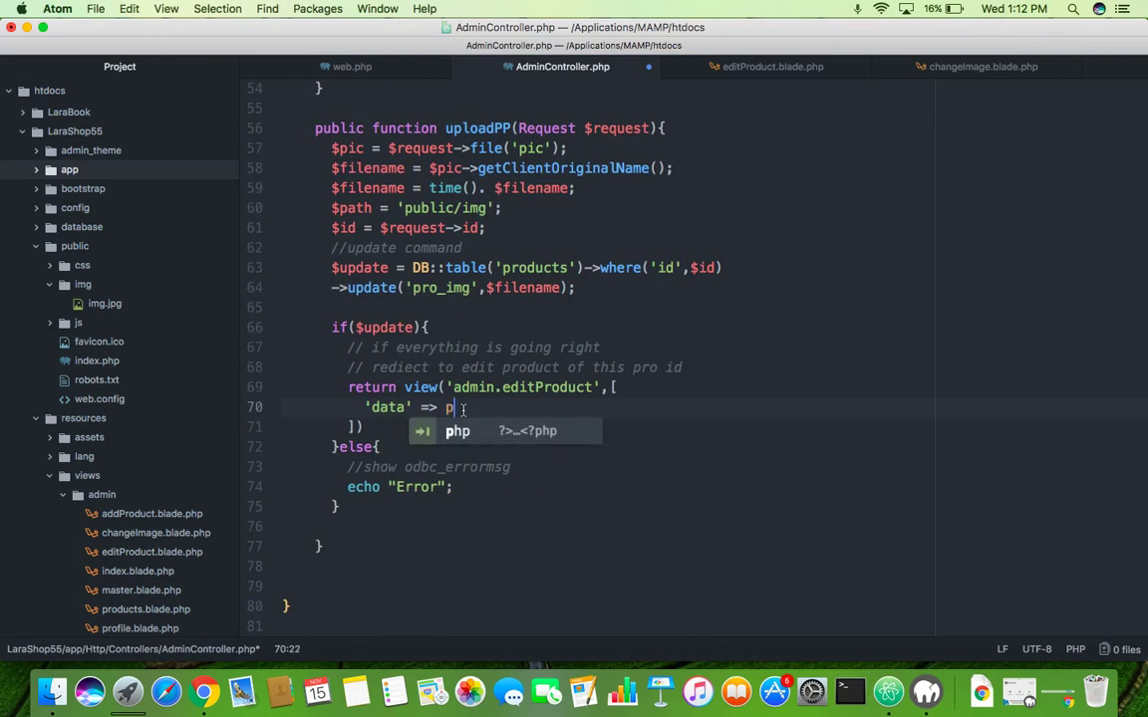
{"action": "type", "text": "roducts::"}
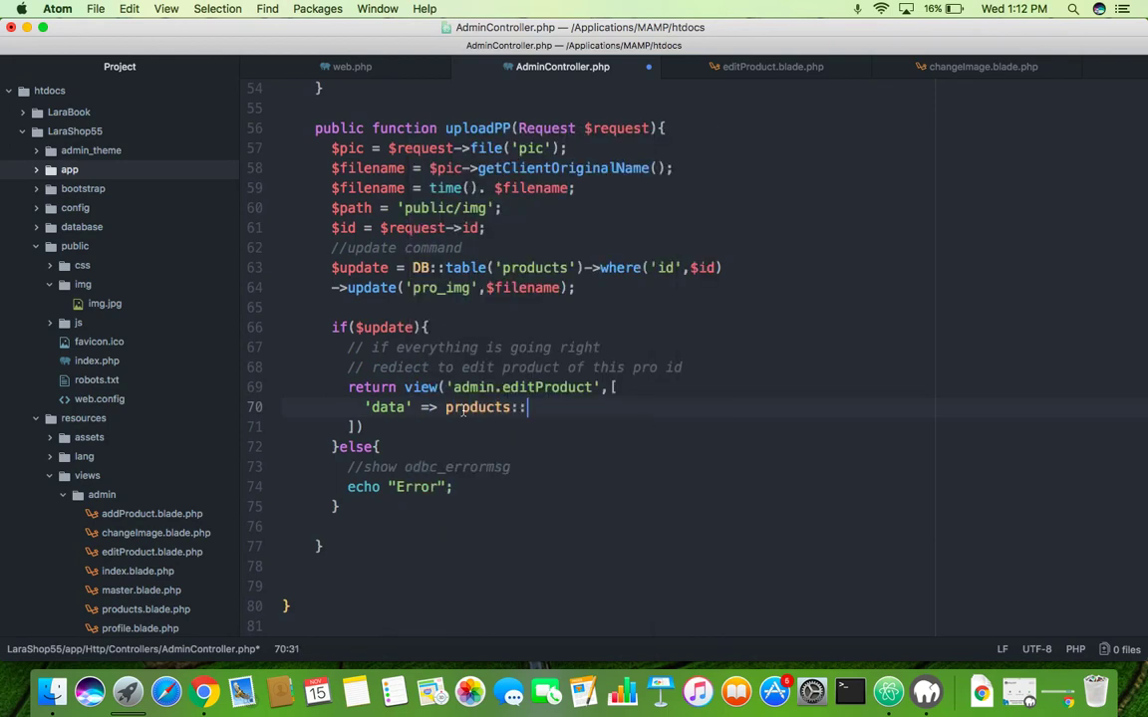
{"action": "type", "text": "w"}
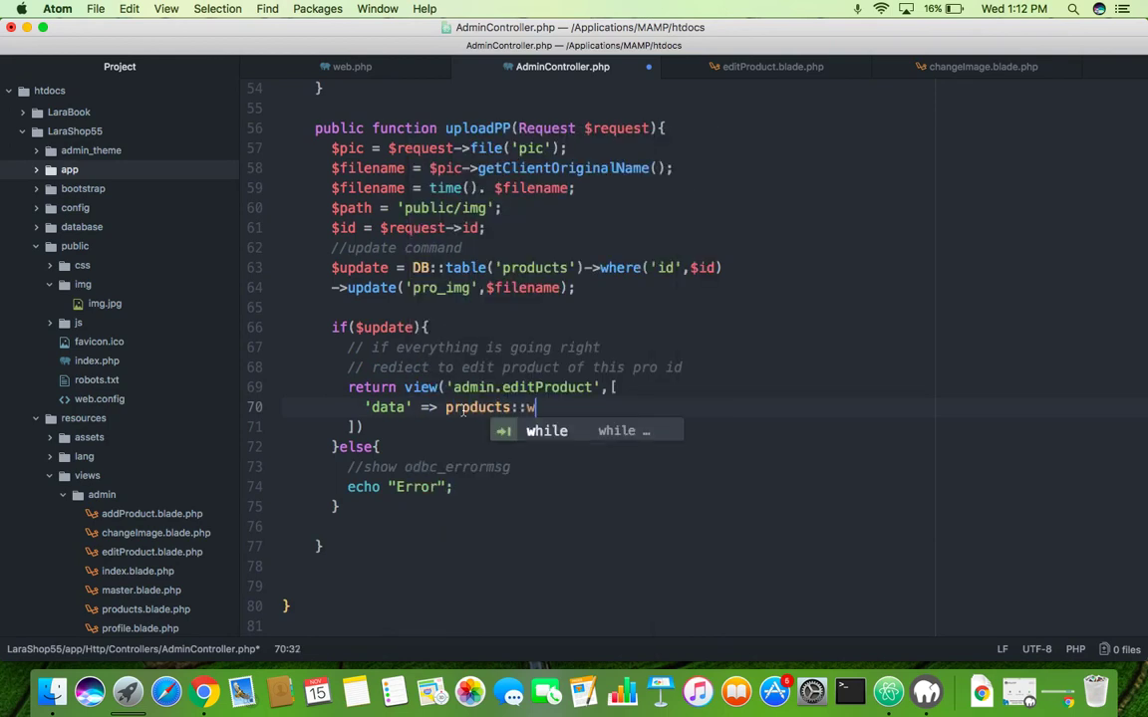
{"action": "type", "text": "here"}
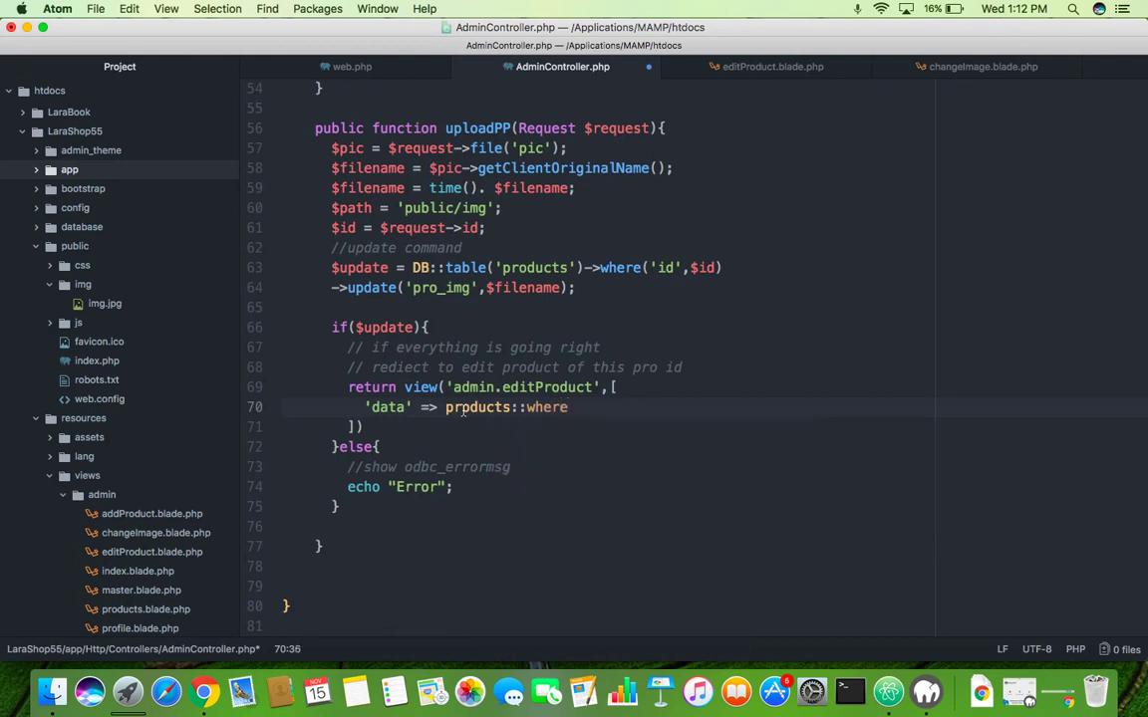
{"action": "type", "text": "('id')"}
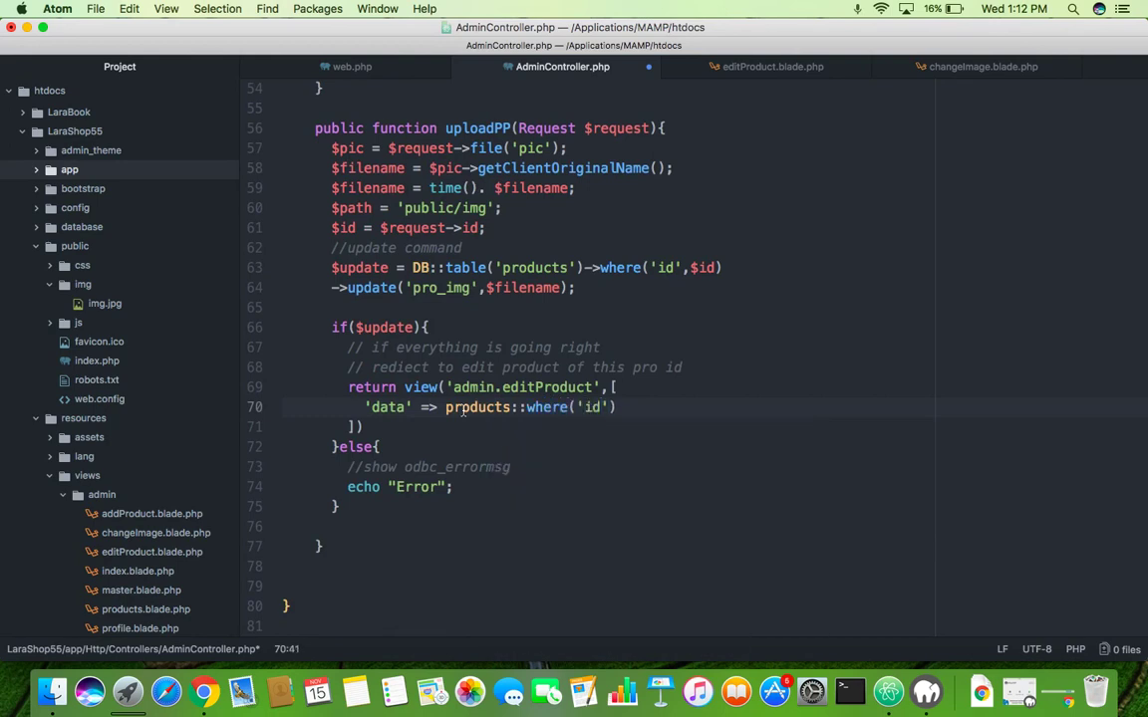
{"action": "type", "text": ",$id"}
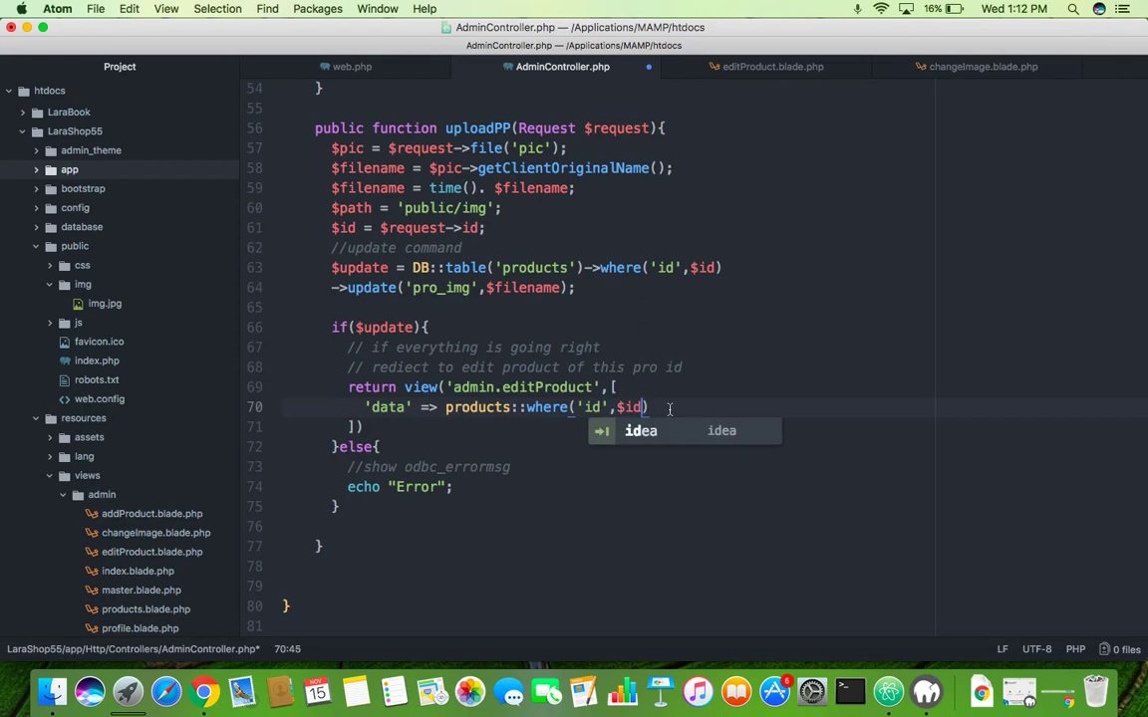
{"action": "type", "text": "->get();"}
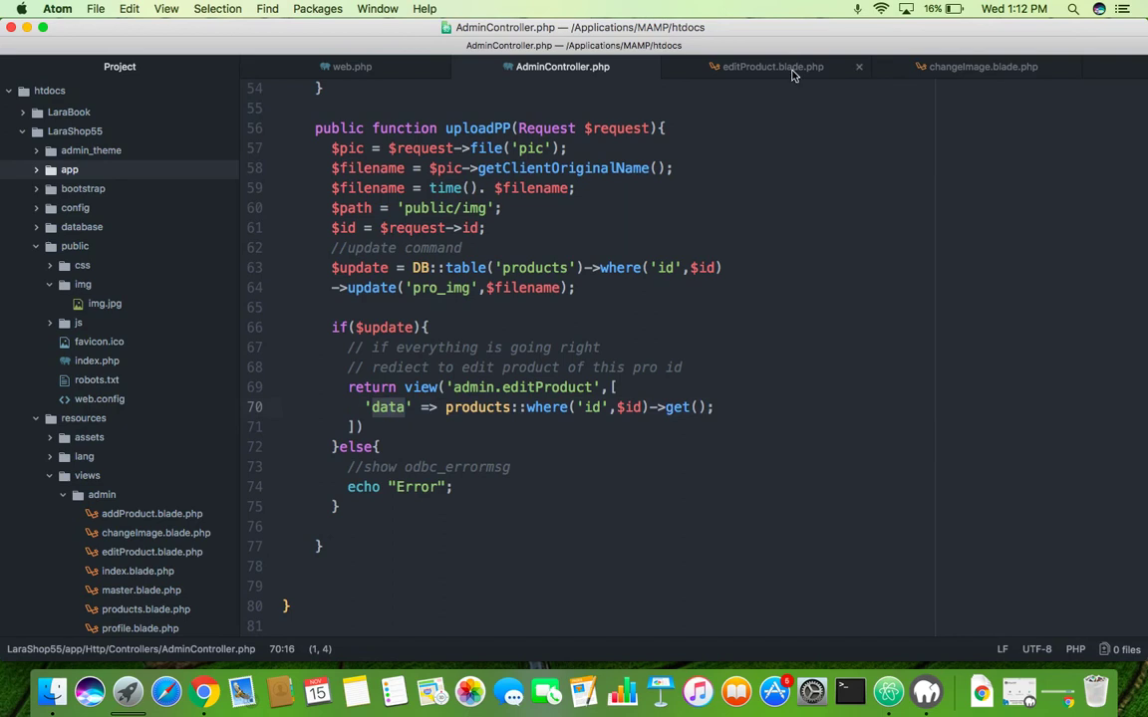
{"action": "left_click", "coordinate": [772, 65]}
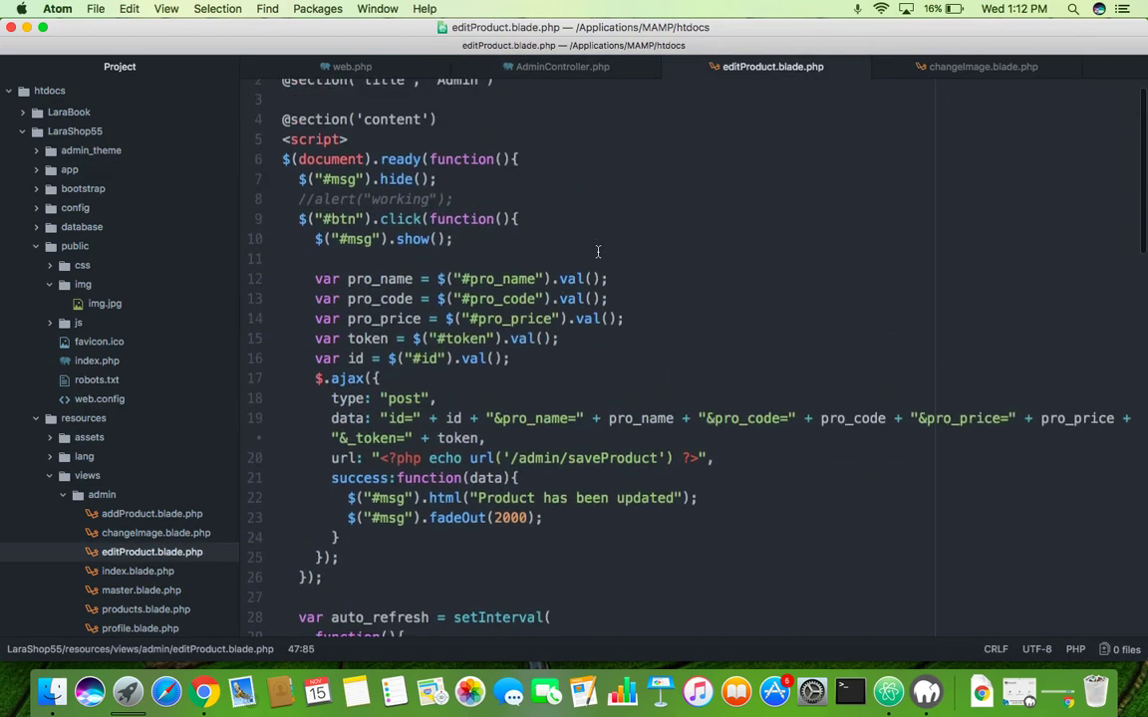
- Scroll to the editProduct view's img tag, then open product 5's image file picker in Chrome
{"action": "scroll", "scroll_direction": "down", "scroll_amount": 3}
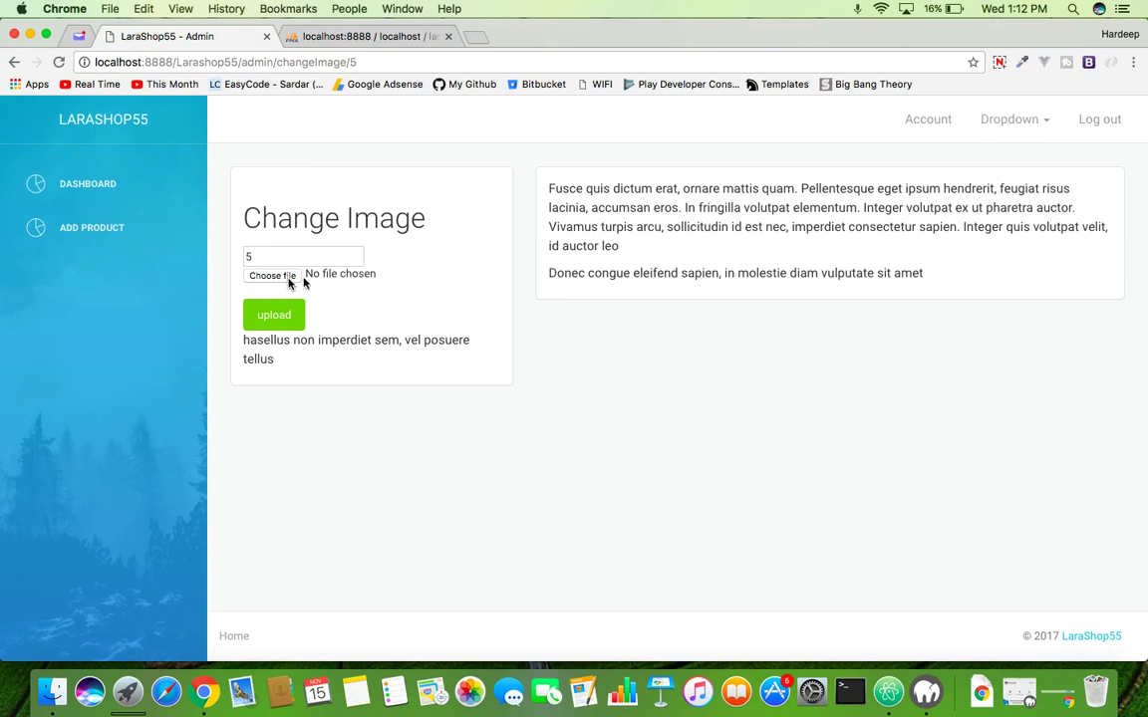
{"action": "left_click", "coordinate": [270, 275]}
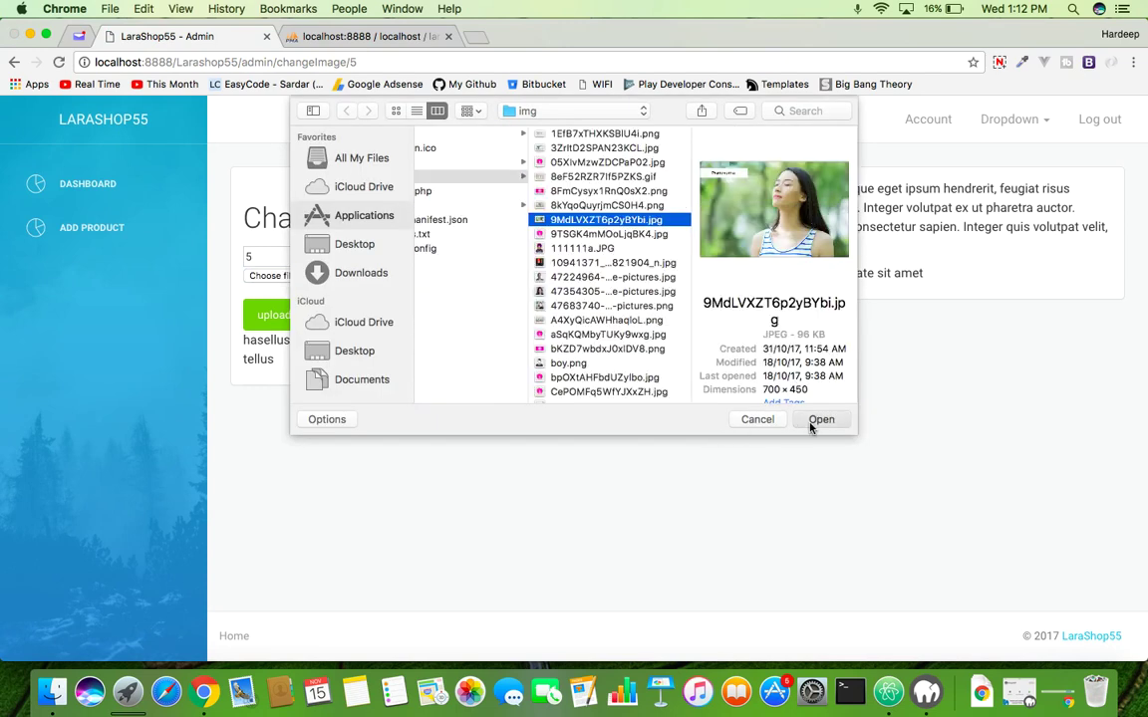
- Pick 9MdLVXZT6p2yBYbi.jpg for upload and return to AdminController.php in Atom
{"action": "left_click", "coordinate": [821, 420]}
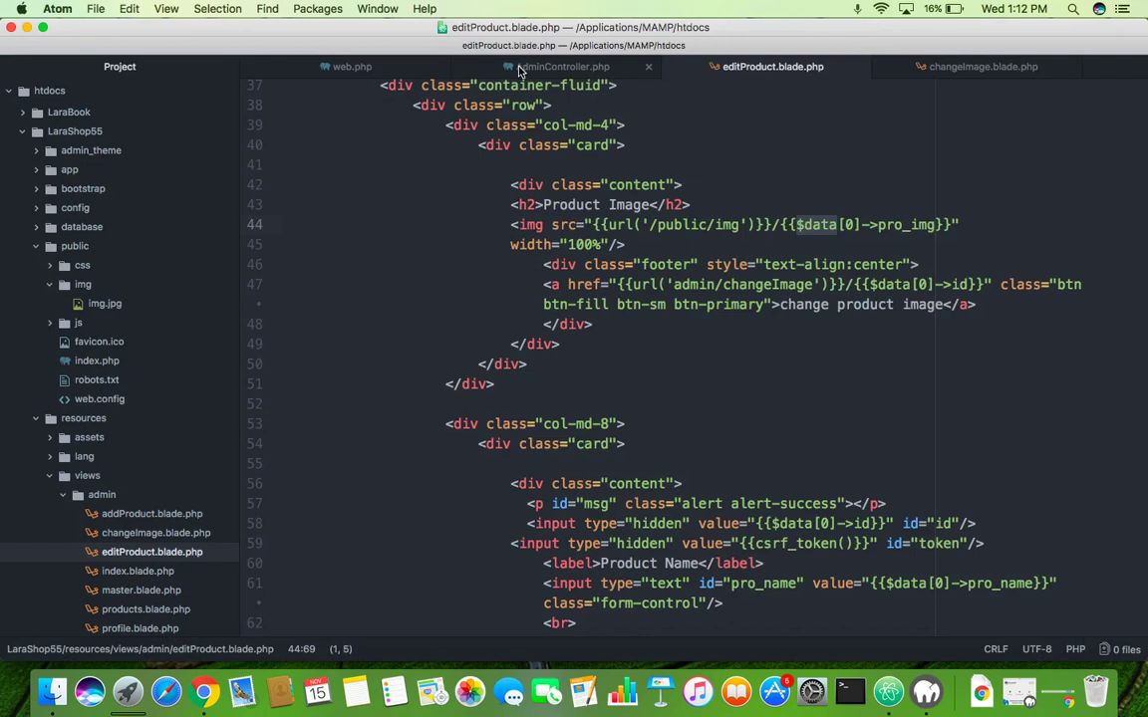
{"action": "left_click", "coordinate": [562, 67]}
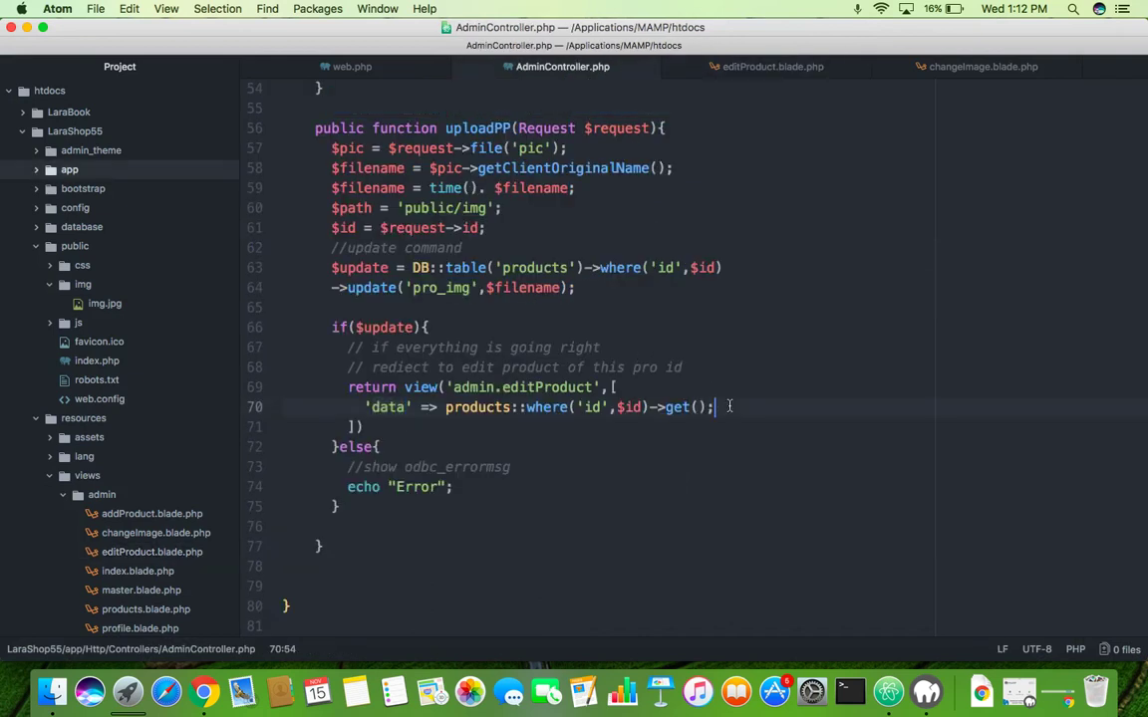
- Remove the semicolon after get() in the data line and resubmit the upload form
{"action": "key", "text": "backspace"}
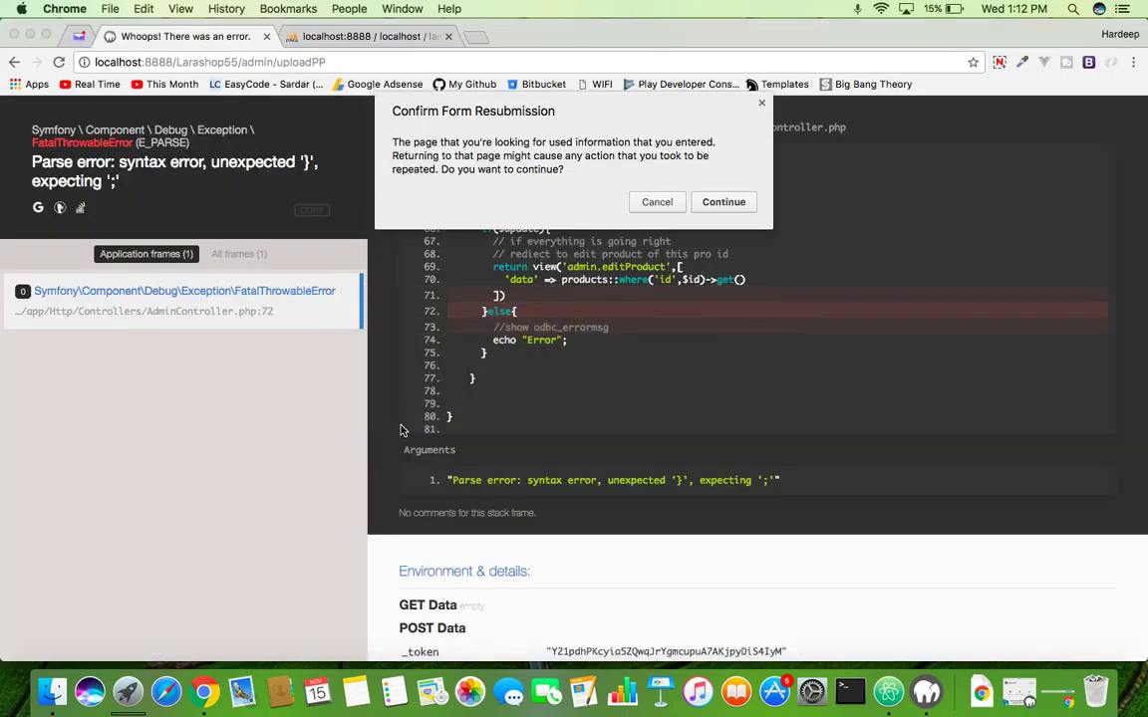
{"action": "left_click", "coordinate": [723, 202]}
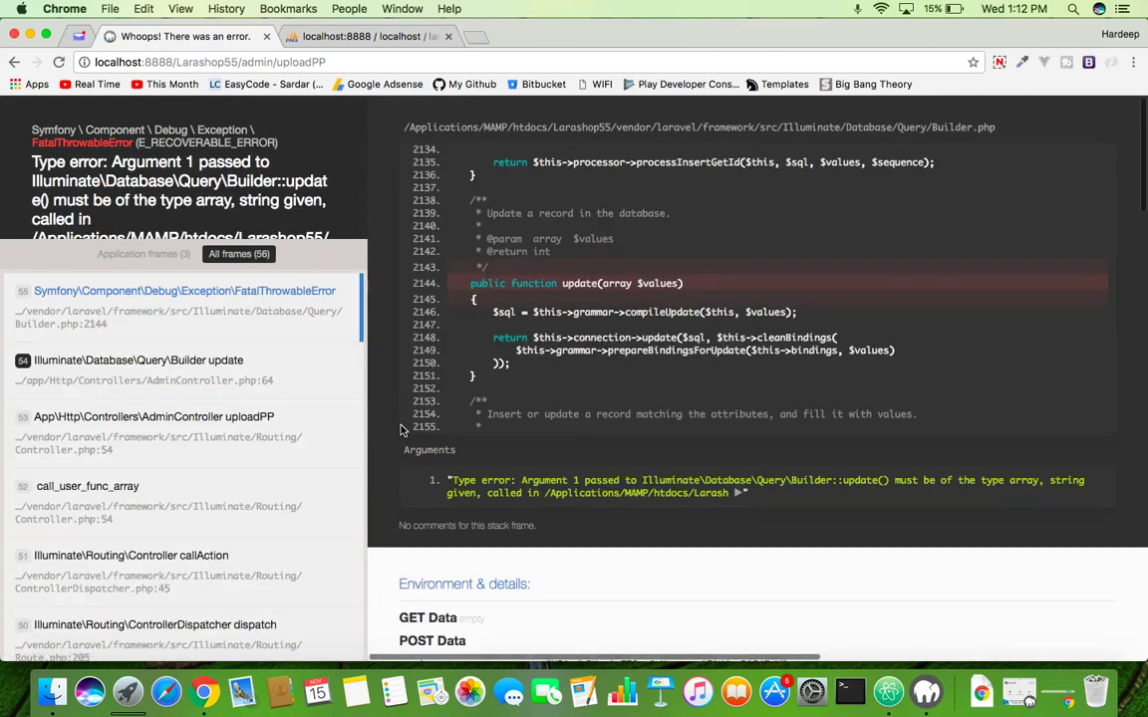
{"action": "mouse_move", "coordinate": [604, 403]}
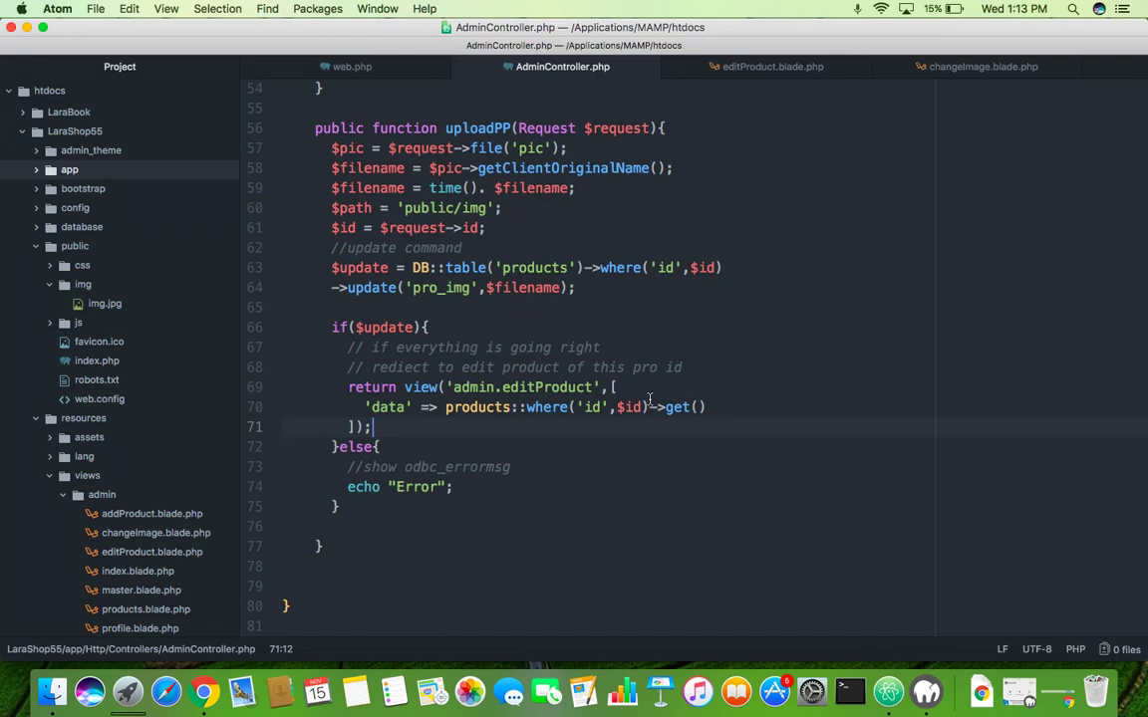
- Rewrite line 64 as update(['pro_img' => $filename]);
{"action": "scroll", "scroll_direction": "down", "scroll_amount": 3}
{"action": "type", "text": "["}
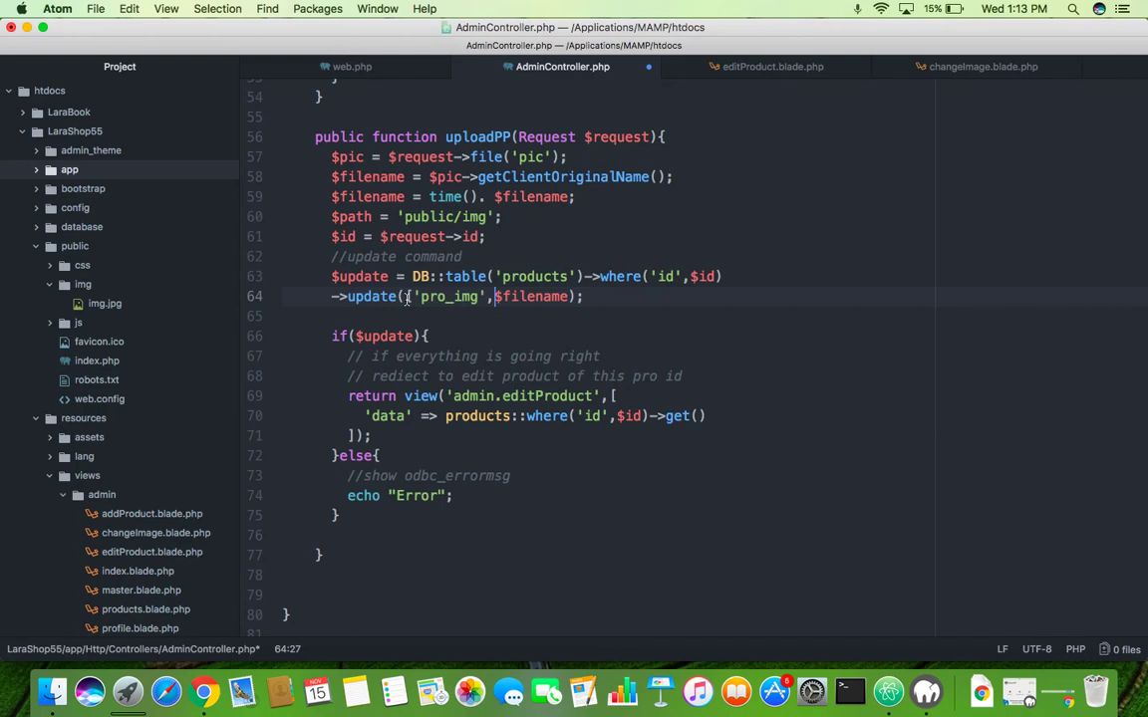
{"action": "type", "text": "=>"}
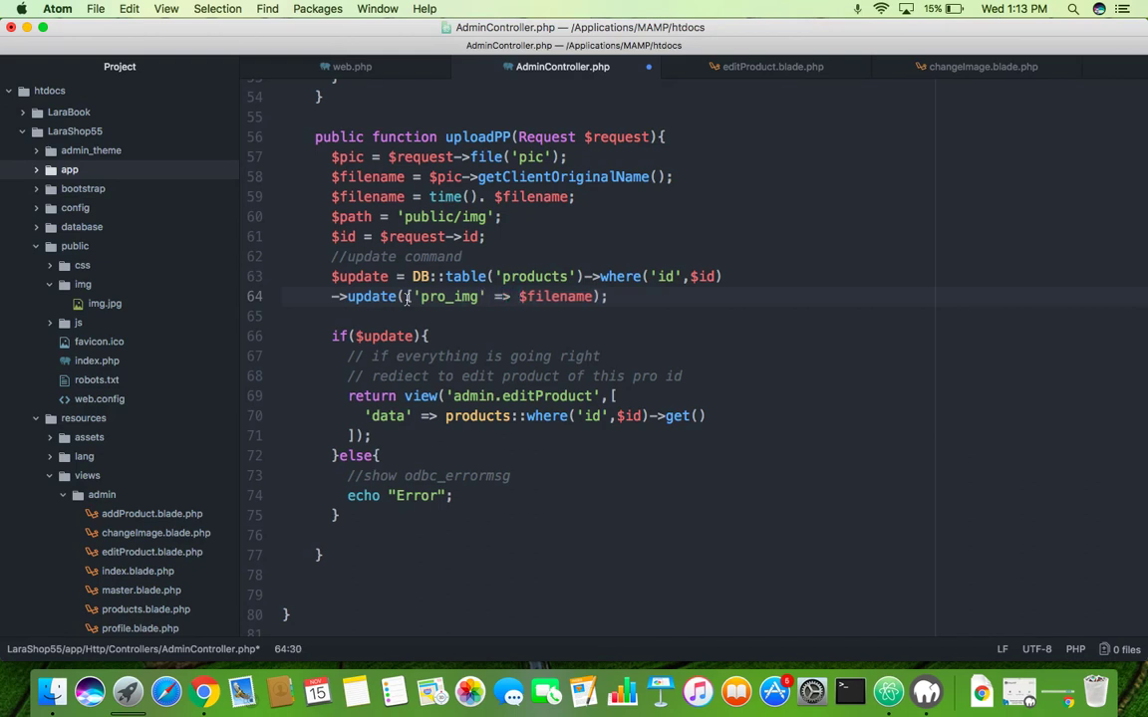
{"action": "type", "text": "]"}
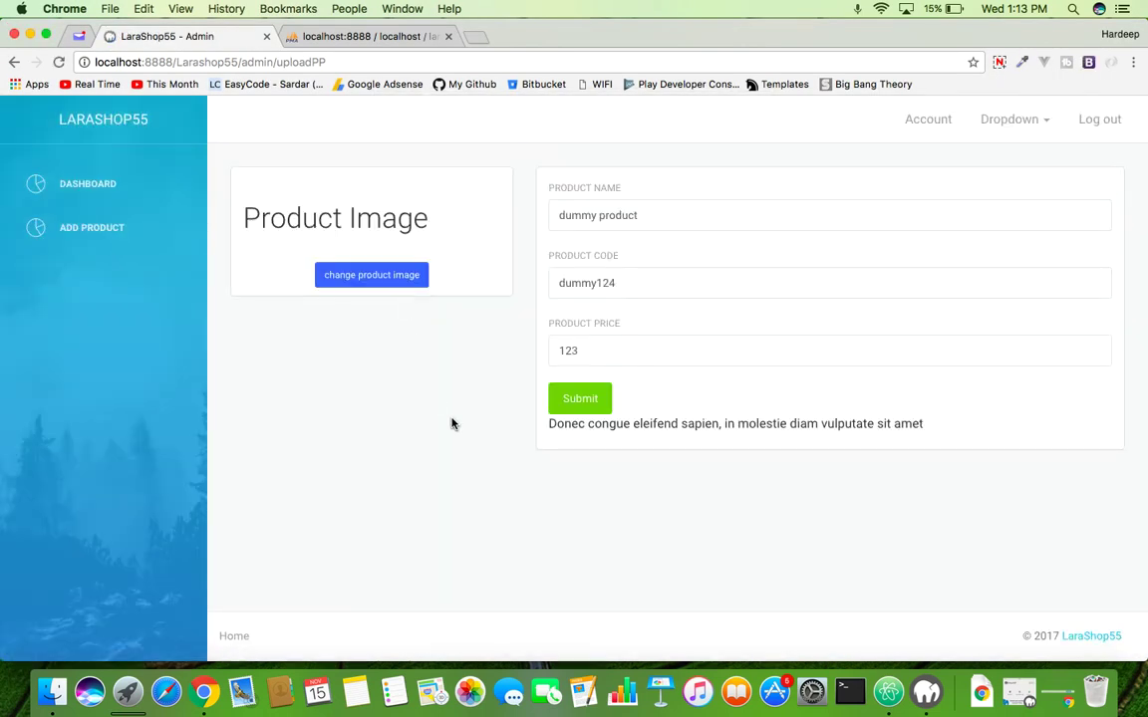
{"action": "mouse_move", "coordinate": [398, 285]}
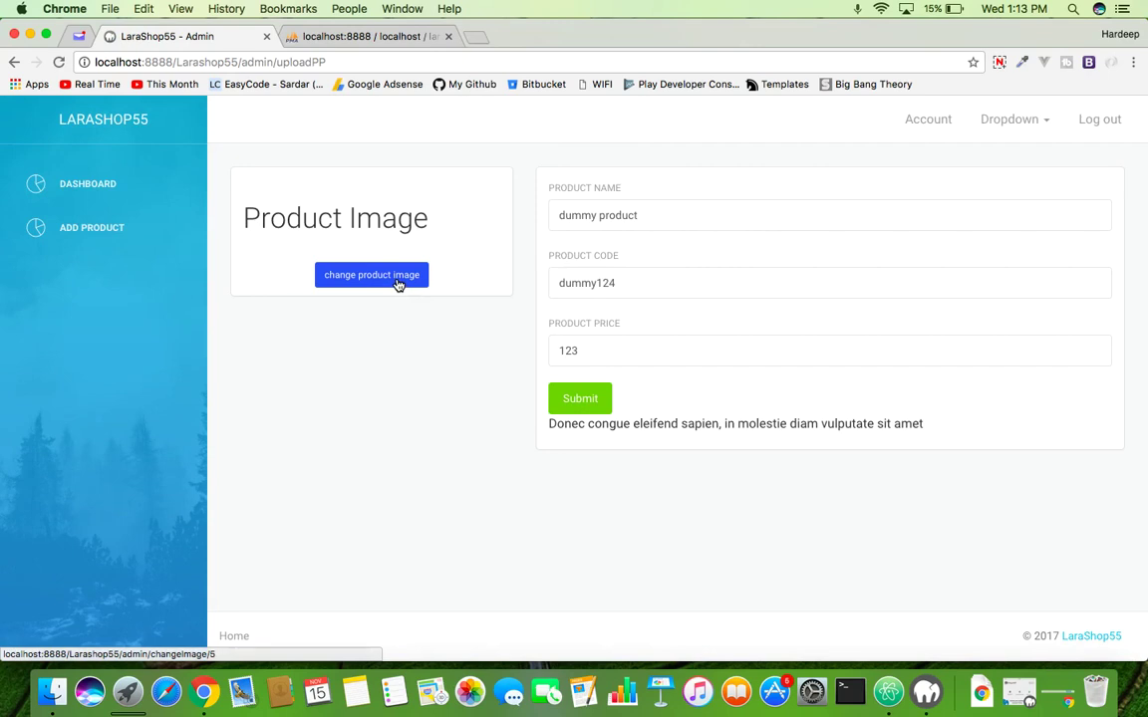
- Upload 47224964-profile-pictures.jpg as product 5's new image
{"action": "left_click", "coordinate": [371, 275]}
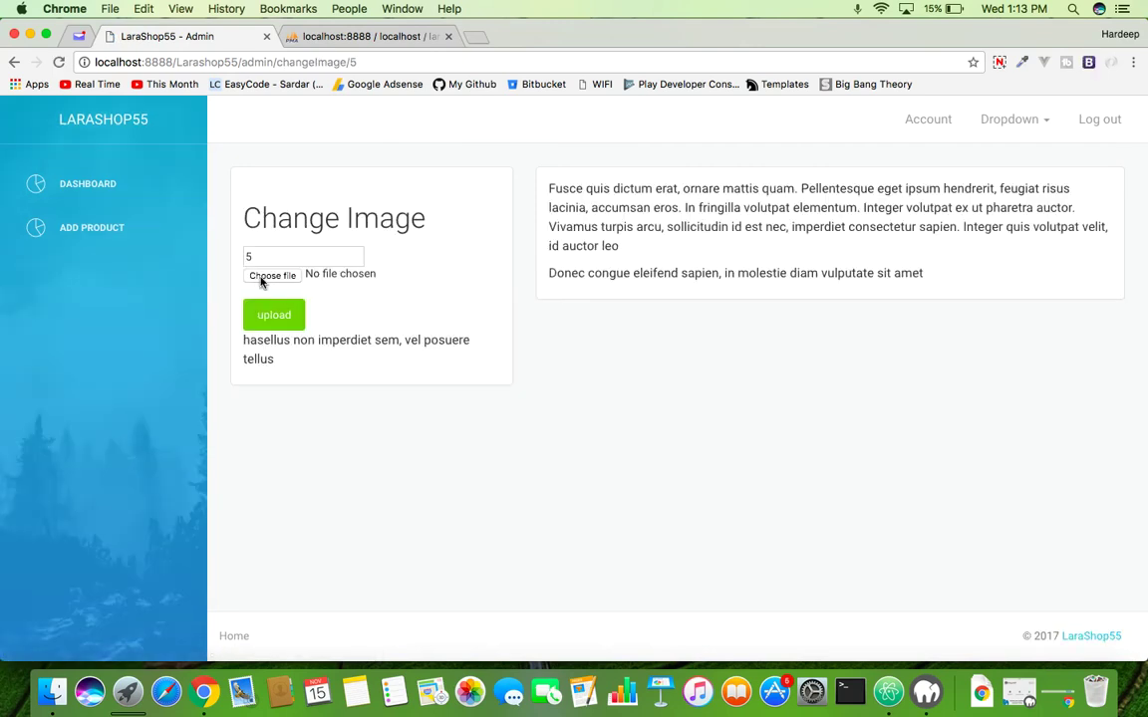
{"action": "left_click", "coordinate": [271, 275]}
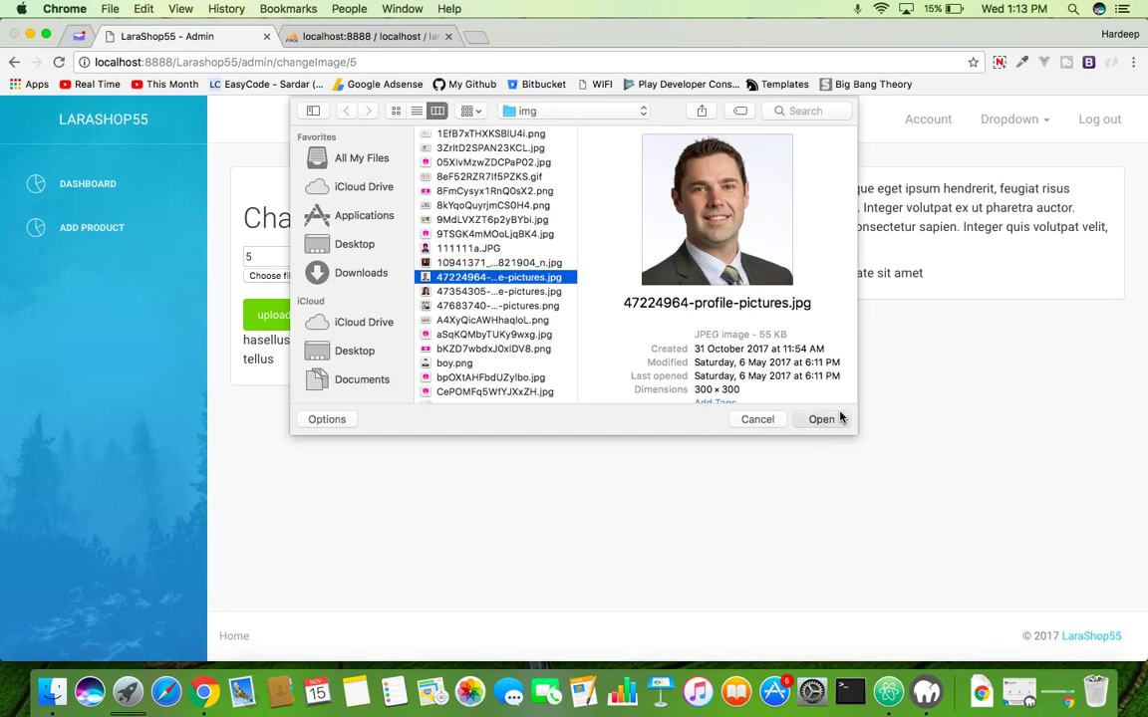
{"action": "left_click", "coordinate": [821, 418]}
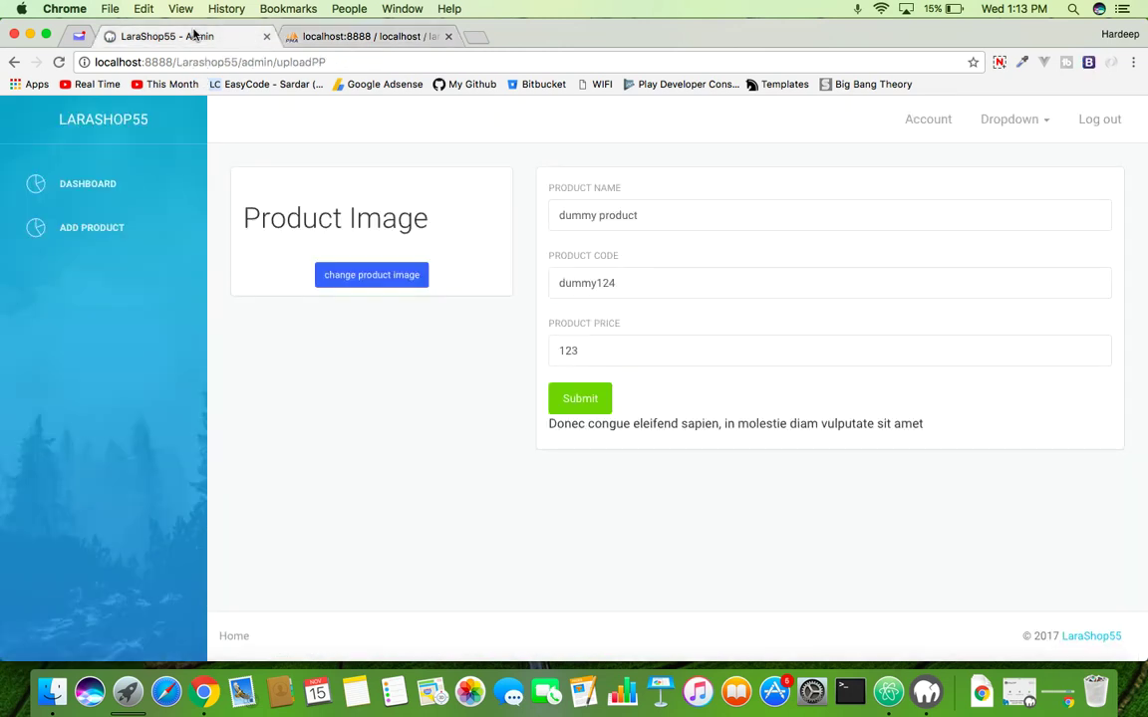
{"action": "mouse_move", "coordinate": [421, 297]}
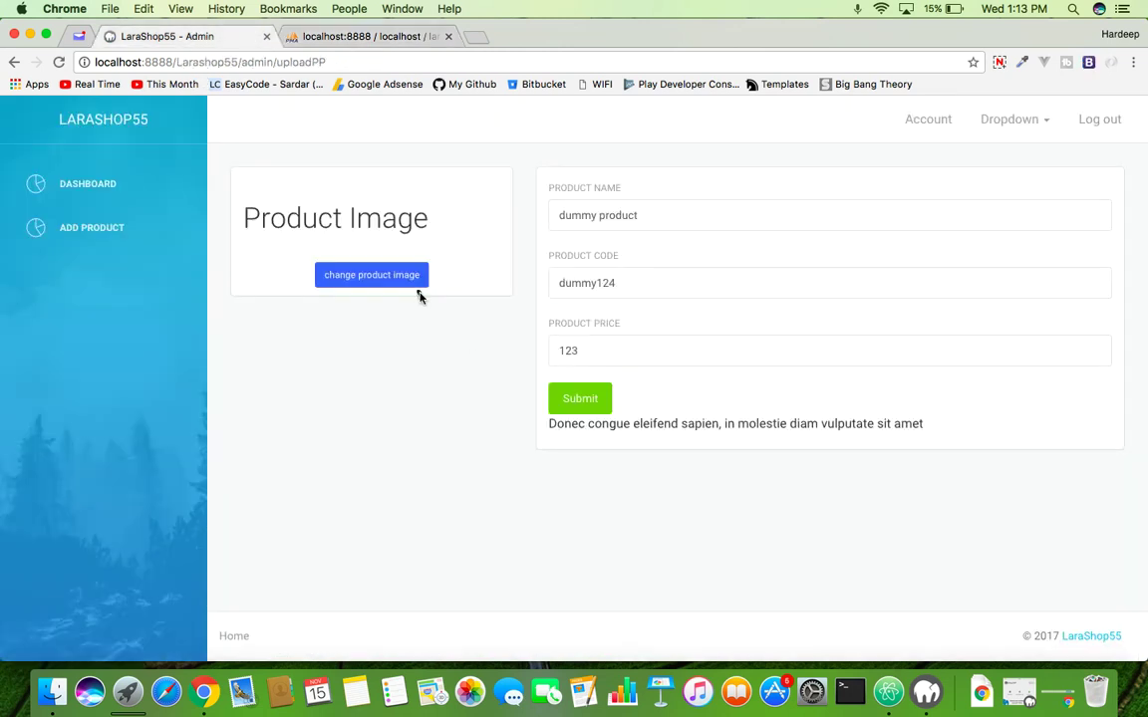
{"action": "mouse_move", "coordinate": [466, 401]}
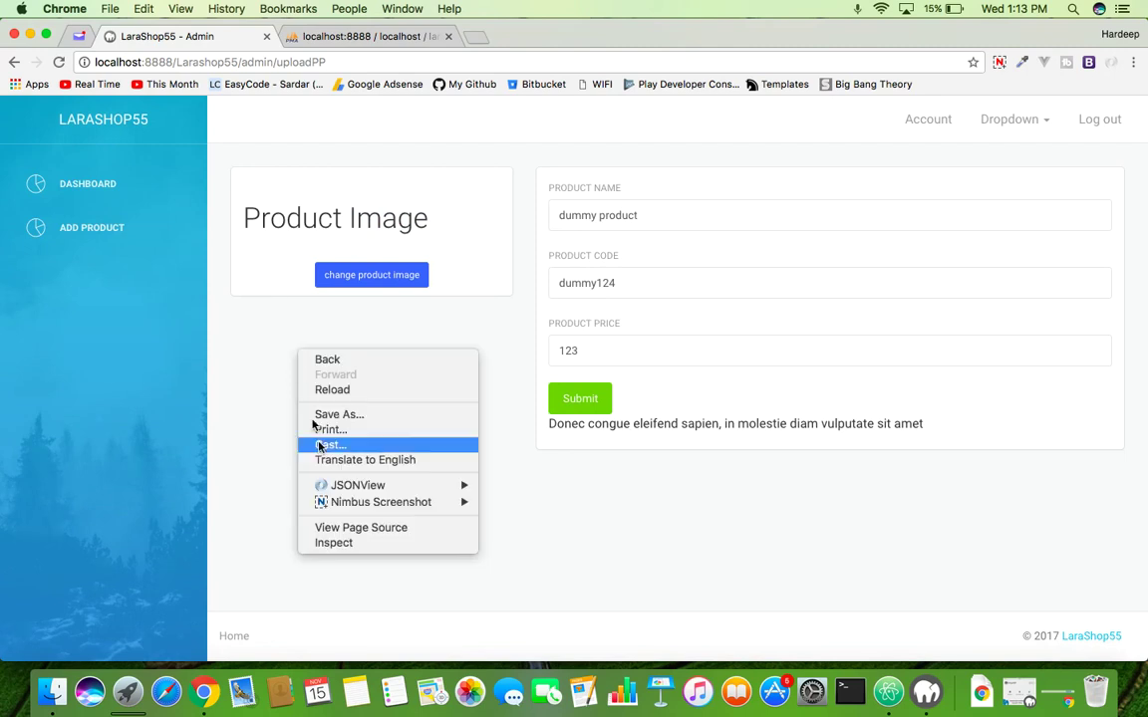
- Inspect the col-md-4 product card and check the image's timestamped profile-pictures src
{"action": "left_click", "coordinate": [334, 542]}
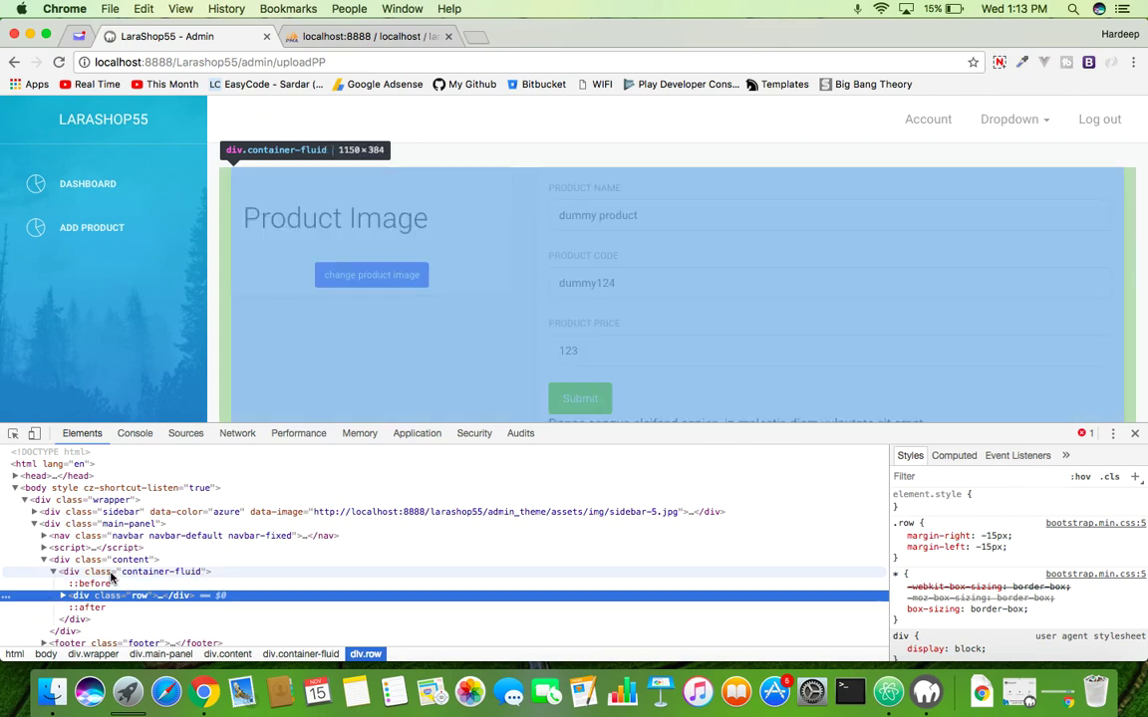
{"action": "left_click", "coordinate": [15, 434]}
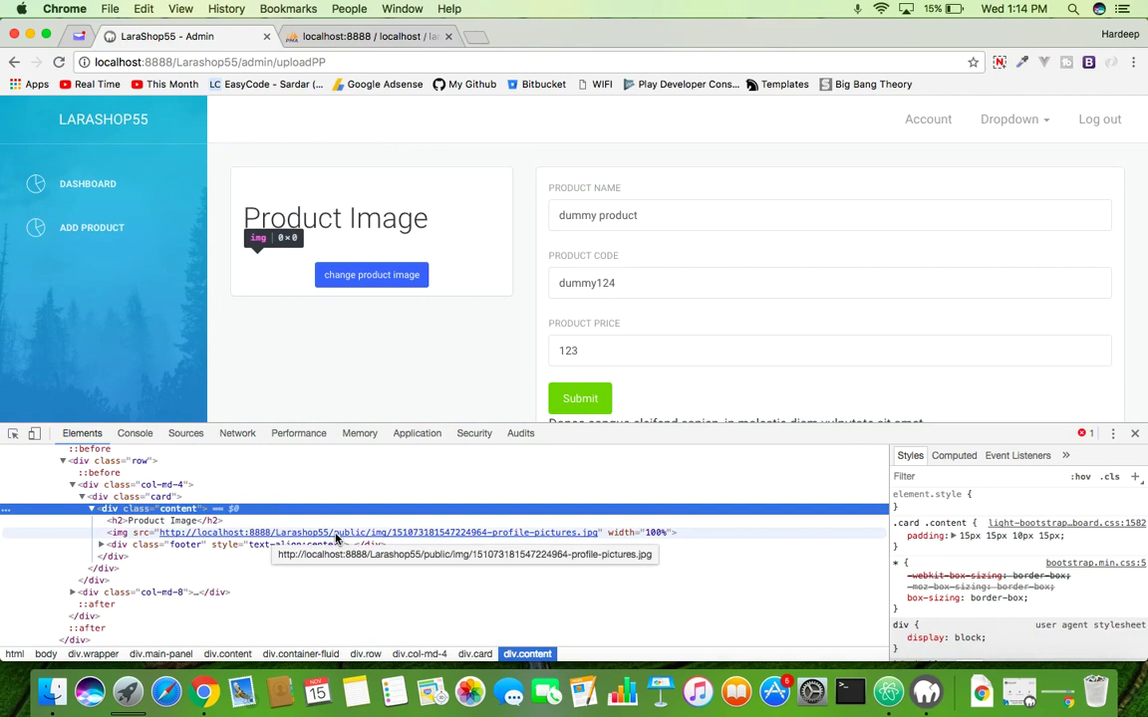
{"action": "left_click", "coordinate": [119, 533]}
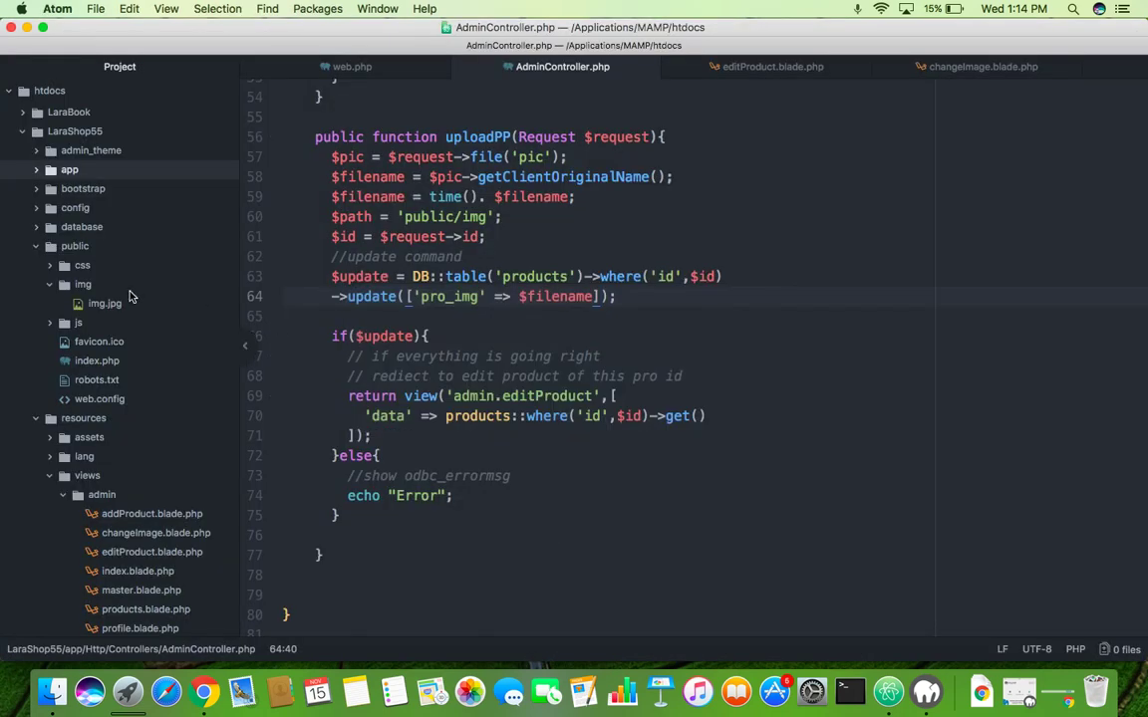
- Add $pic->move($path,$filename); on a new line after $id in AdminController's uploadPP
{"action": "left_click", "coordinate": [82, 284]}
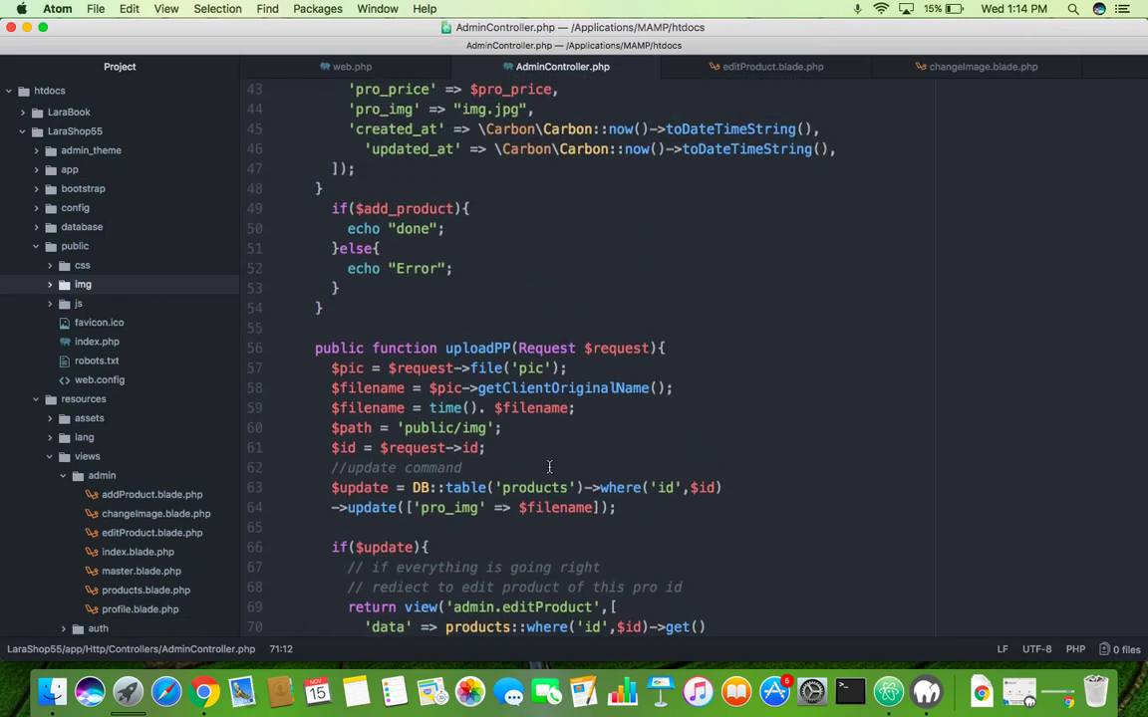
{"action": "mouse_move", "coordinate": [503, 447]}
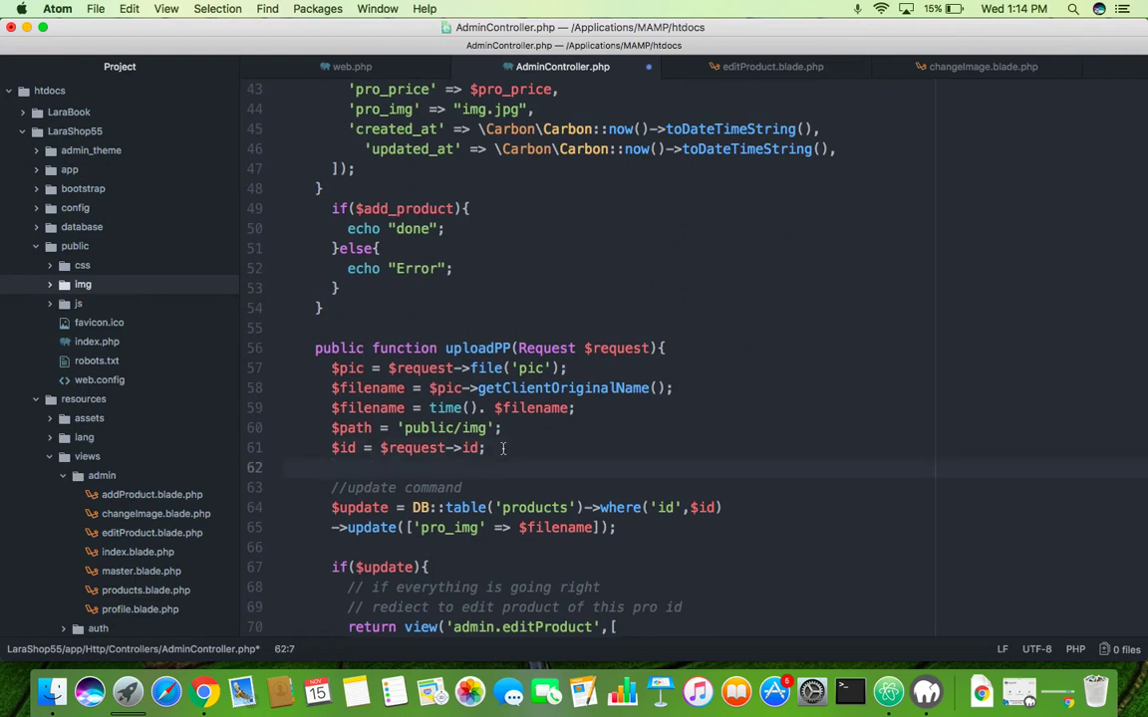
{"action": "type", "text": "$"}
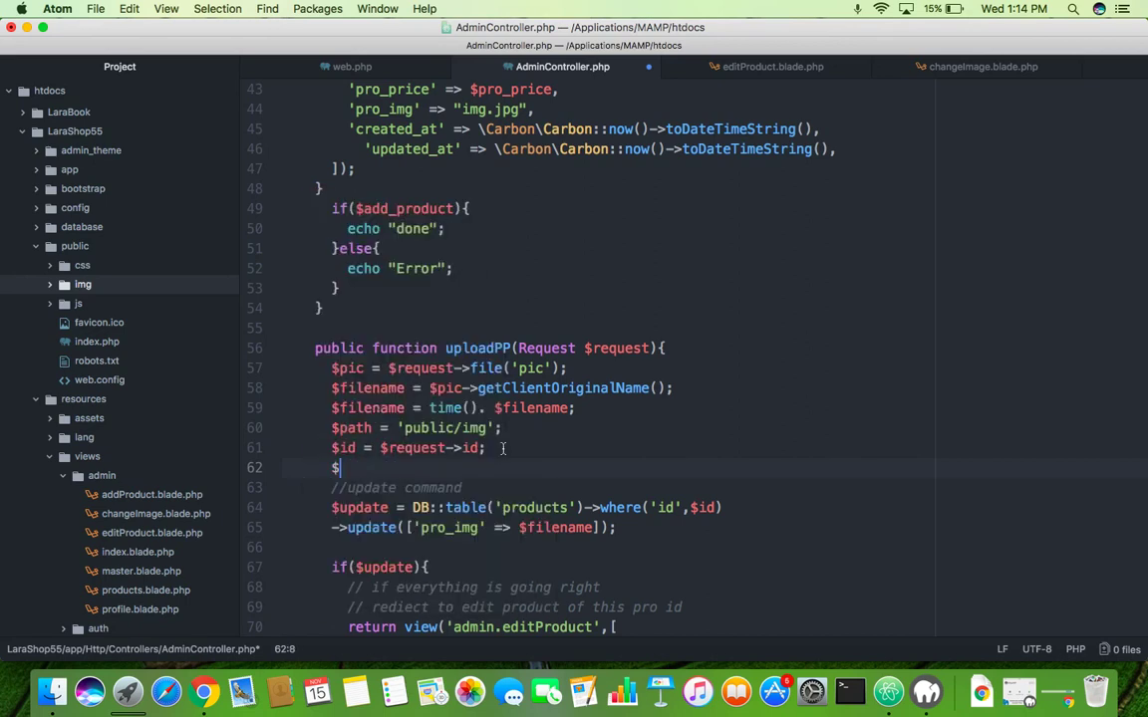
{"action": "type", "text": "pic-"}
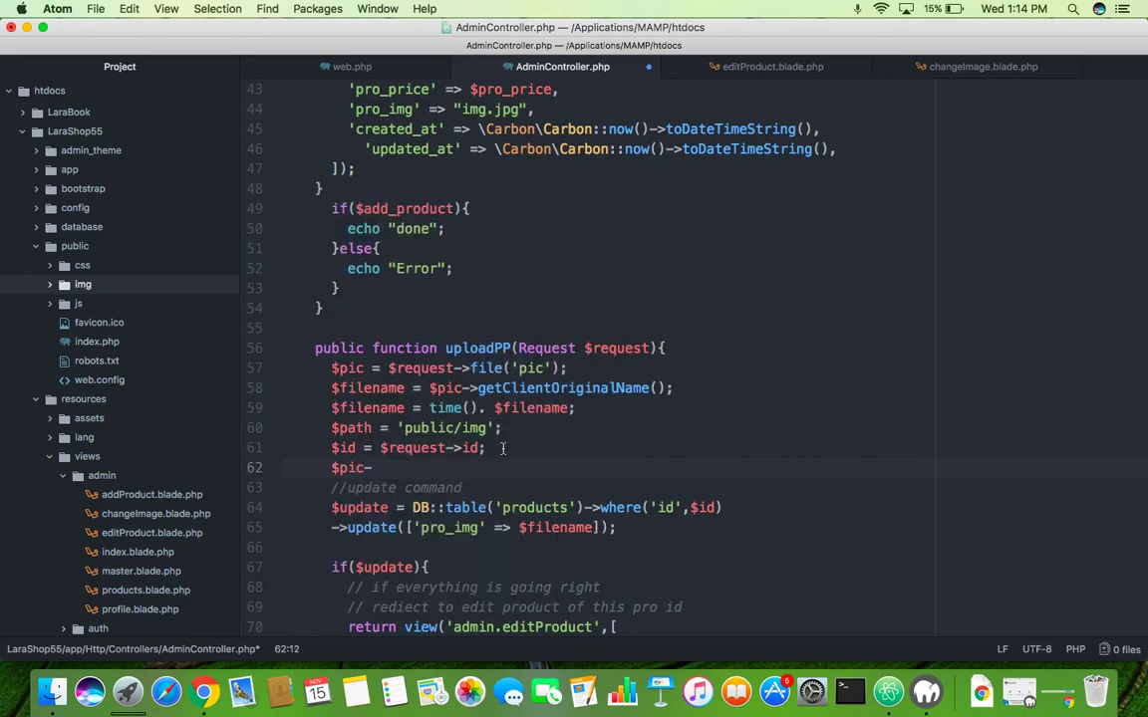
{"action": "type", "text": "move"}
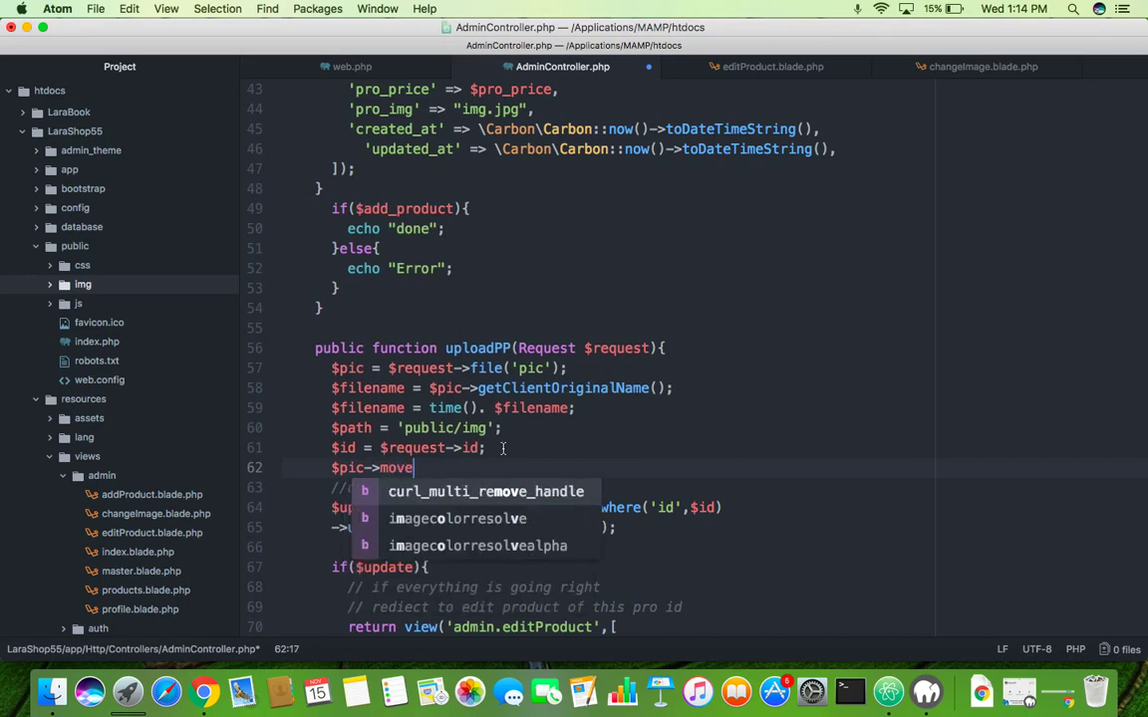
{"action": "type", "text": "("}
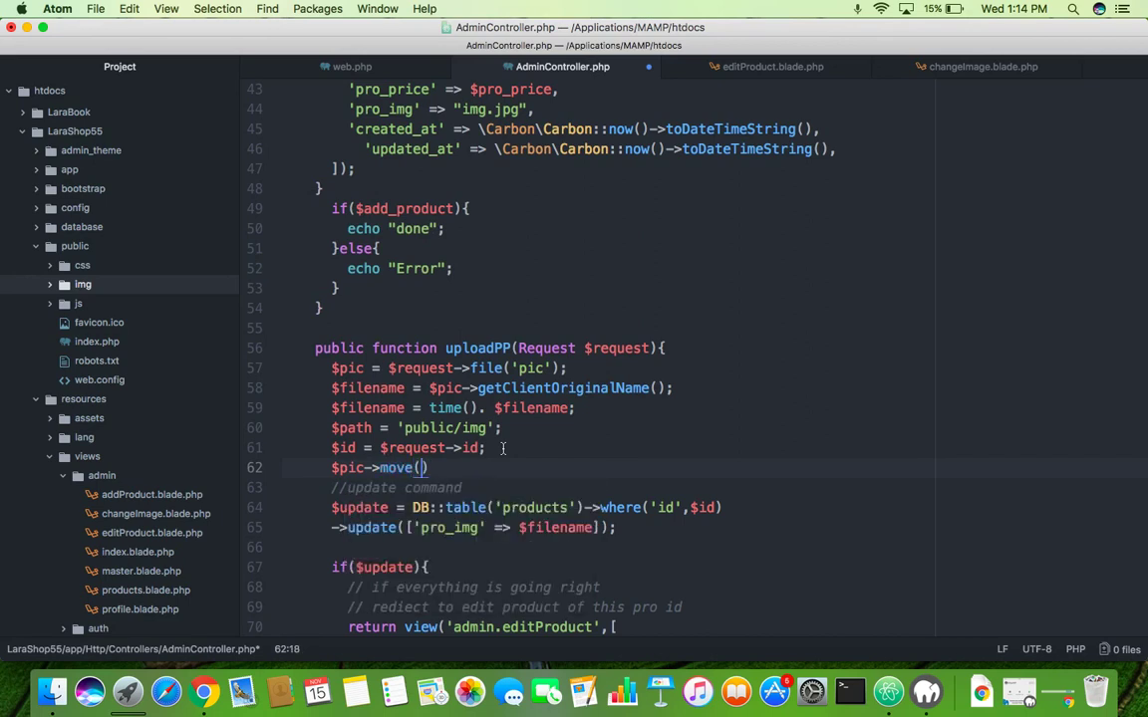
{"action": "type", "text": "$"}
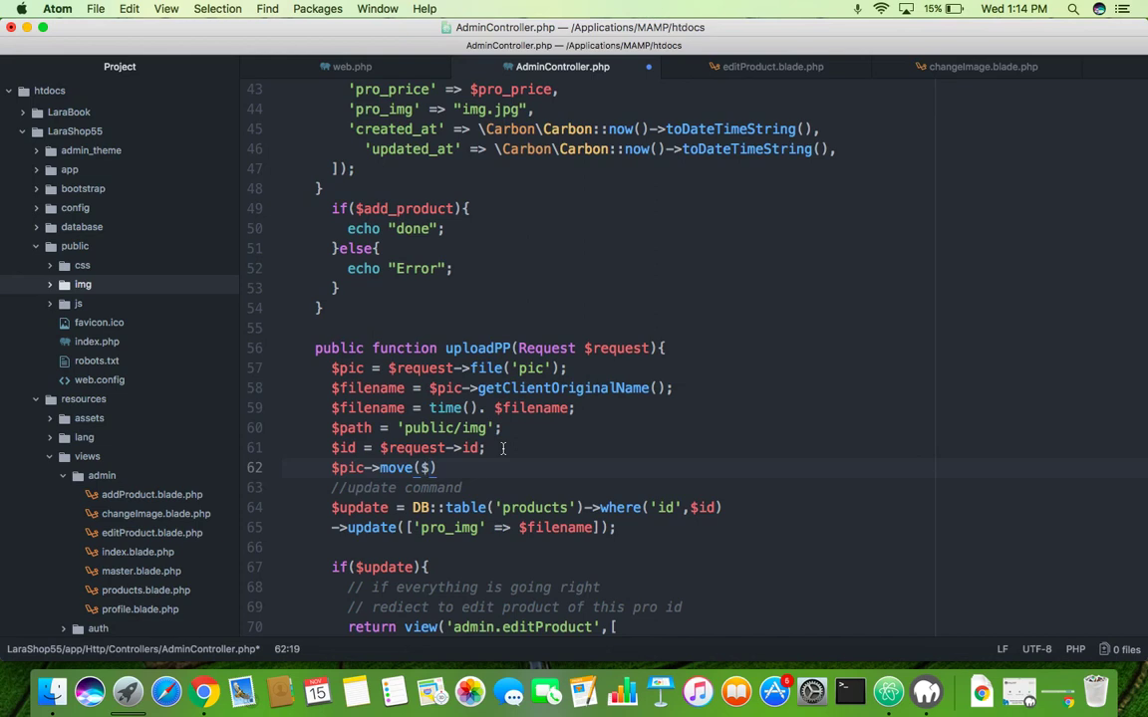
{"action": "type", "text": "$pat"}
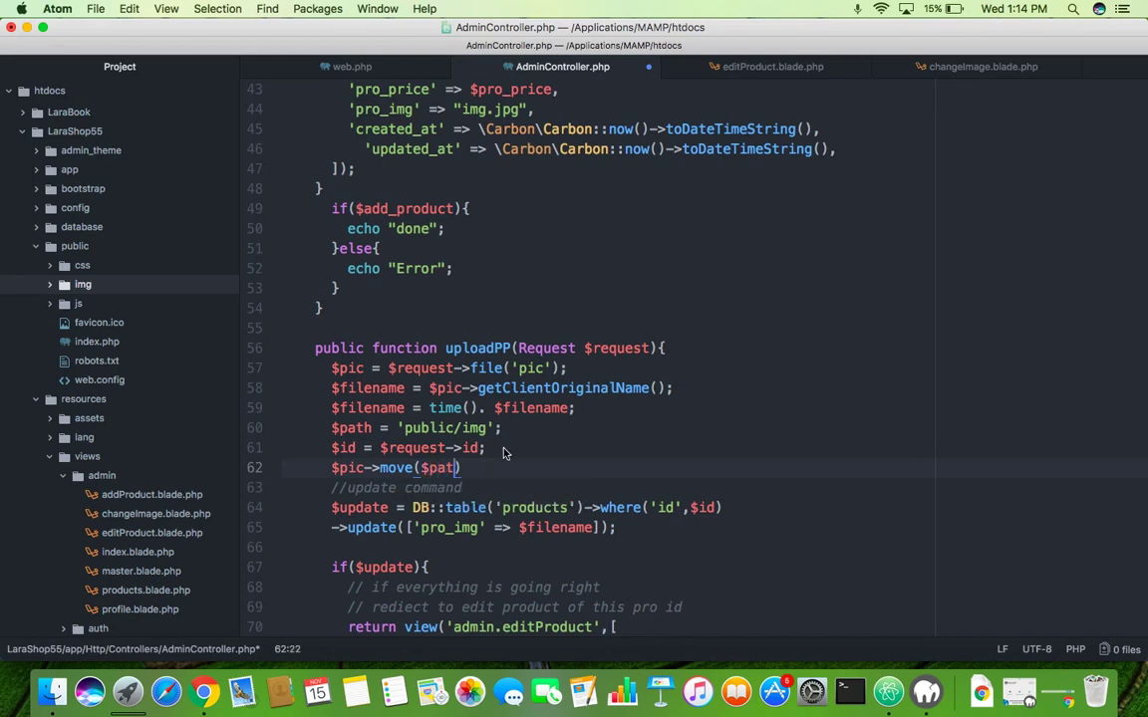
{"action": "type", "text": ",$fil"}
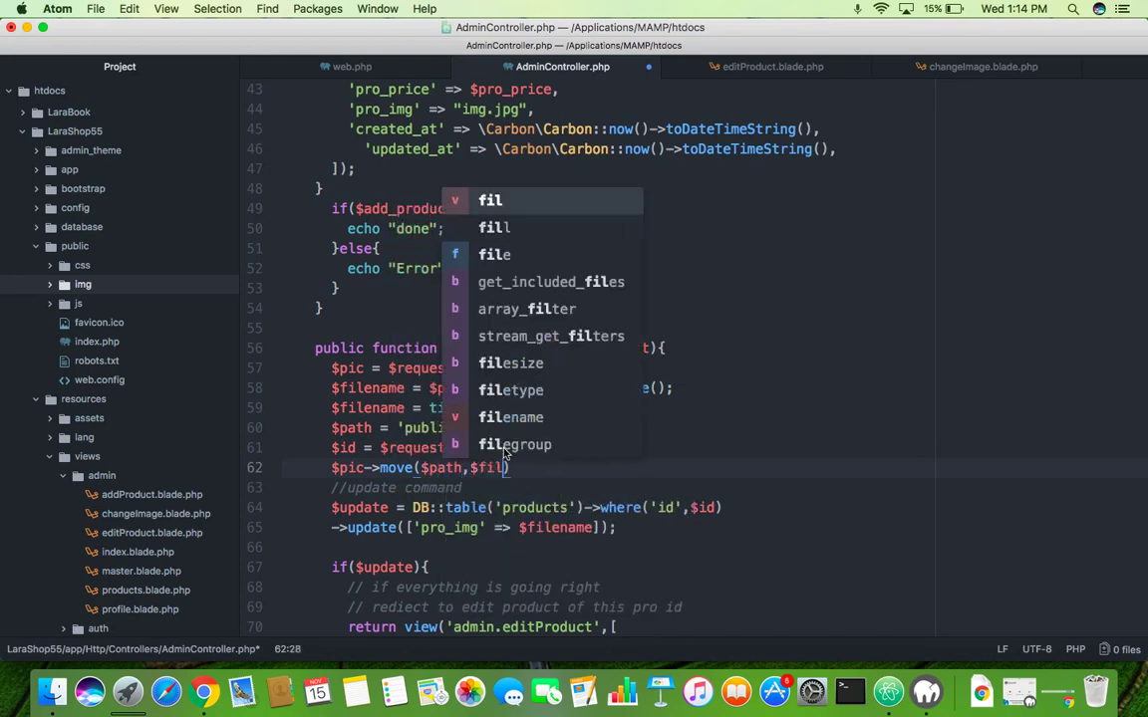
{"action": "type", "text": "a"}
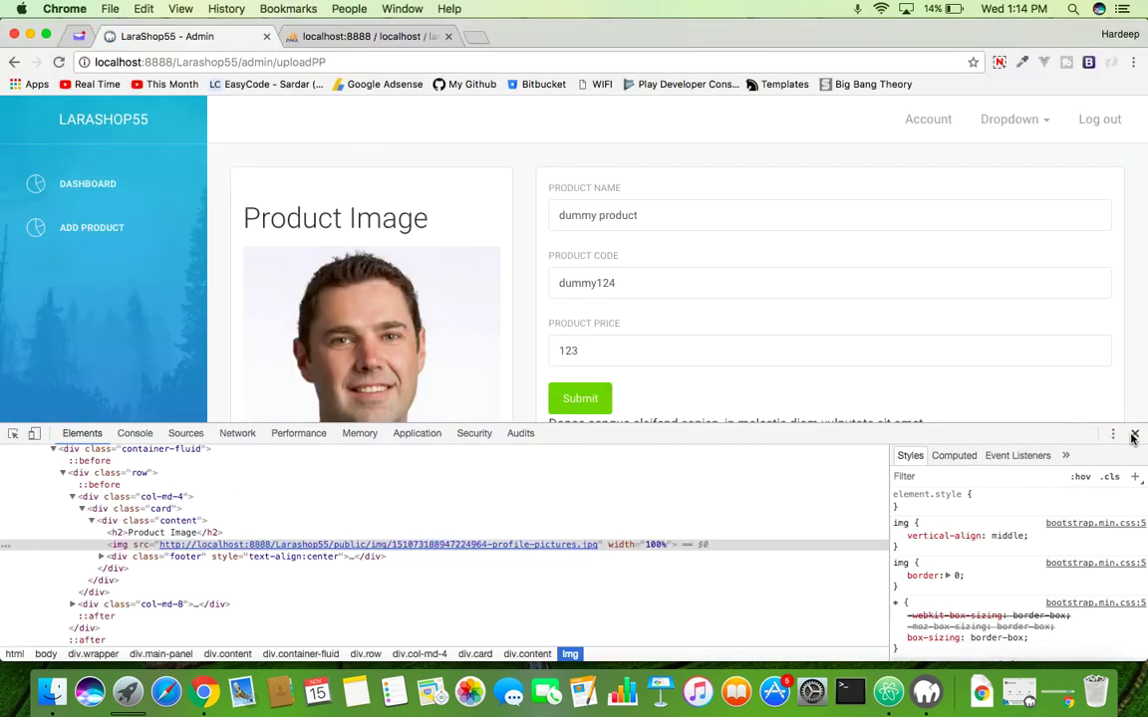
- Close DevTools, upload 47354305-profile-pictures.jpg for dummy product, then return to Add Product
{"action": "left_click", "coordinate": [1133, 435]}
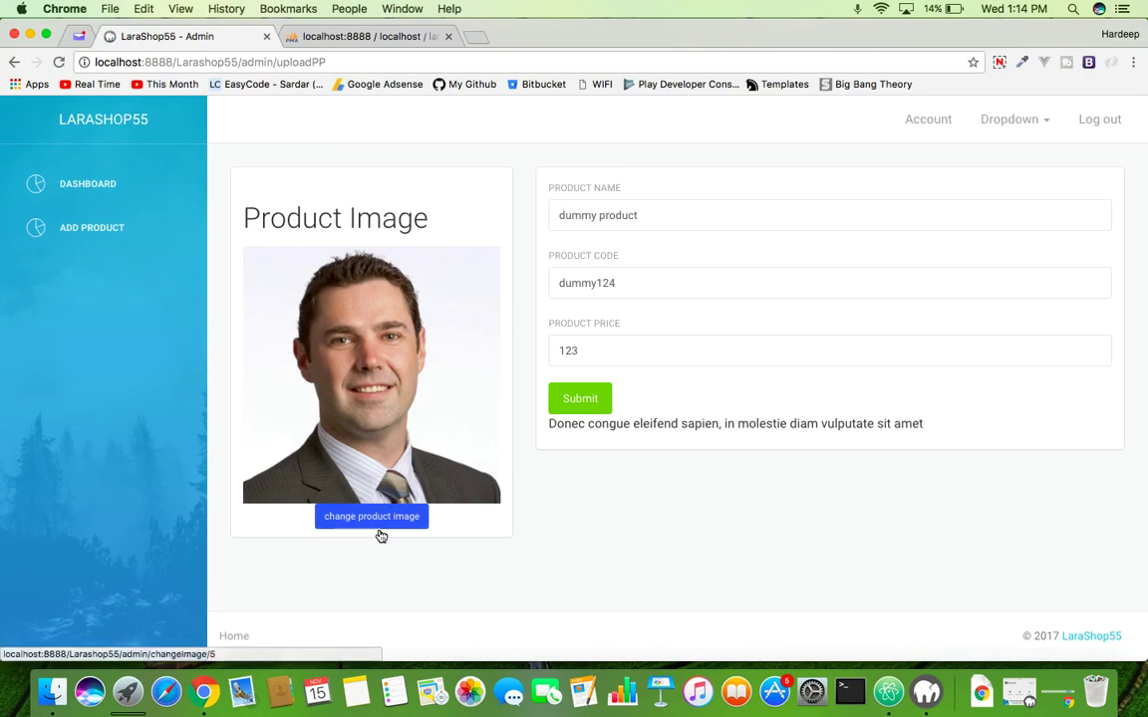
{"action": "left_click", "coordinate": [370, 516]}
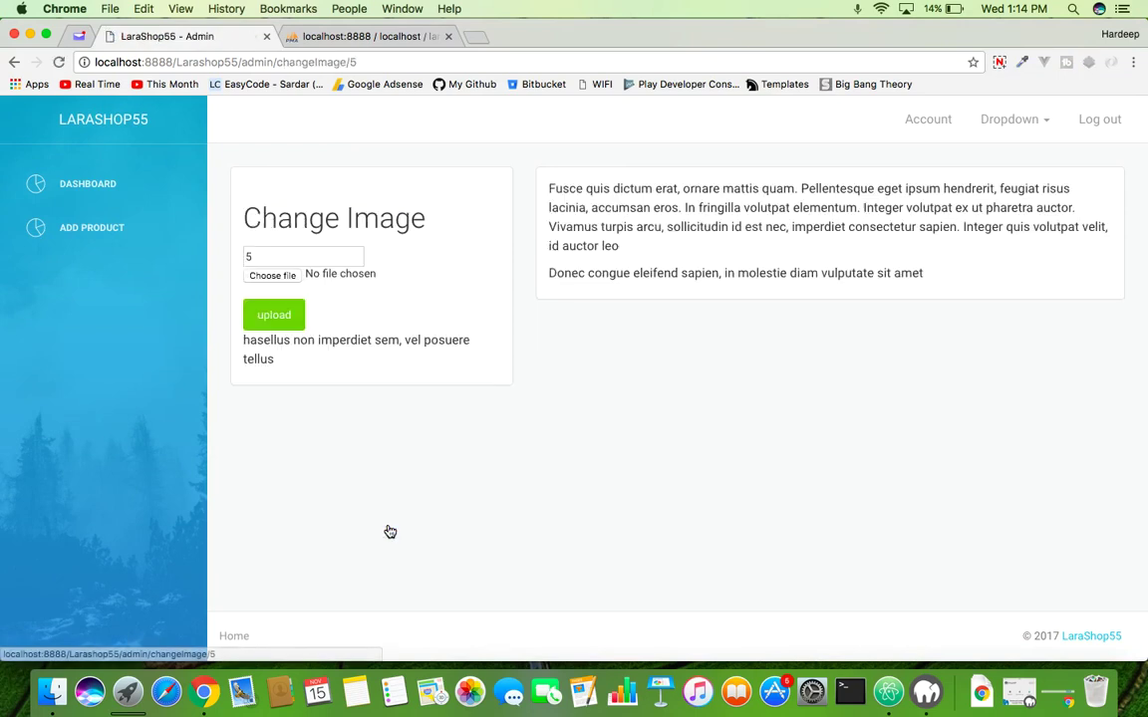
{"action": "left_click", "coordinate": [271, 275]}
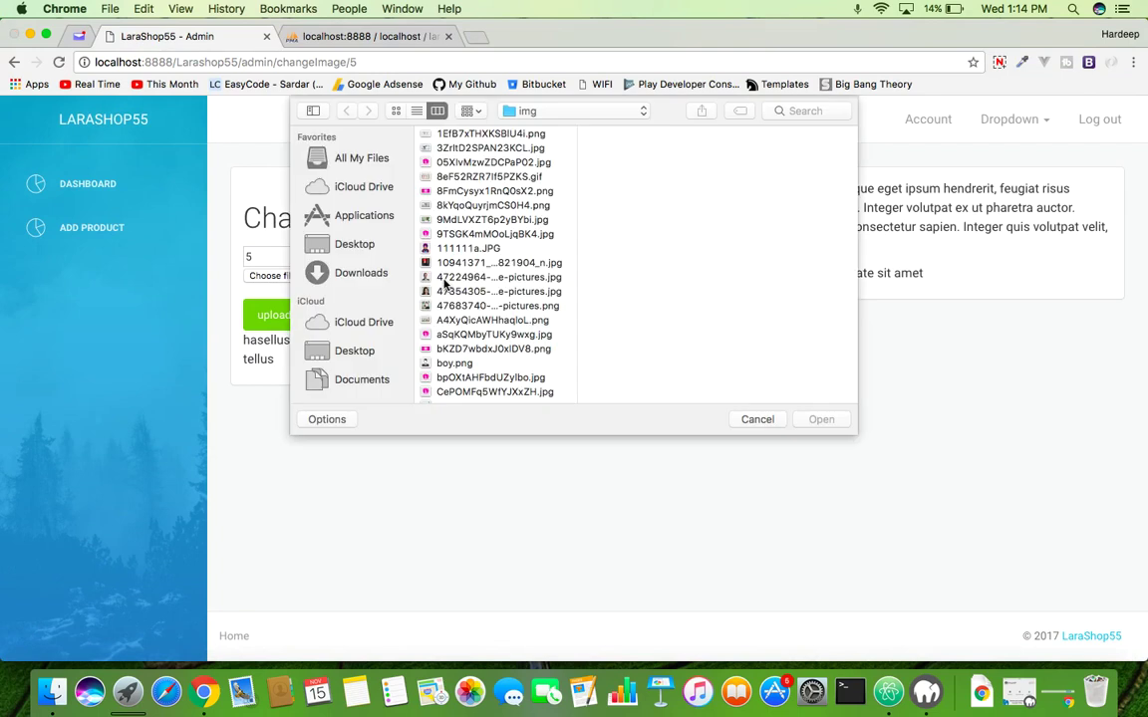
{"action": "left_click", "coordinate": [499, 291]}
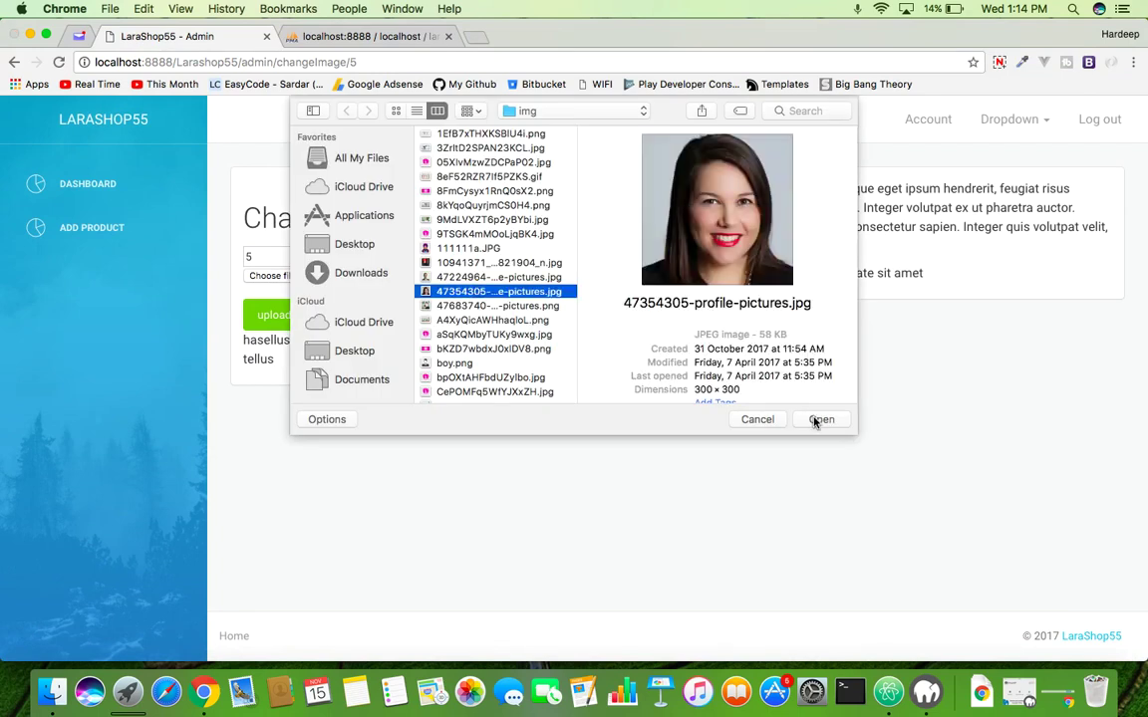
{"action": "left_click", "coordinate": [821, 419]}
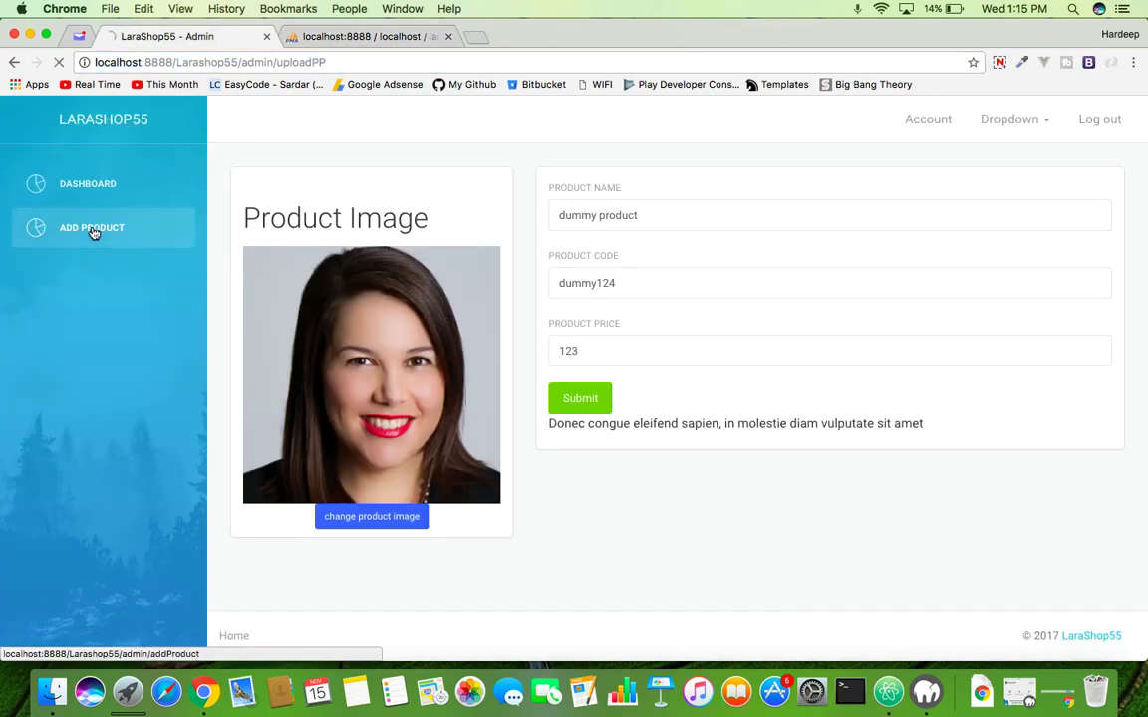
{"action": "left_click", "coordinate": [91, 227]}
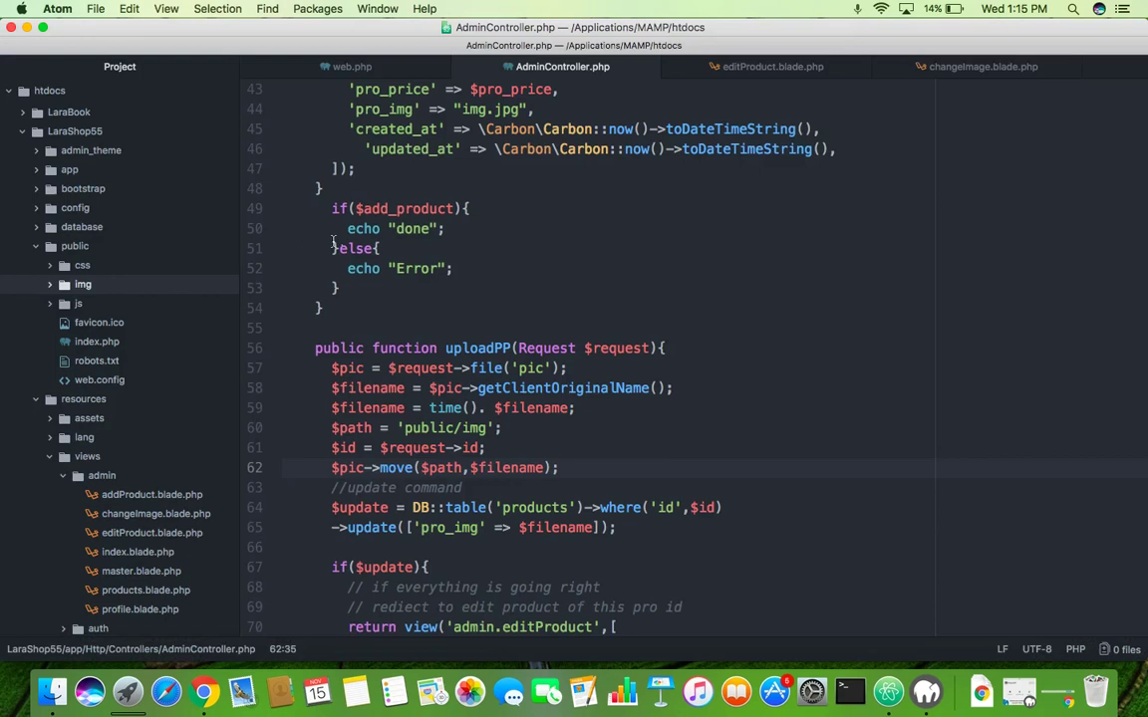
{"action": "mouse_move", "coordinate": [765, 66]}
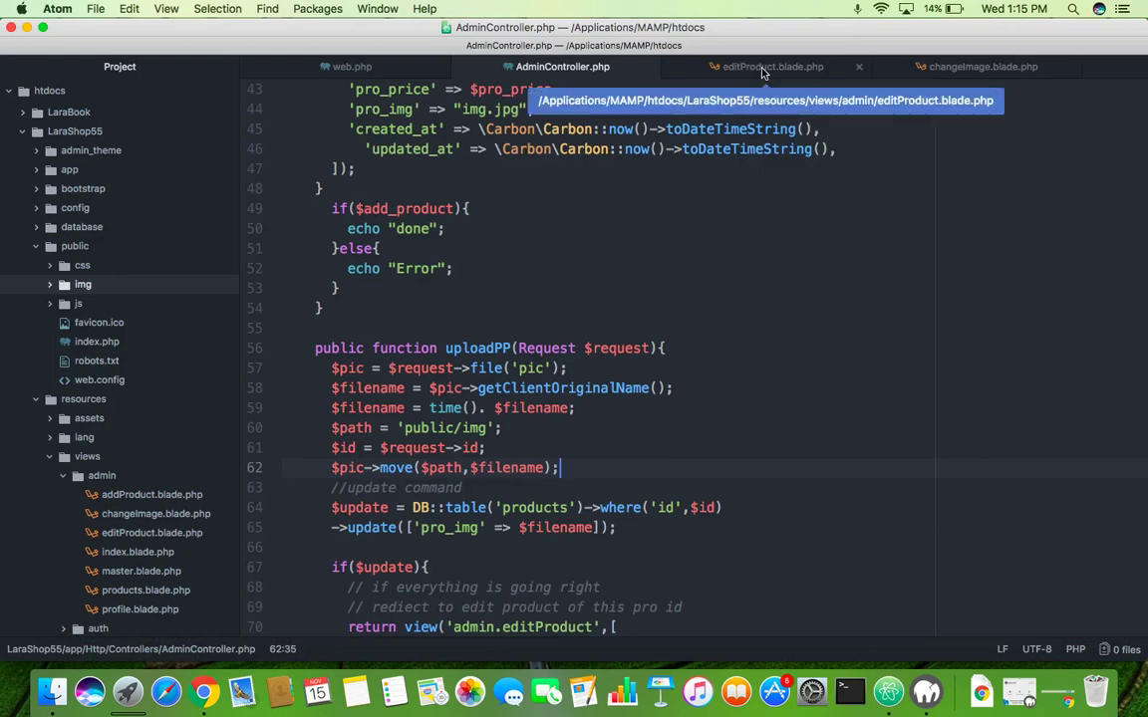
- Review changeImage.blade.php's file input line and search the template for 'text'
{"action": "left_click", "coordinate": [992, 66]}
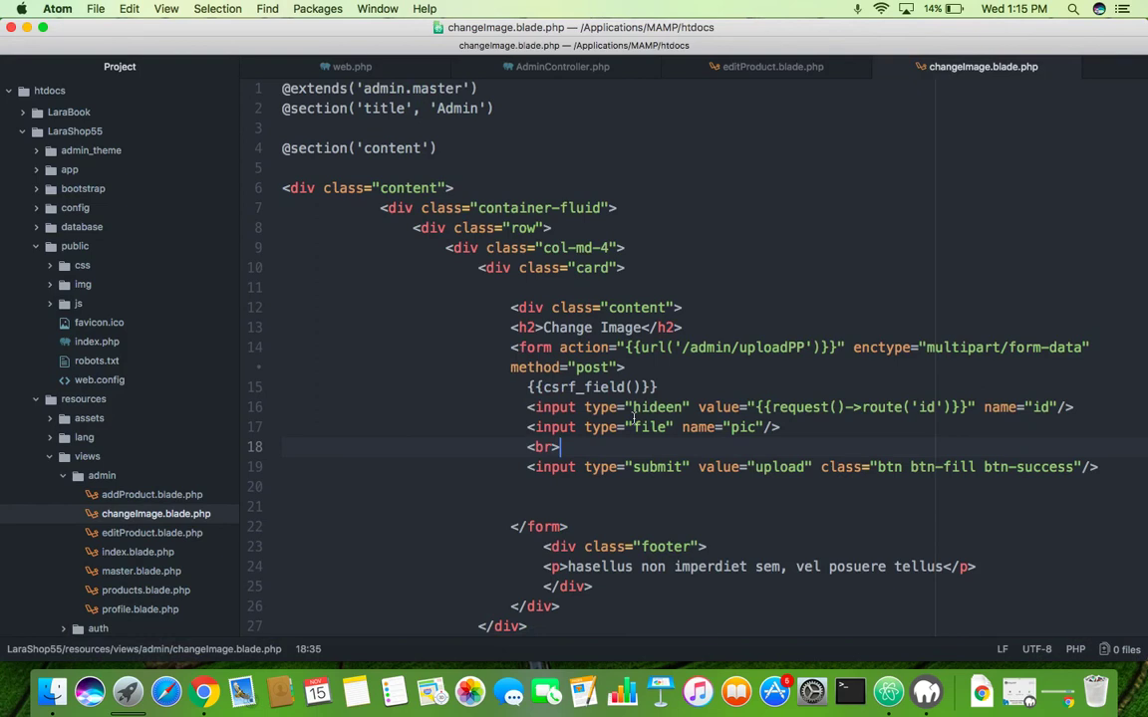
{"action": "scroll", "scroll_direction": "down", "scroll_amount": 3}
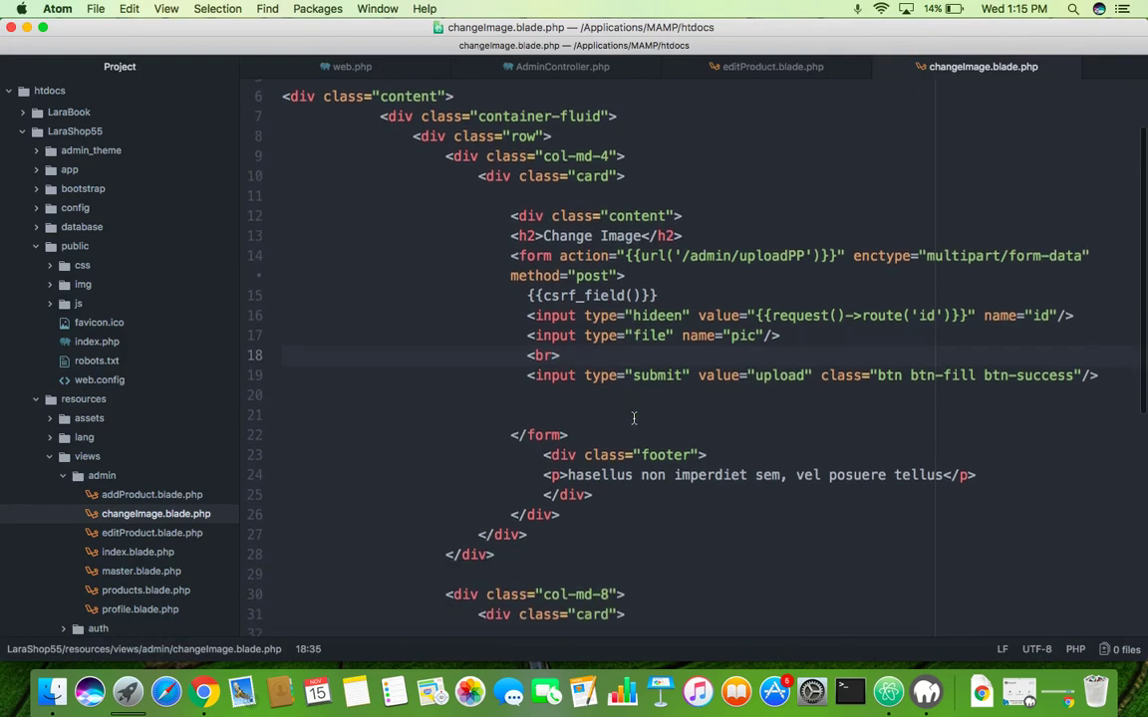
{"action": "left_click", "coordinate": [560, 355]}
{"action": "type", "text": "te"}
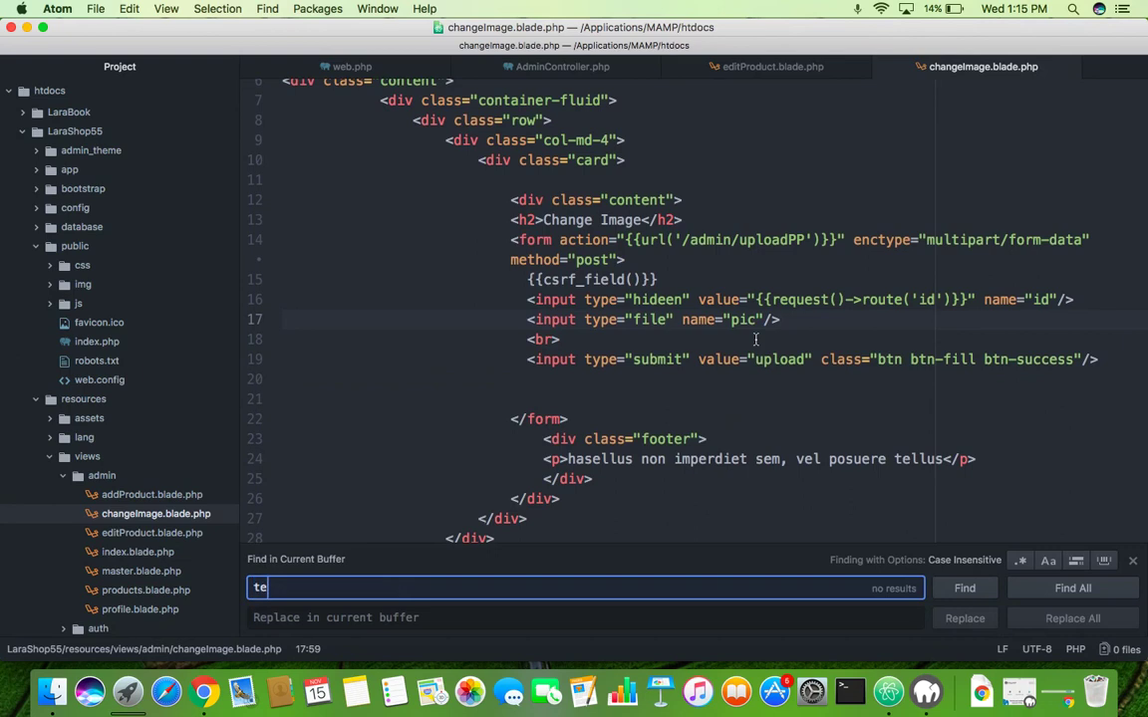
{"action": "type", "text": "xt"}
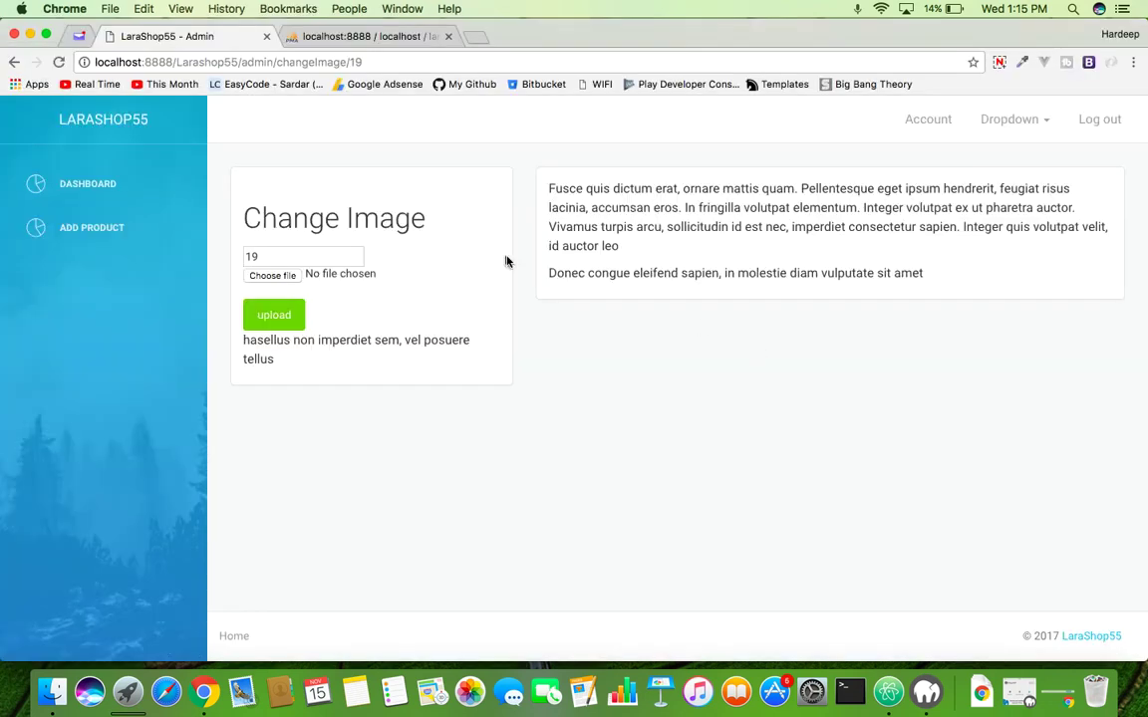
- Upload the 9TSGK4mMOoLjqBK4.jpg EasyCode logo as dummy product 3's image
{"action": "left_click", "coordinate": [303, 257]}
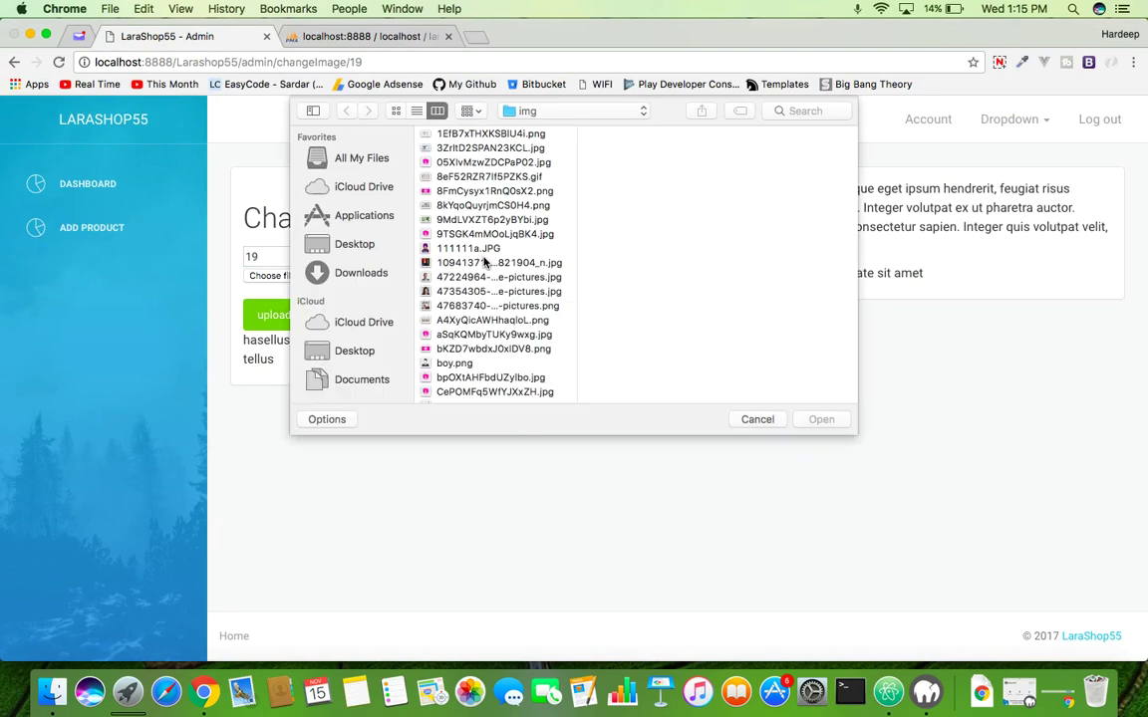
{"action": "left_click", "coordinate": [493, 233]}
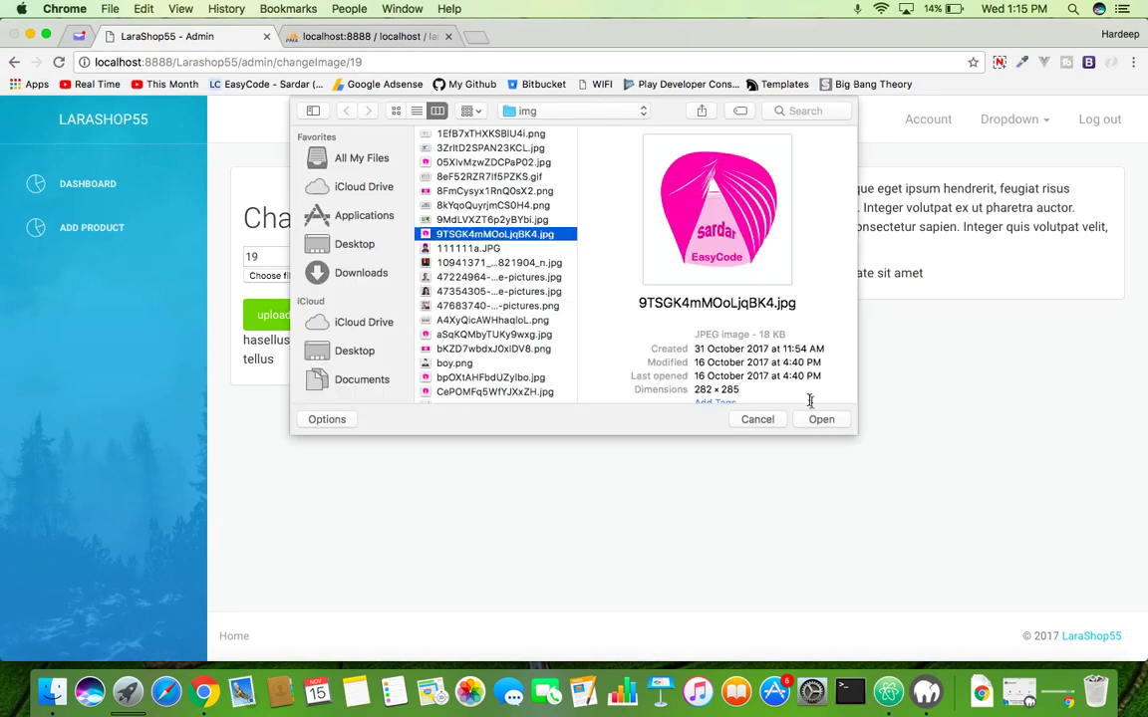
{"action": "left_click", "coordinate": [821, 420]}
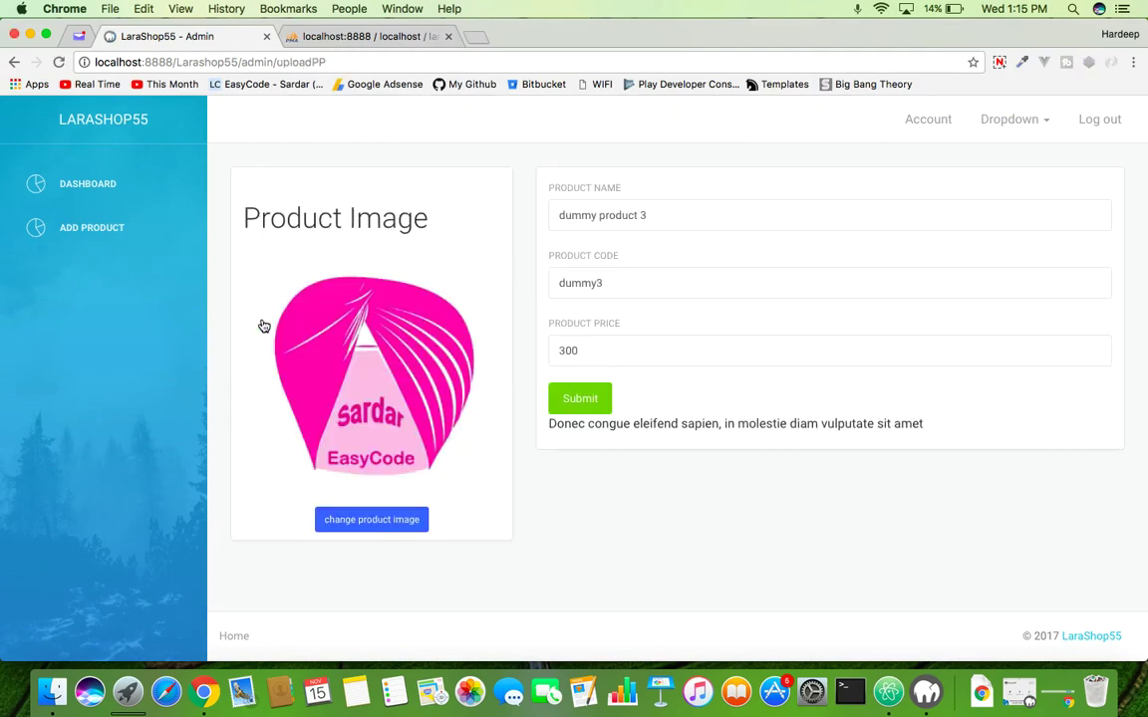
{"action": "mouse_move", "coordinate": [117, 227]}
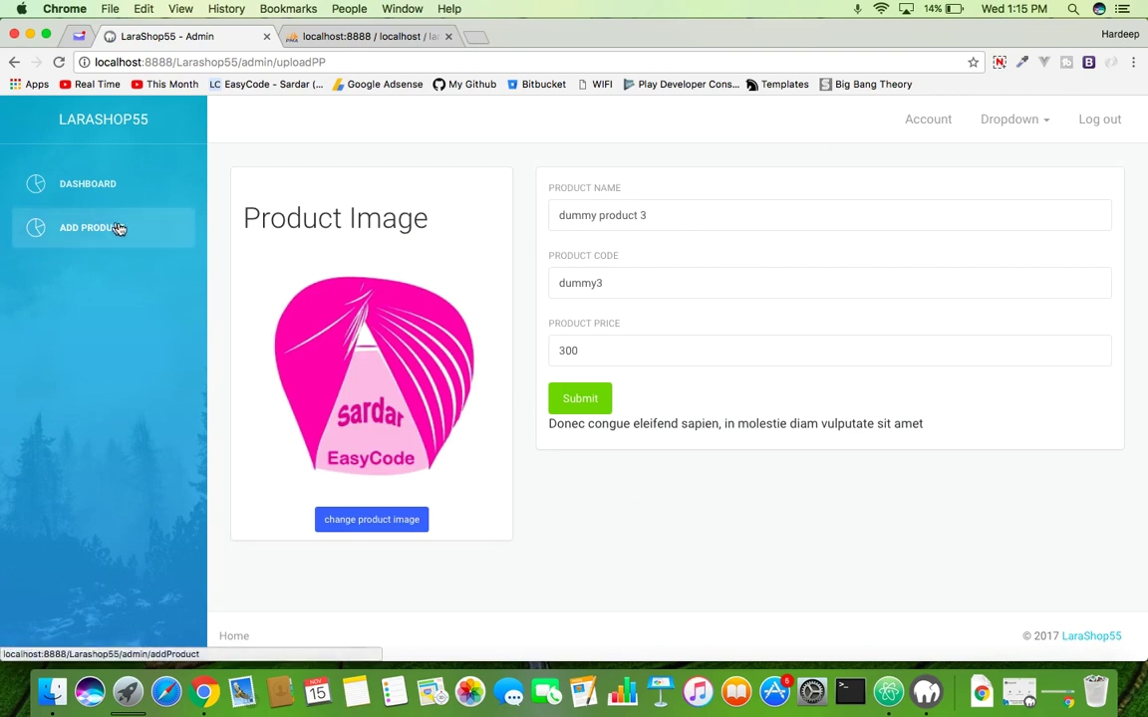
- Give dummy product 2 the 47683740-profile-pictures.png man's photo as its image
{"action": "left_click", "coordinate": [90, 227]}
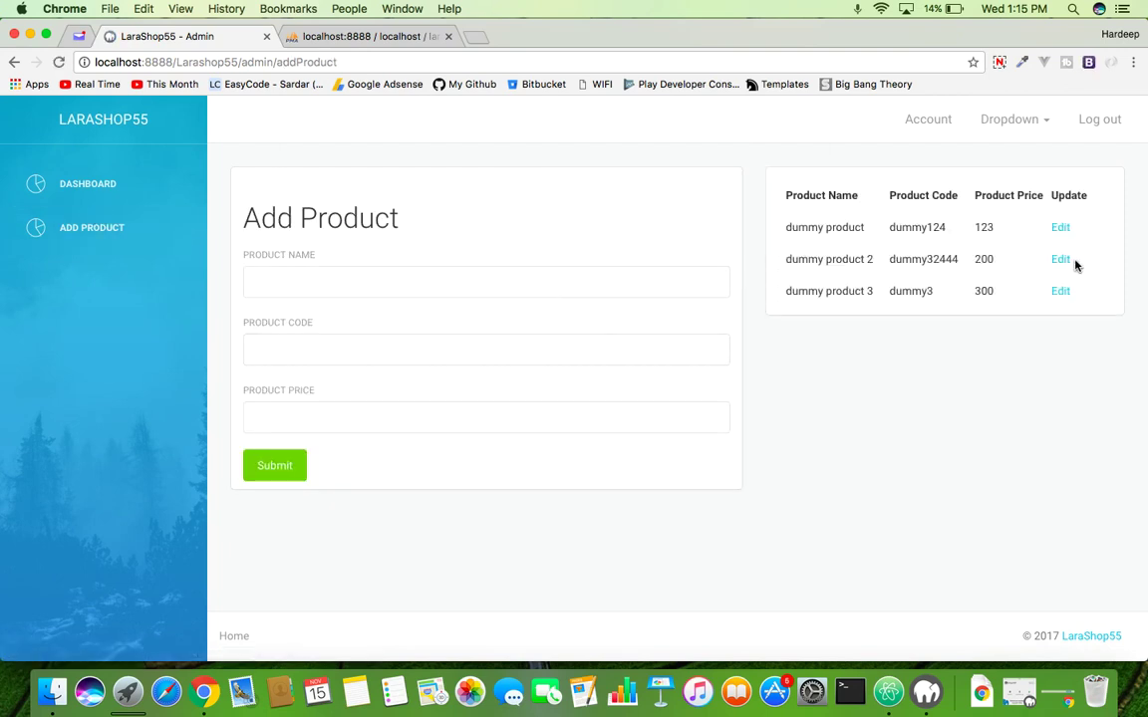
{"action": "left_click", "coordinate": [1059, 259]}
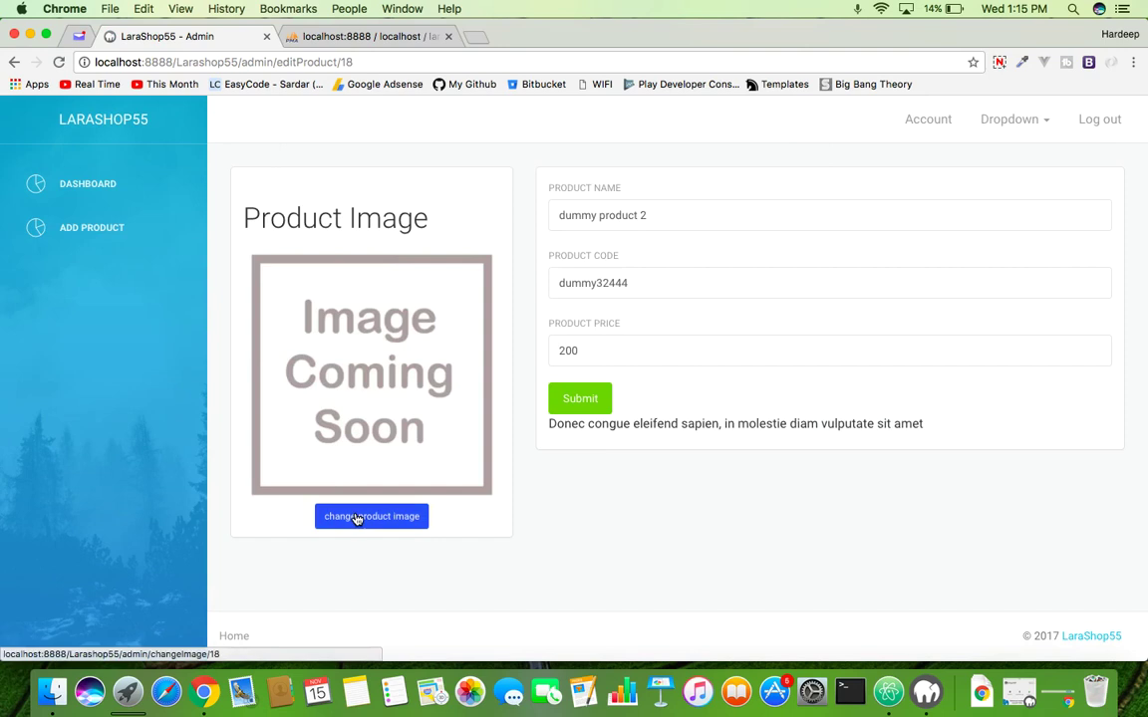
{"action": "left_click", "coordinate": [371, 516]}
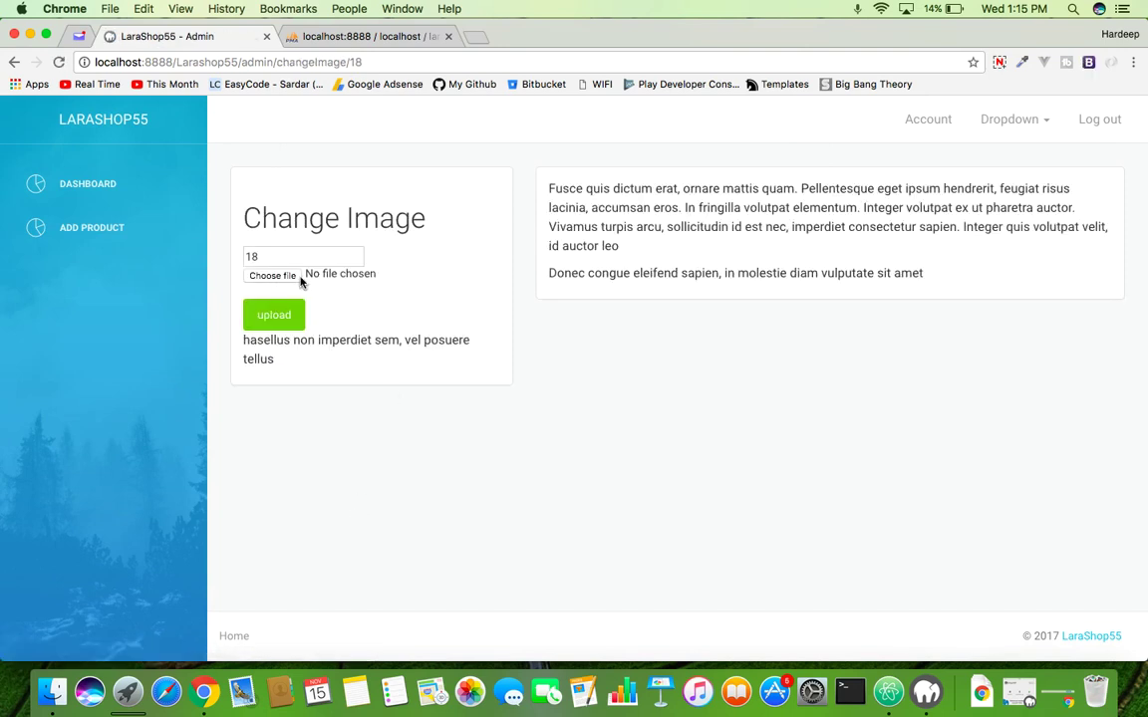
{"action": "left_click", "coordinate": [271, 275]}
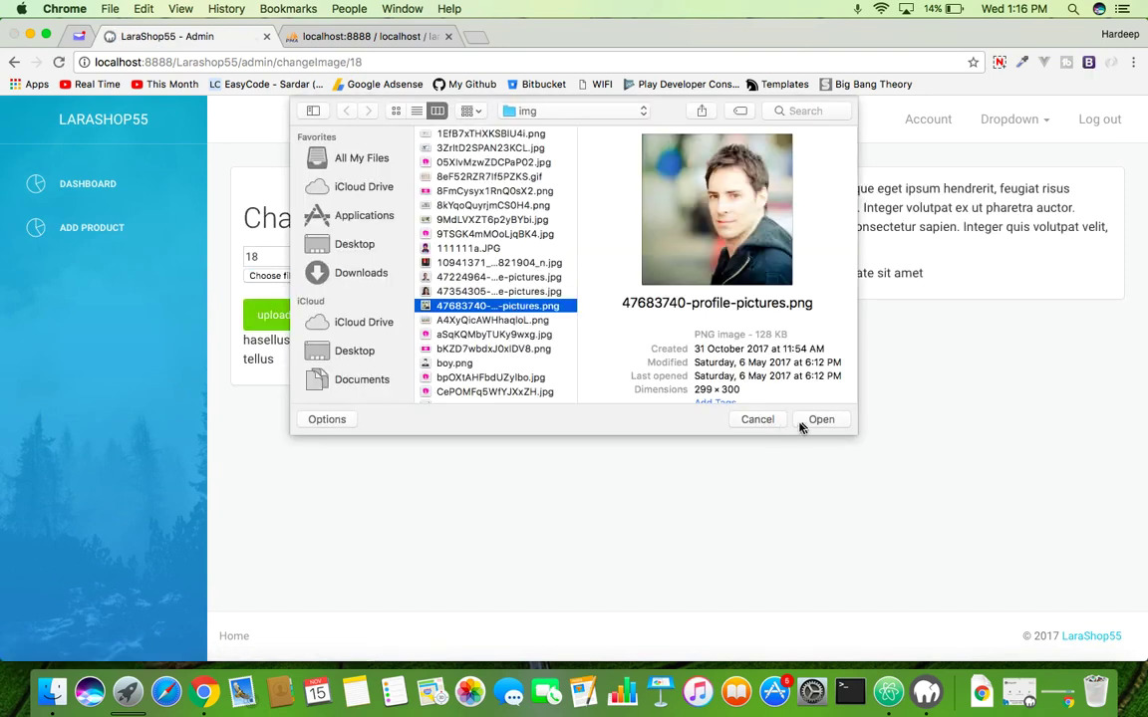
{"action": "left_click", "coordinate": [822, 420]}
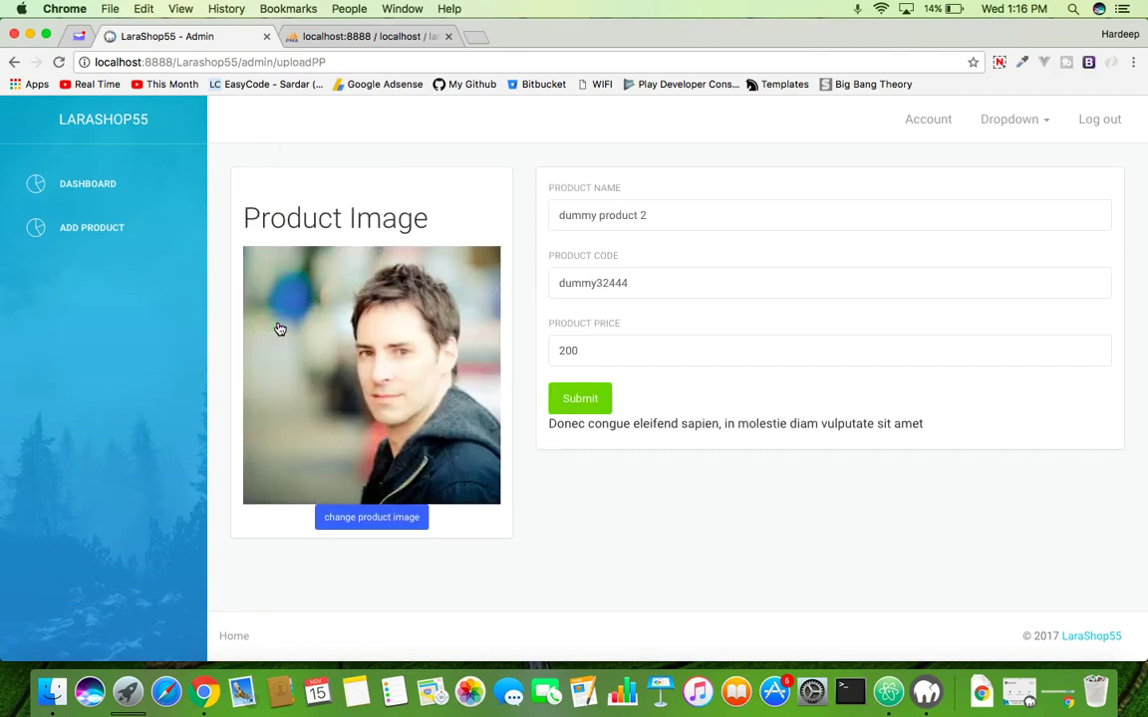